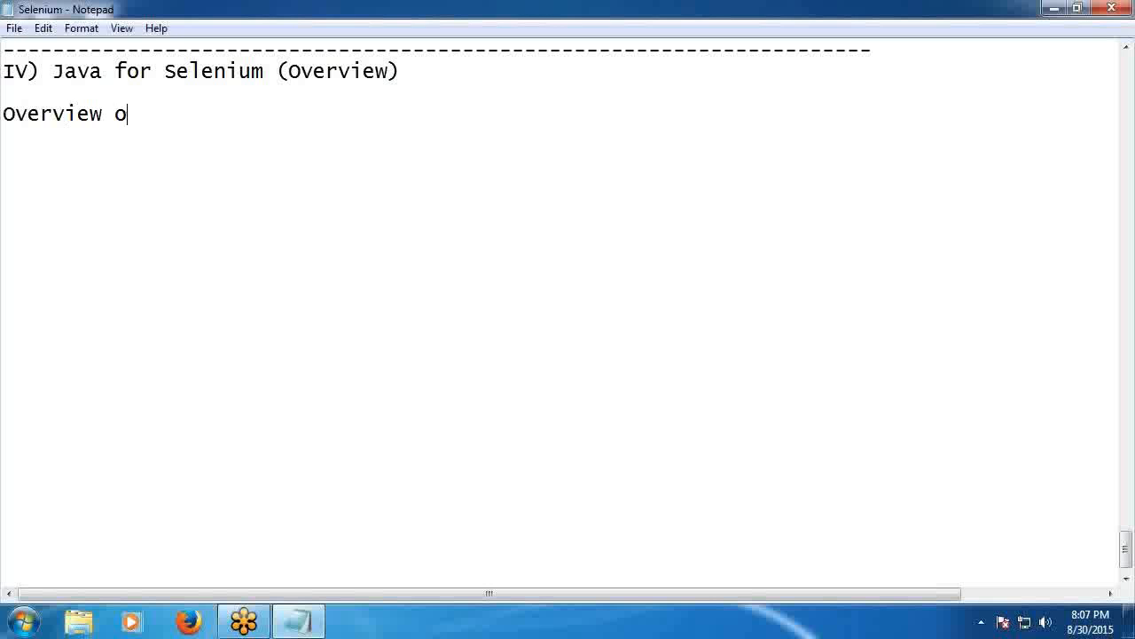
Complete the 'Overview of Java' heading, underline it with dashes, and start a '>' bullet.
text(f Ja)
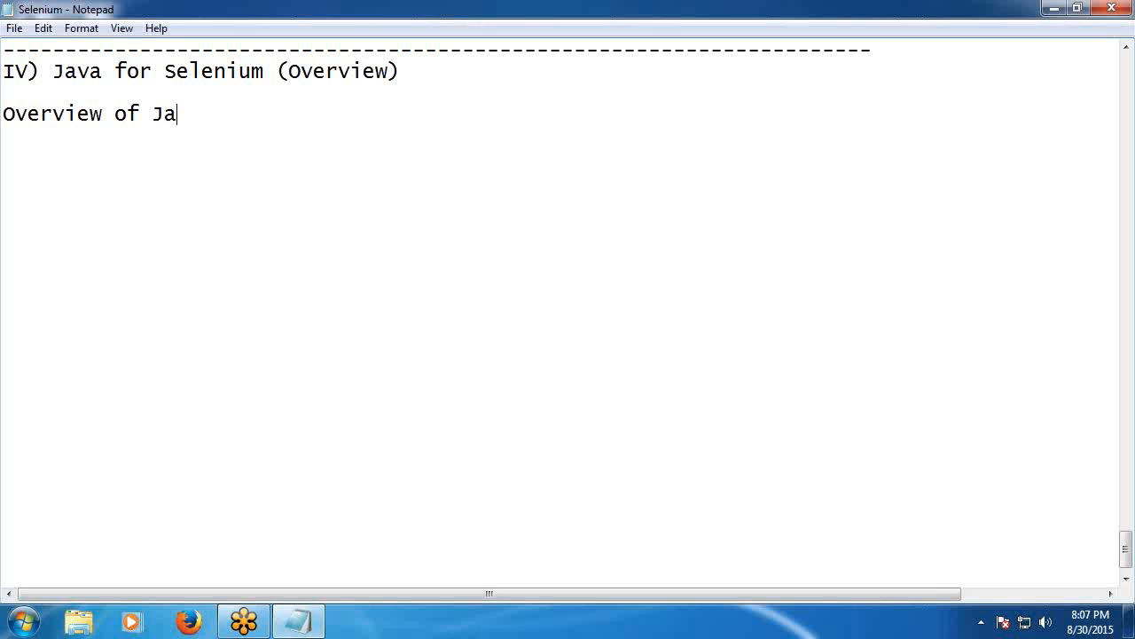
text(va)
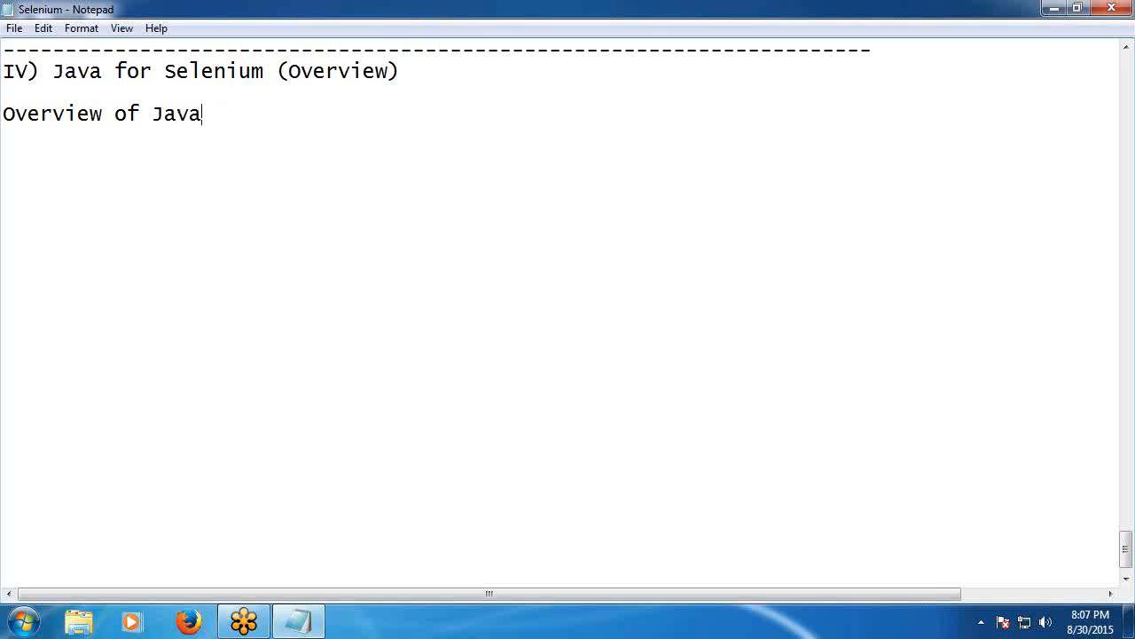
key(Enter)
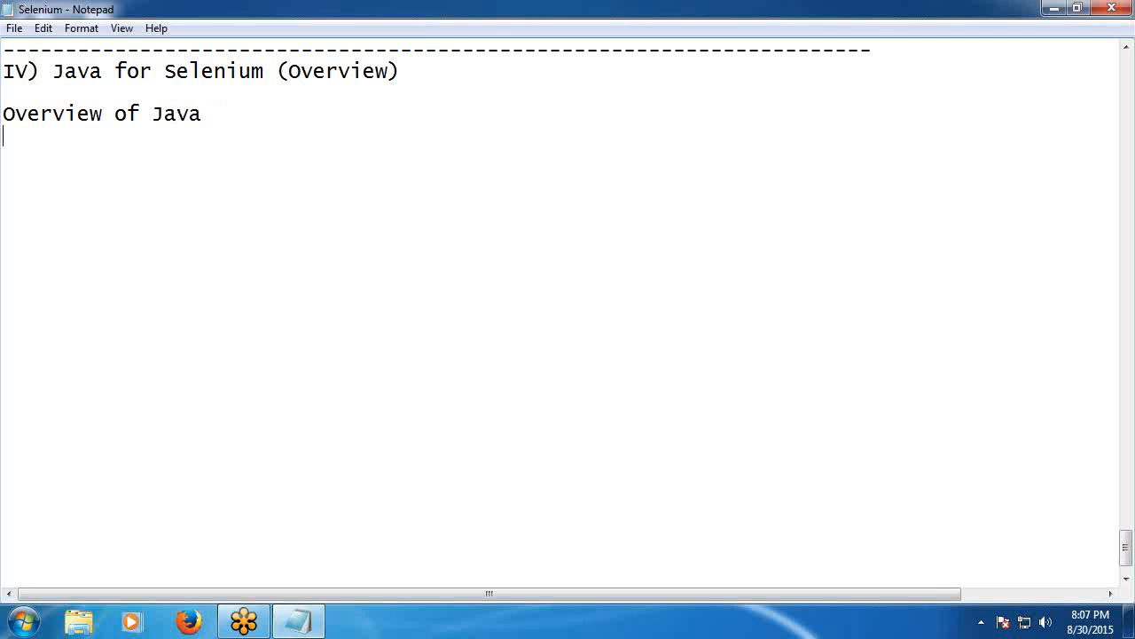
text(----------------)
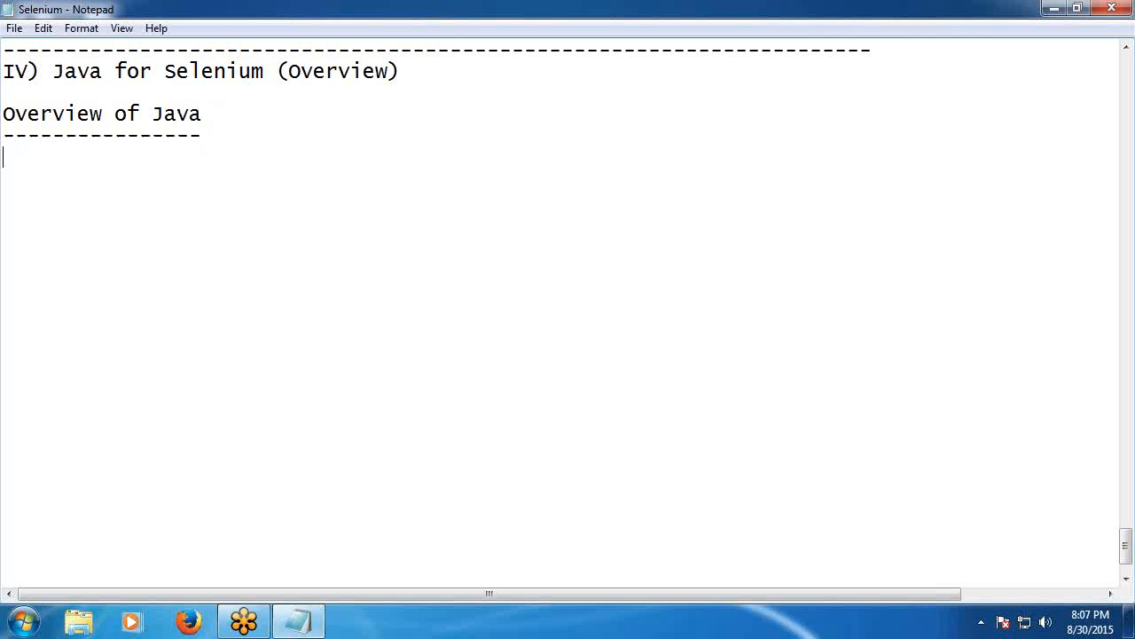
text(>)
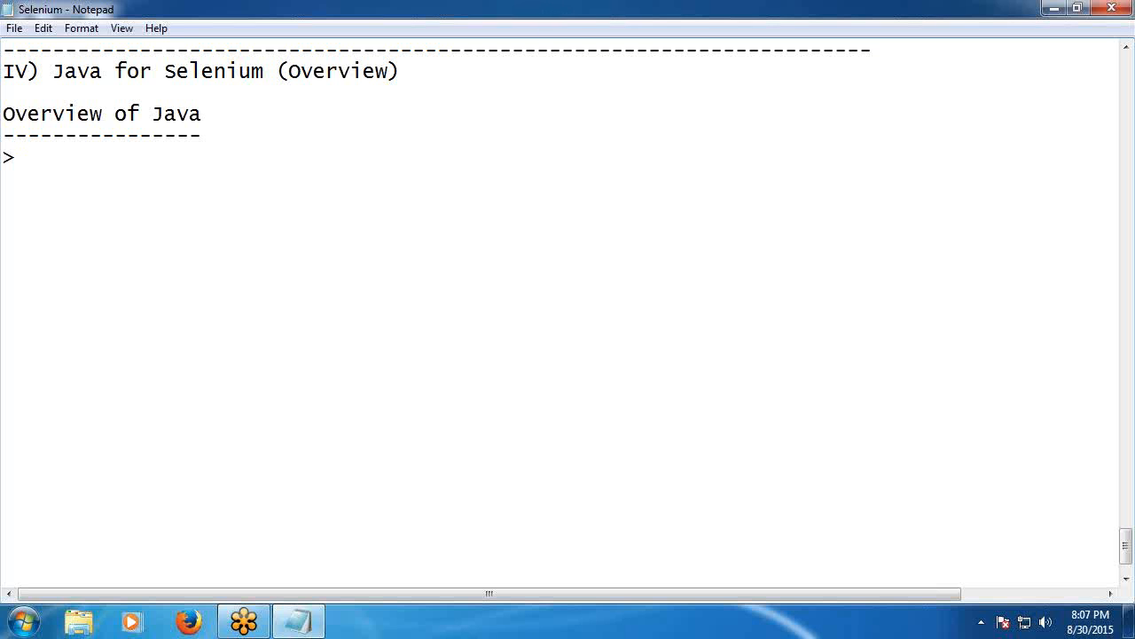
Write 'Java Programming language was developed by Sun Microsystems', correcting the capital S.
text(Java)
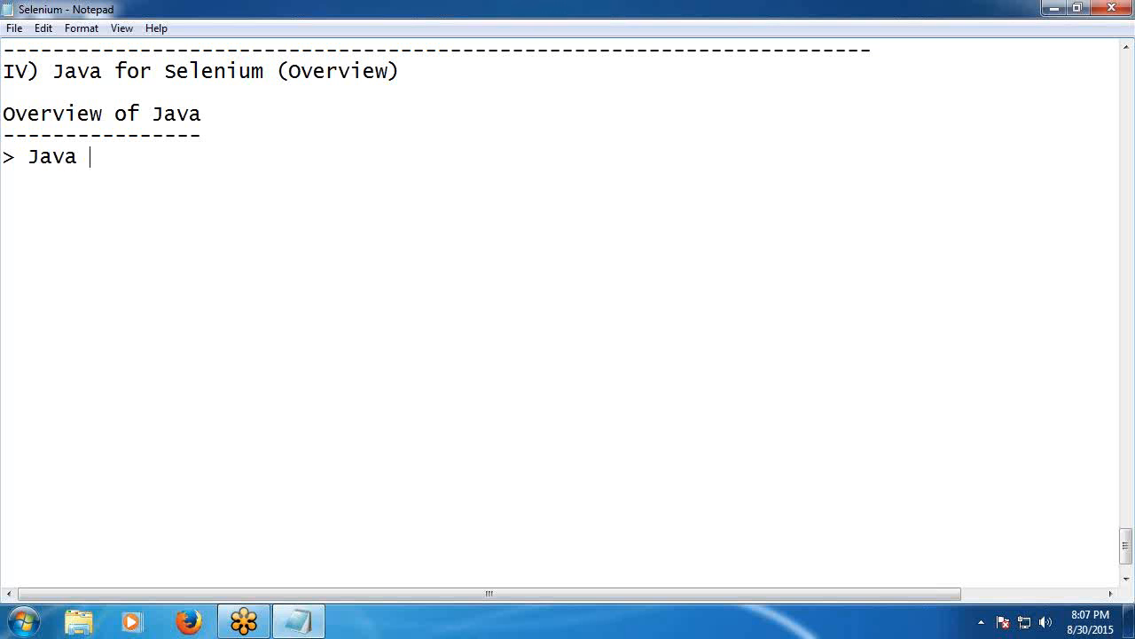
text(Pro)
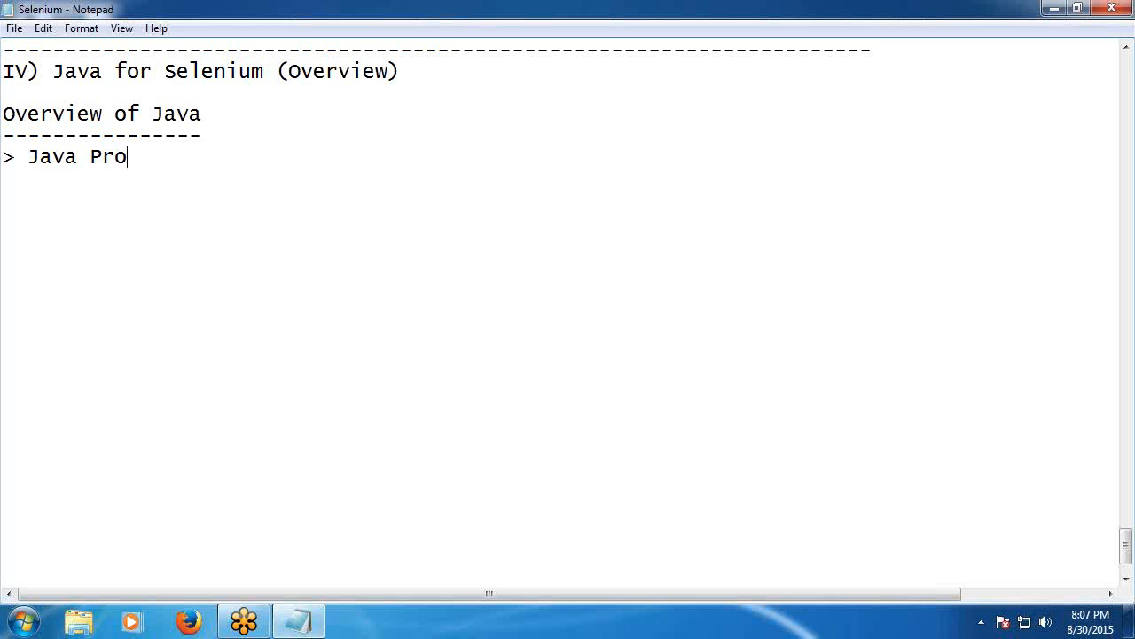
text(grammin)
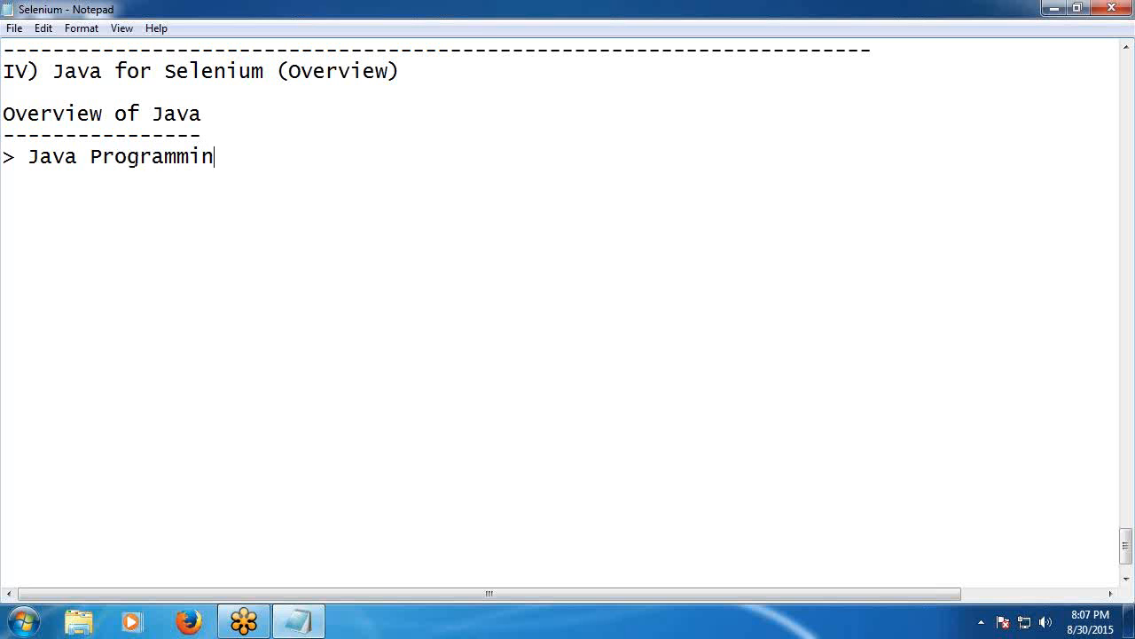
text(g lan)
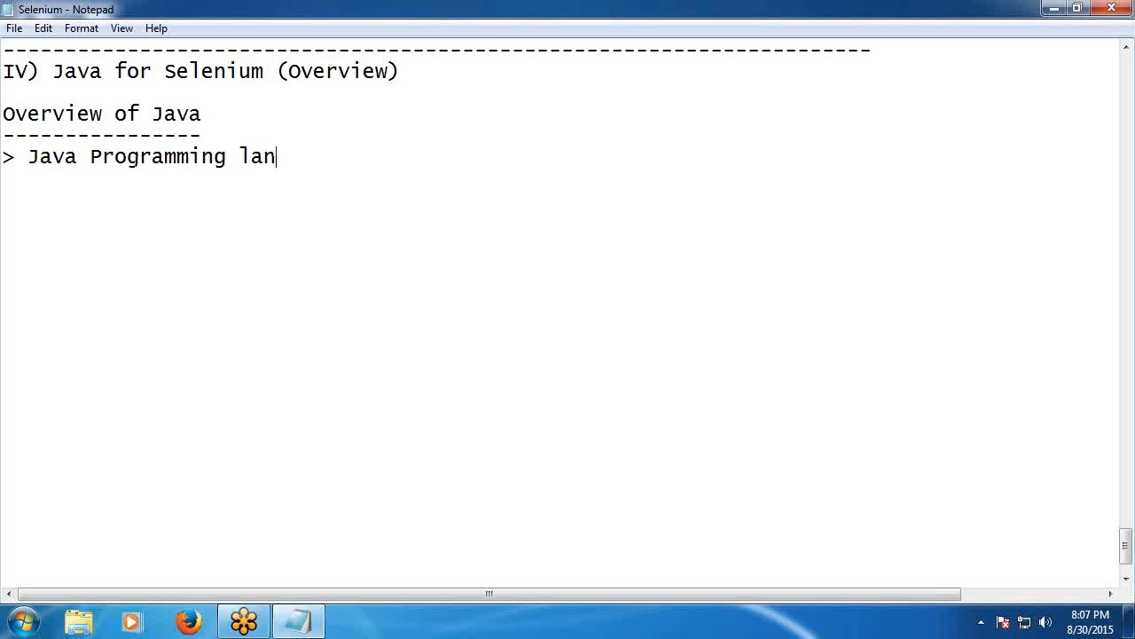
text(guage was d)
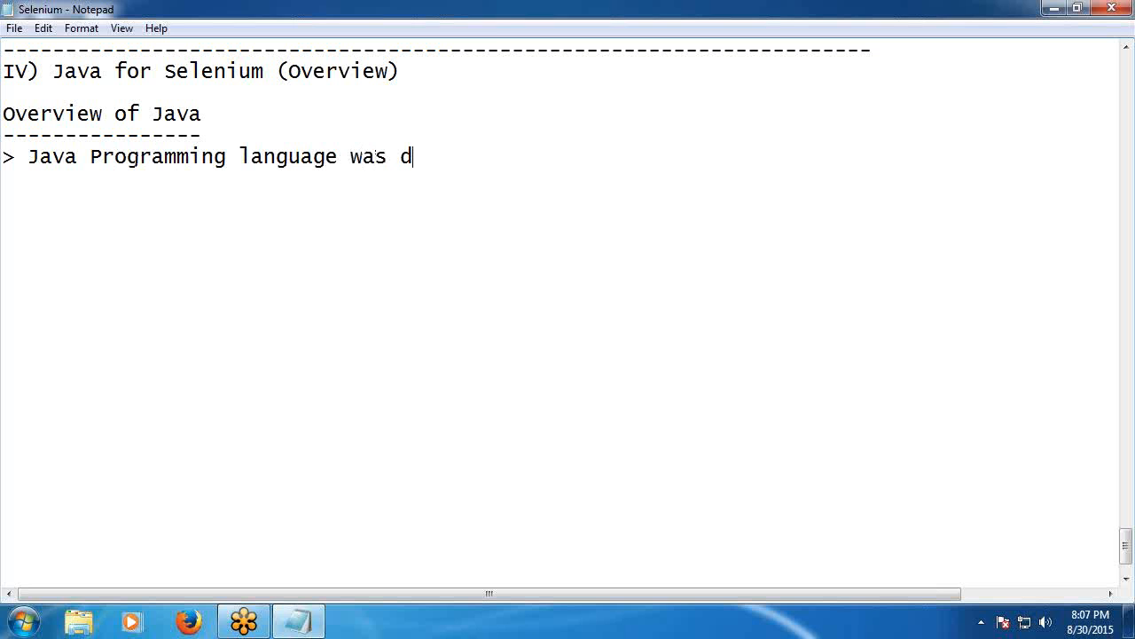
text(eveloped by)
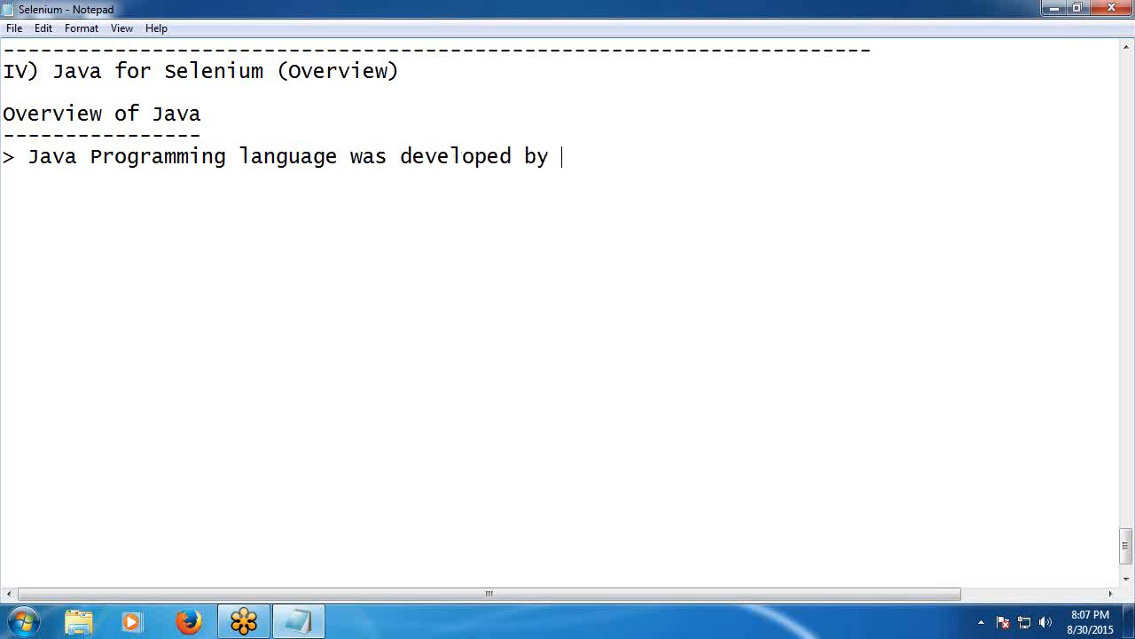
text(Sun)
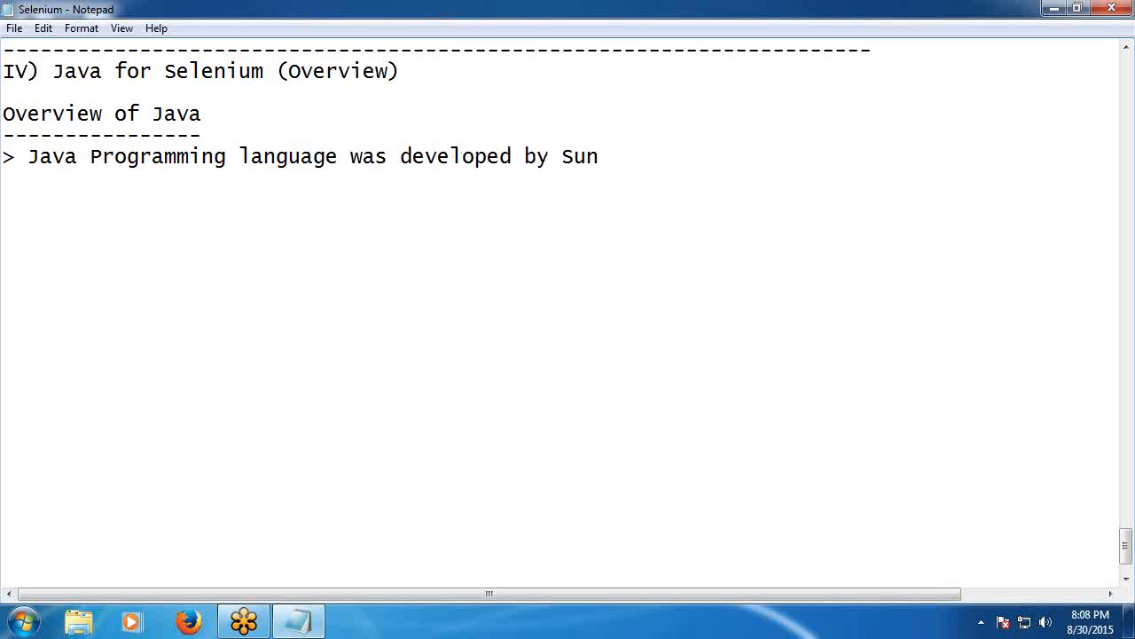
text(Micro)
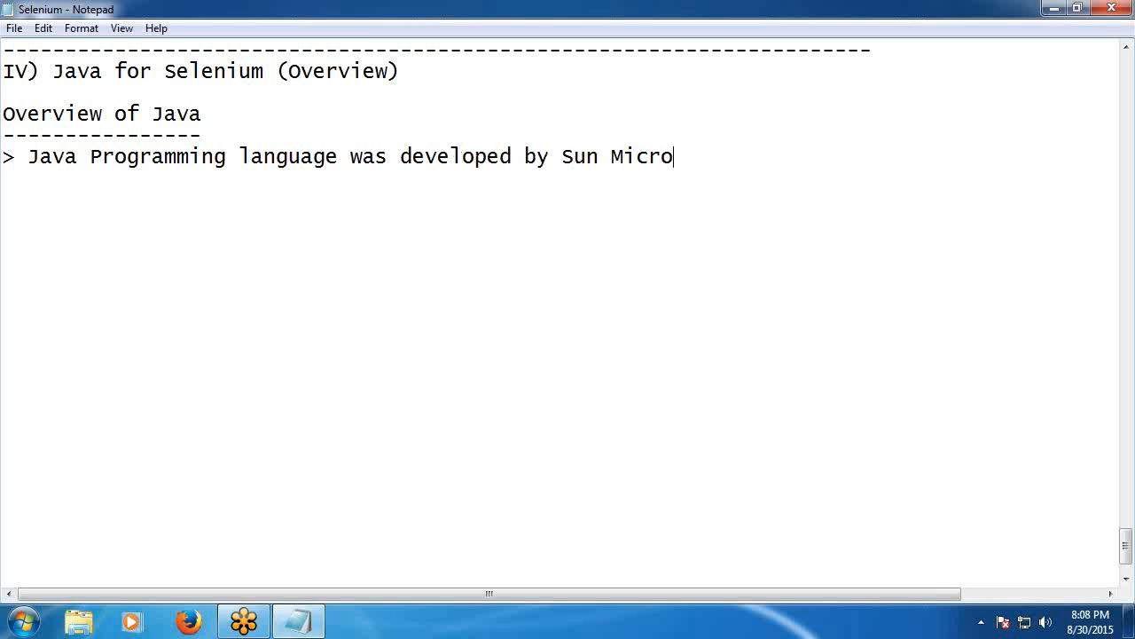
text(Sys)
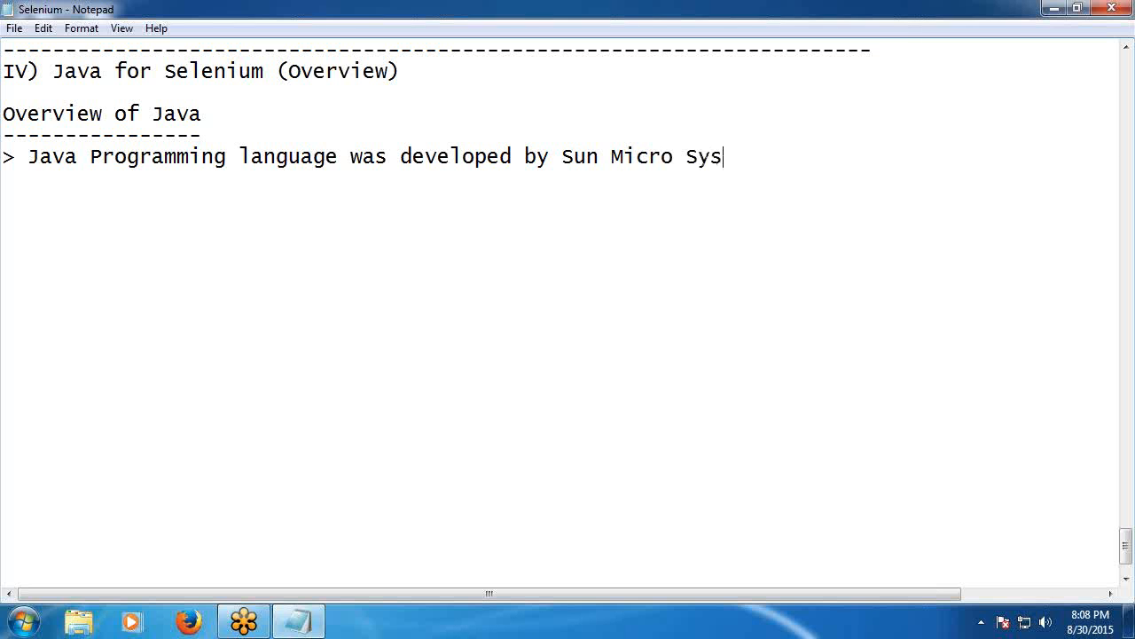
text(tems.)
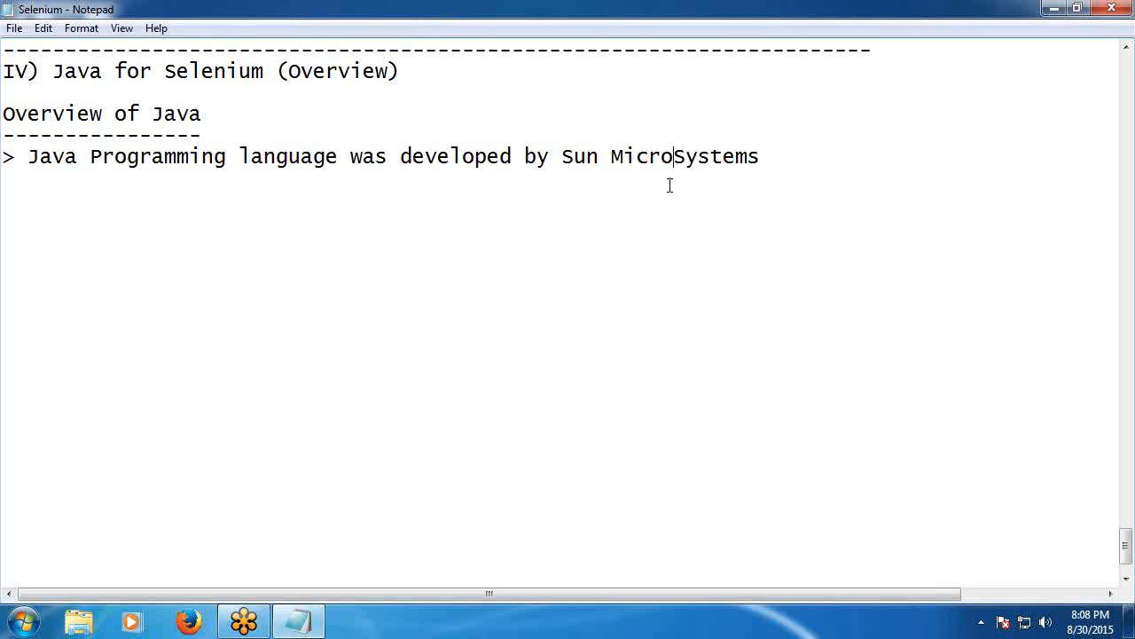
key(BackSpace)
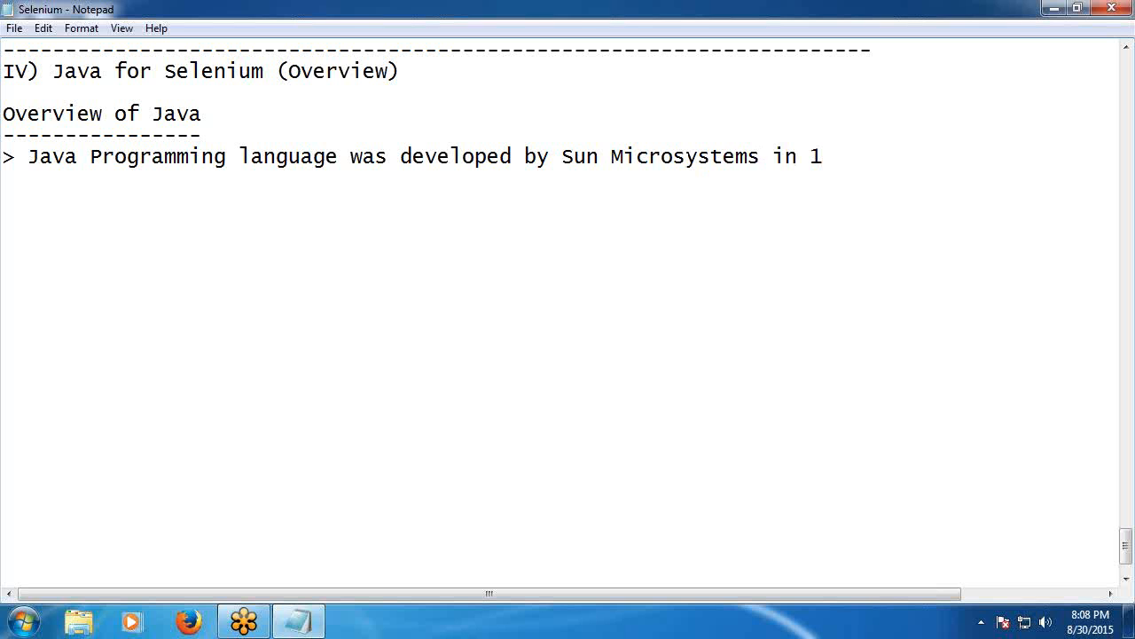
Extend the first bullet with '1995, now it is subsidiary'.
text(995)
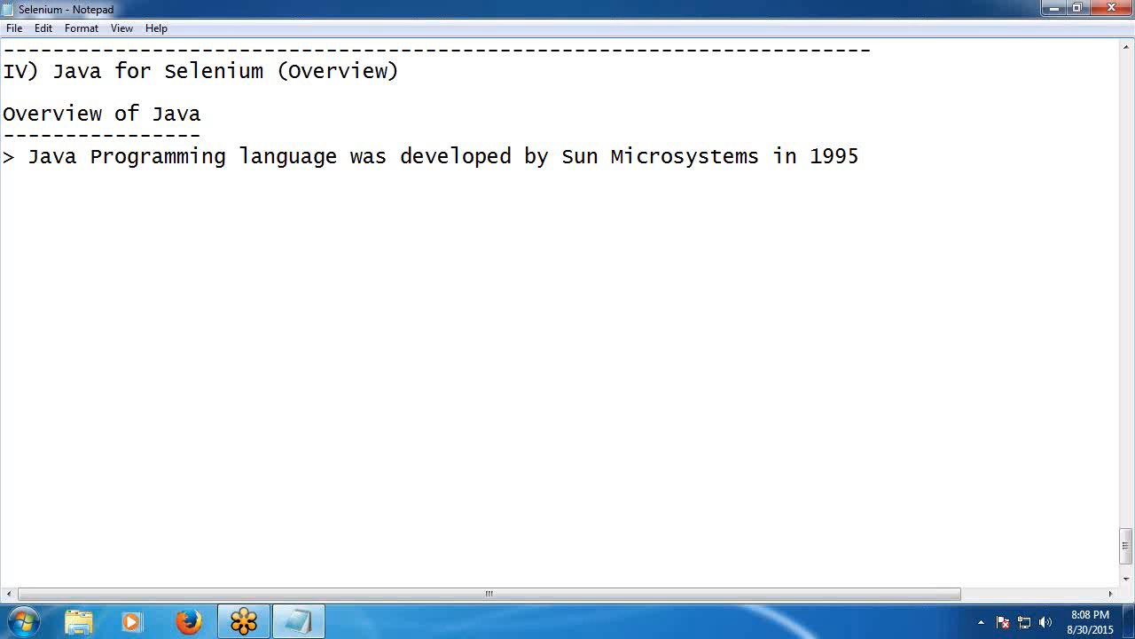
text(,)
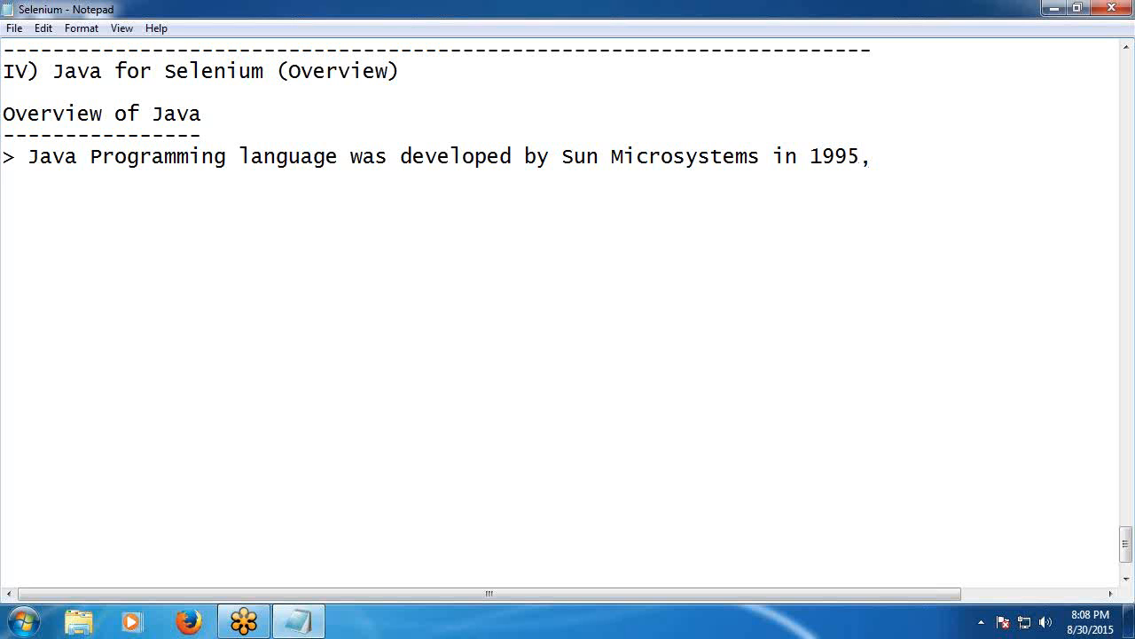
text(now it i)
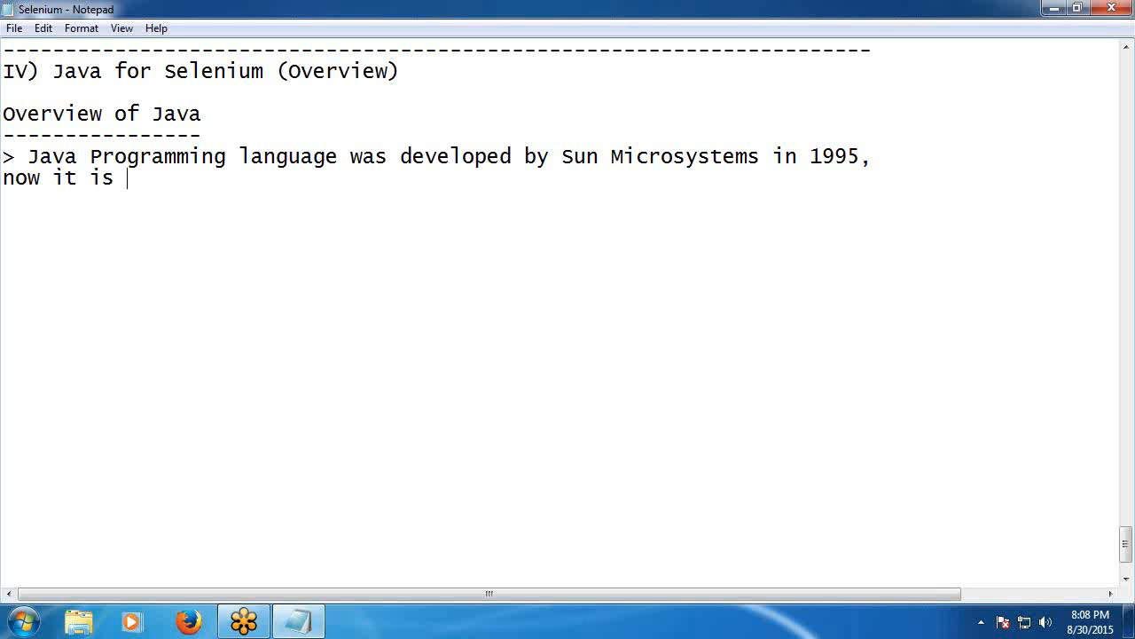
text(subsi)
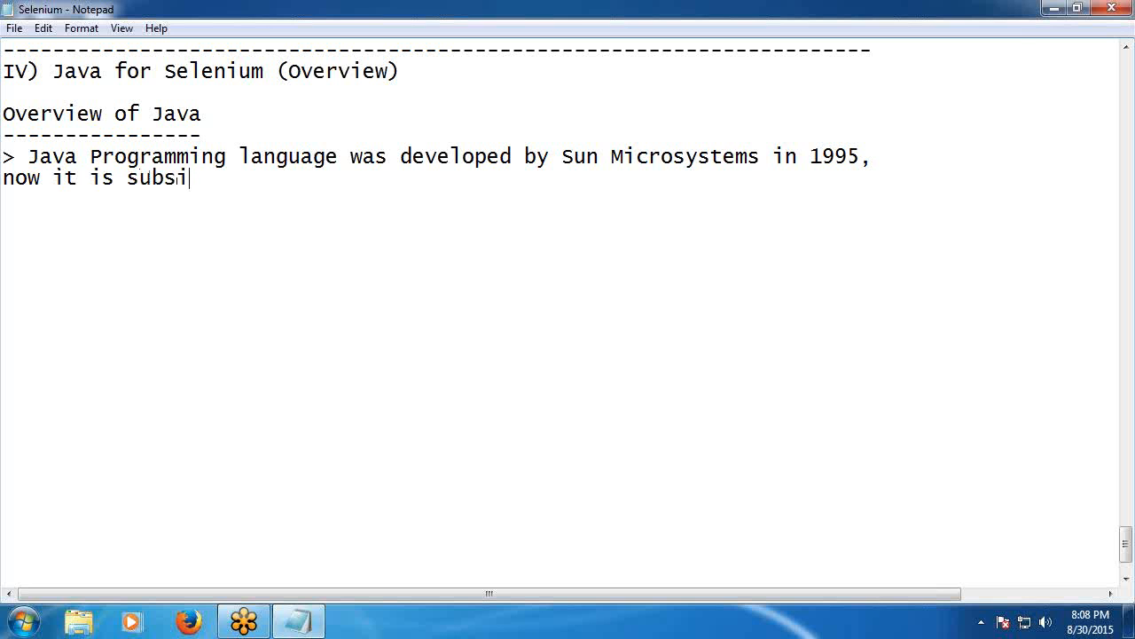
text(diar)
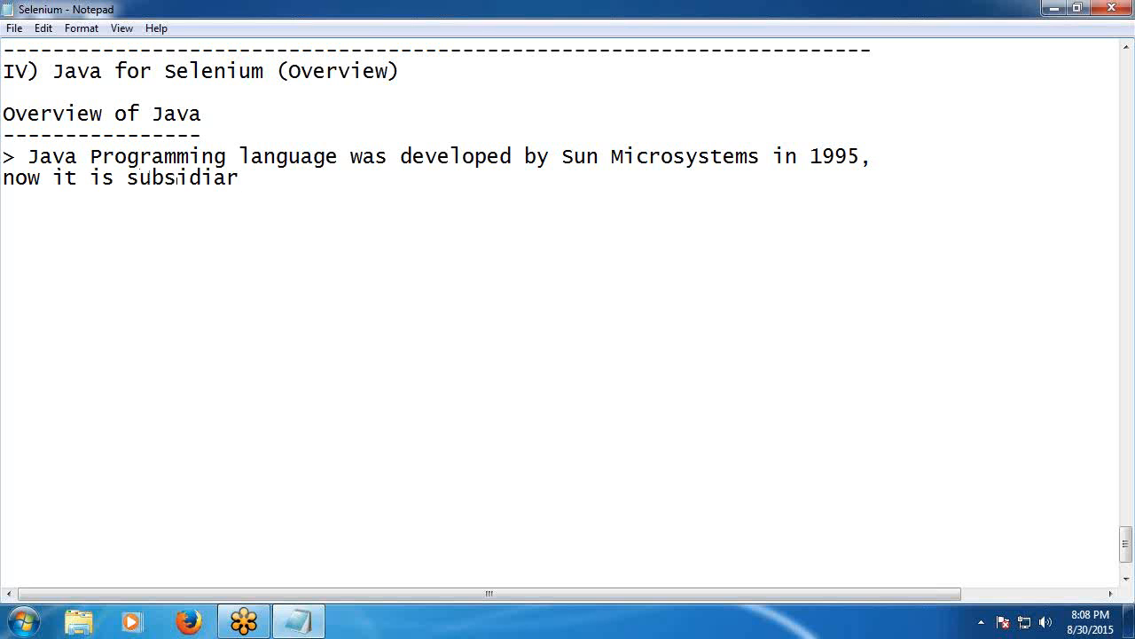
text(y)
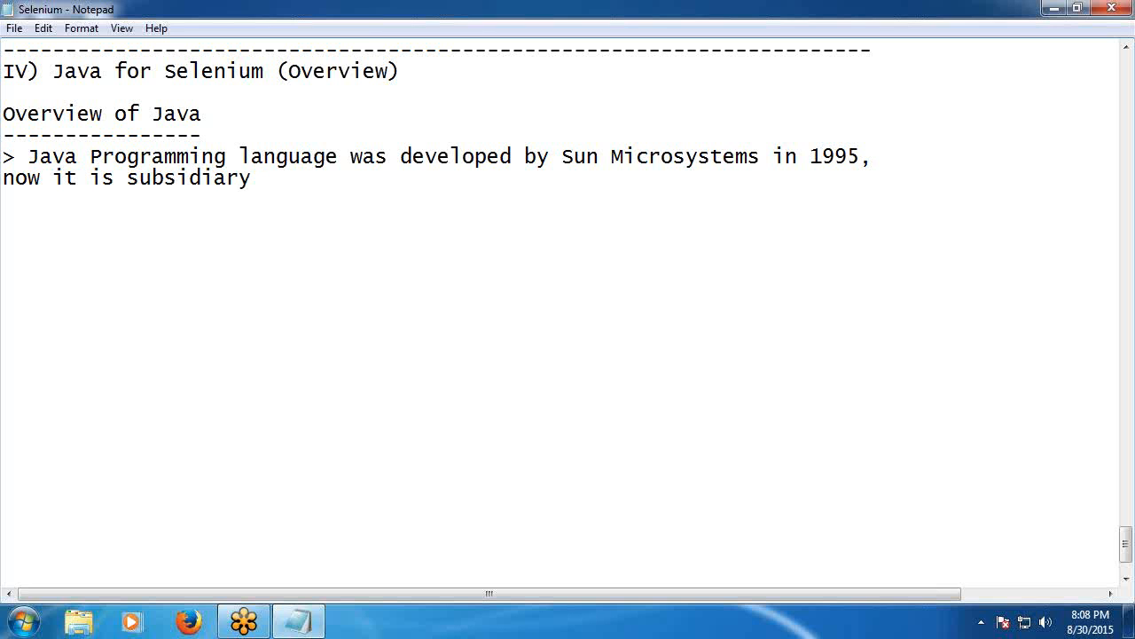
Finish the bullet with 'of Orcle corporation.', fixing typos, and leave a blank line.
text(of Or)
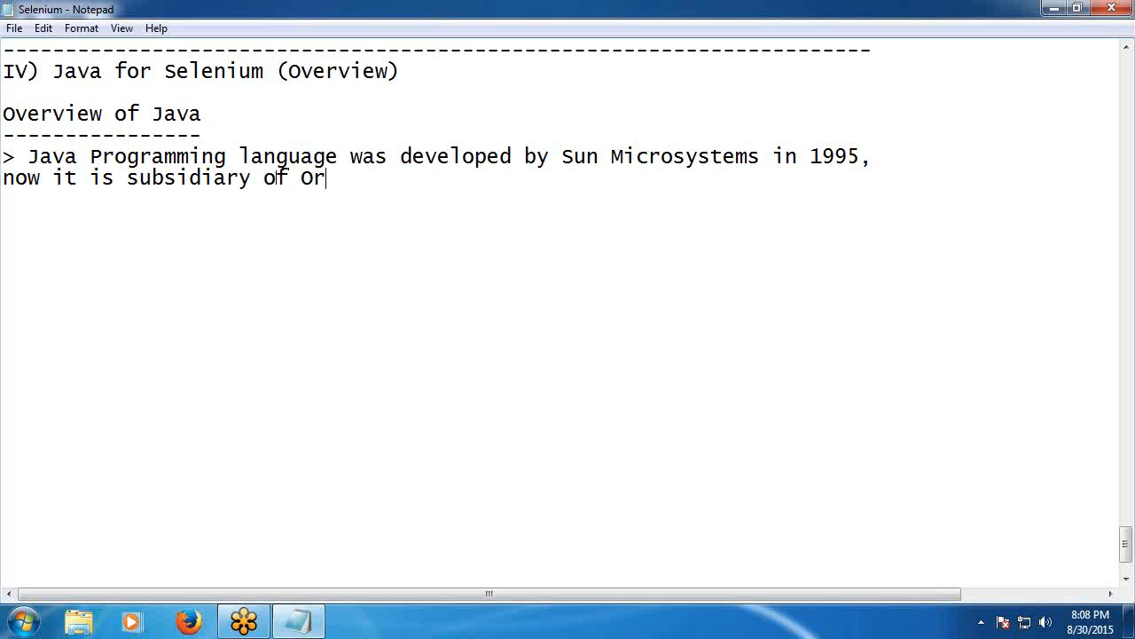
text(cl)
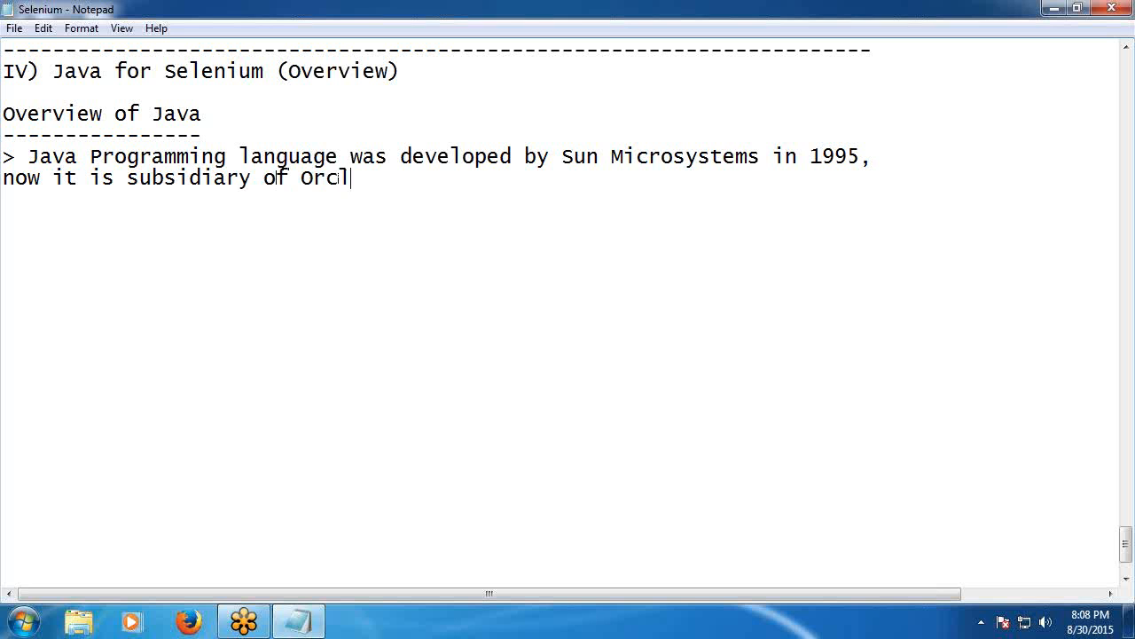
text(e corp)
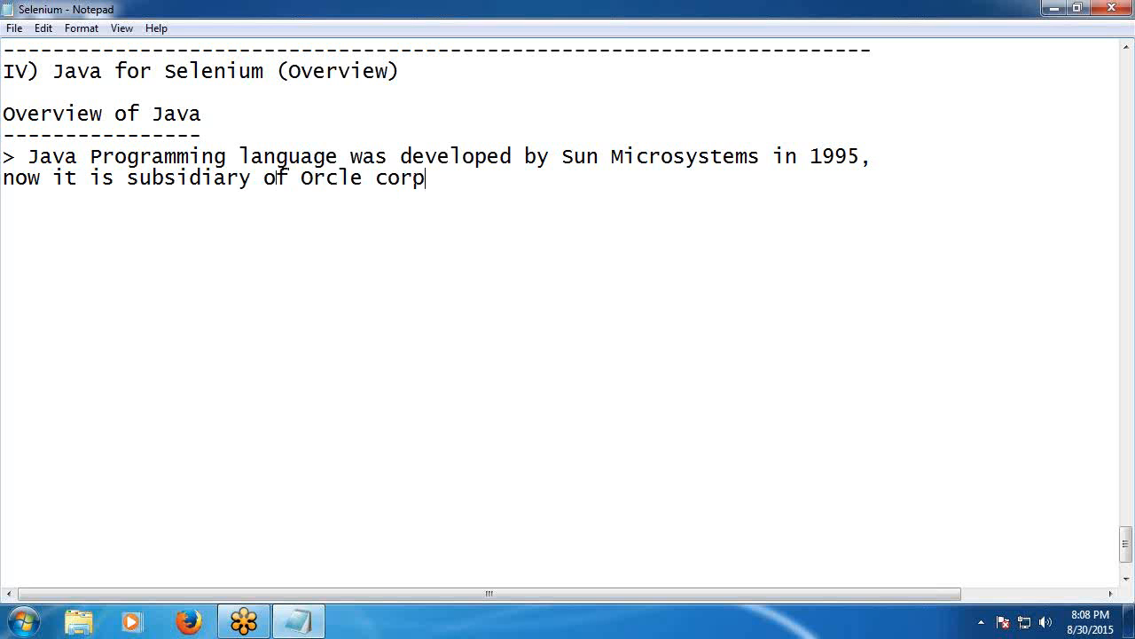
text(orta)
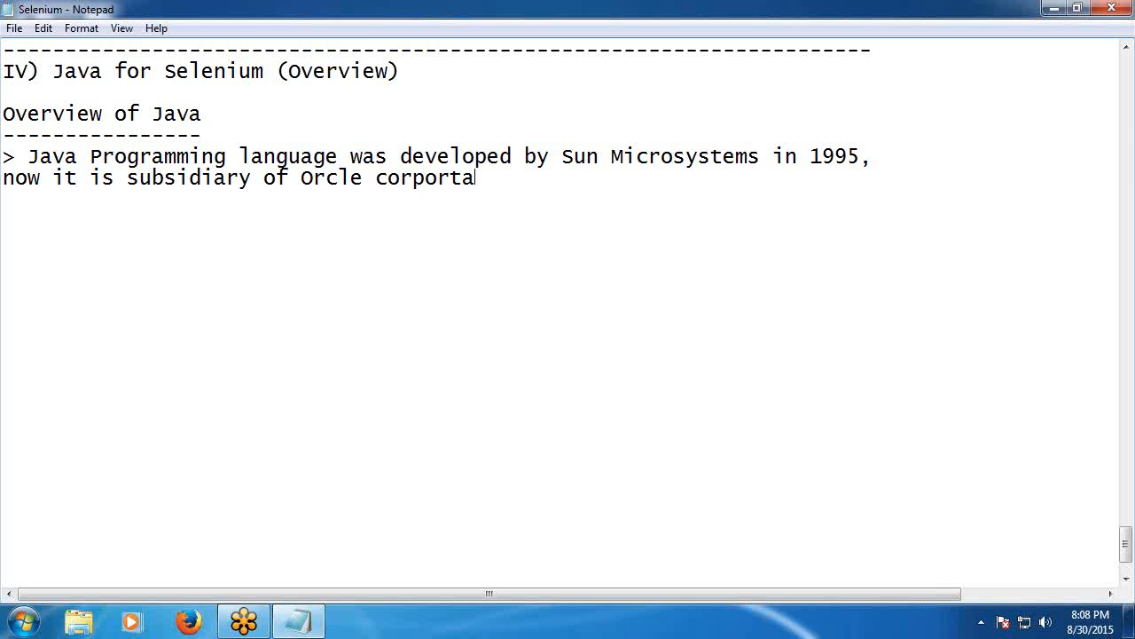
key(BackSpace)
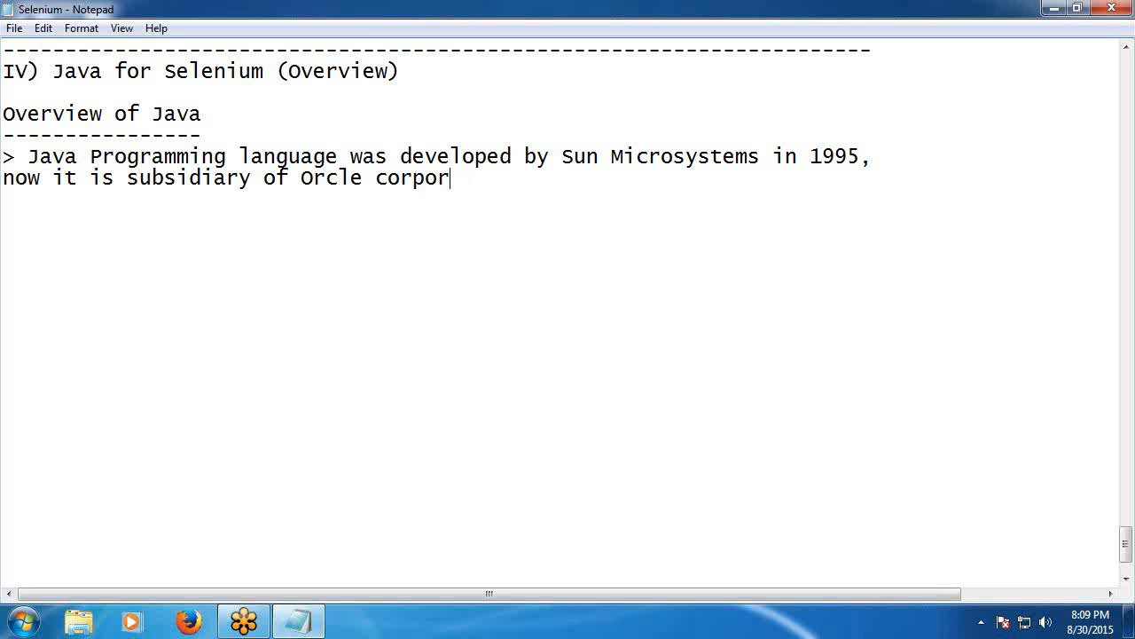
text(atio)
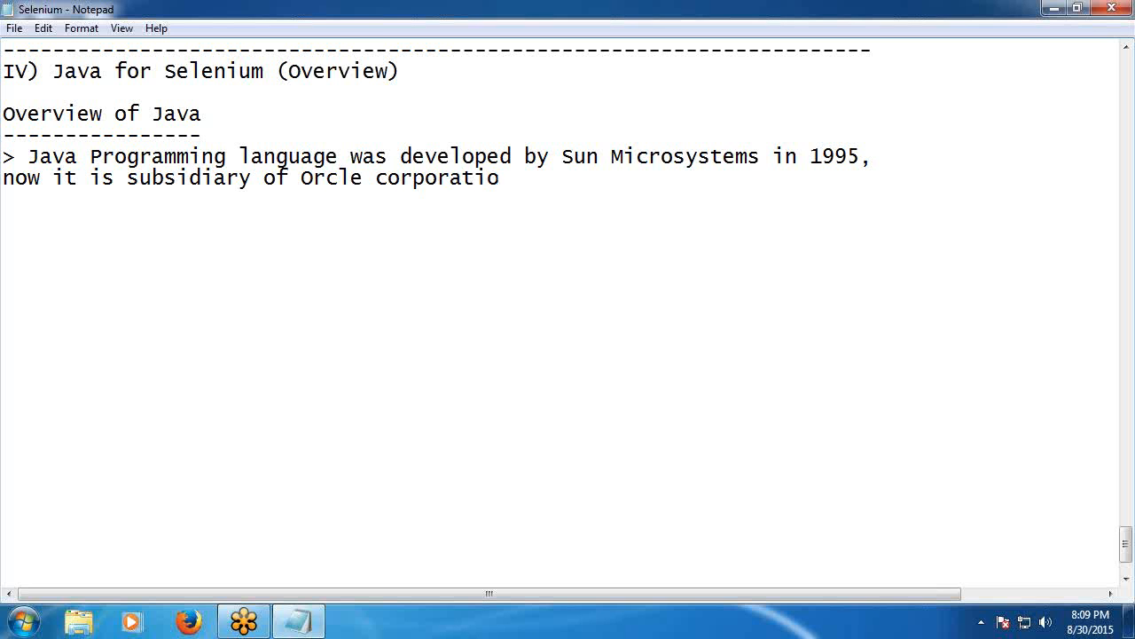
key(Backspace)
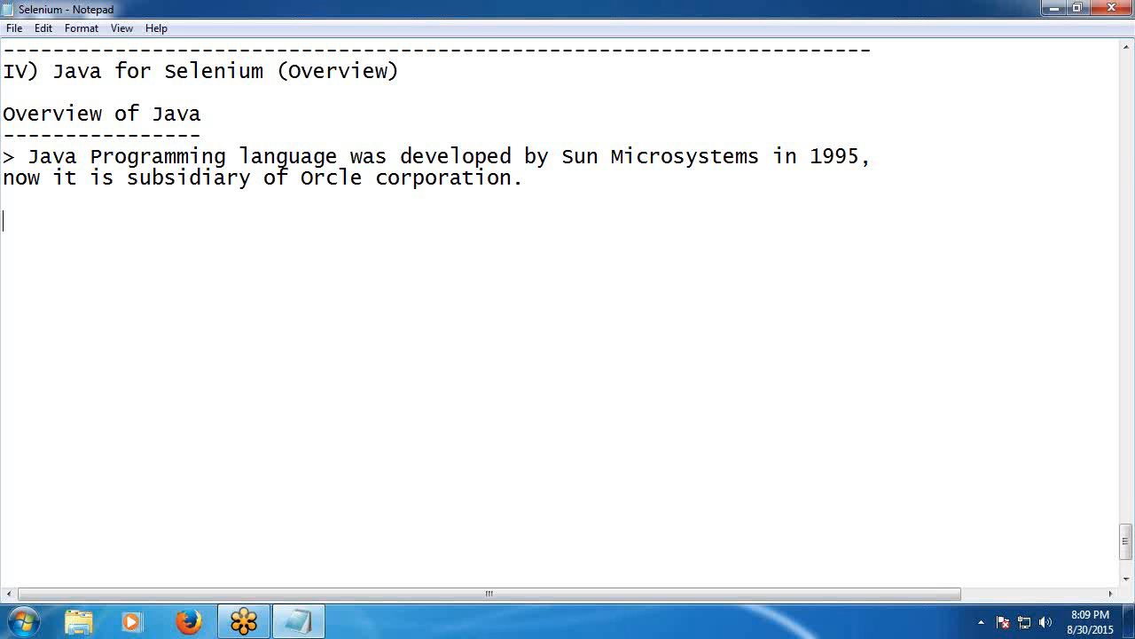
text(>)
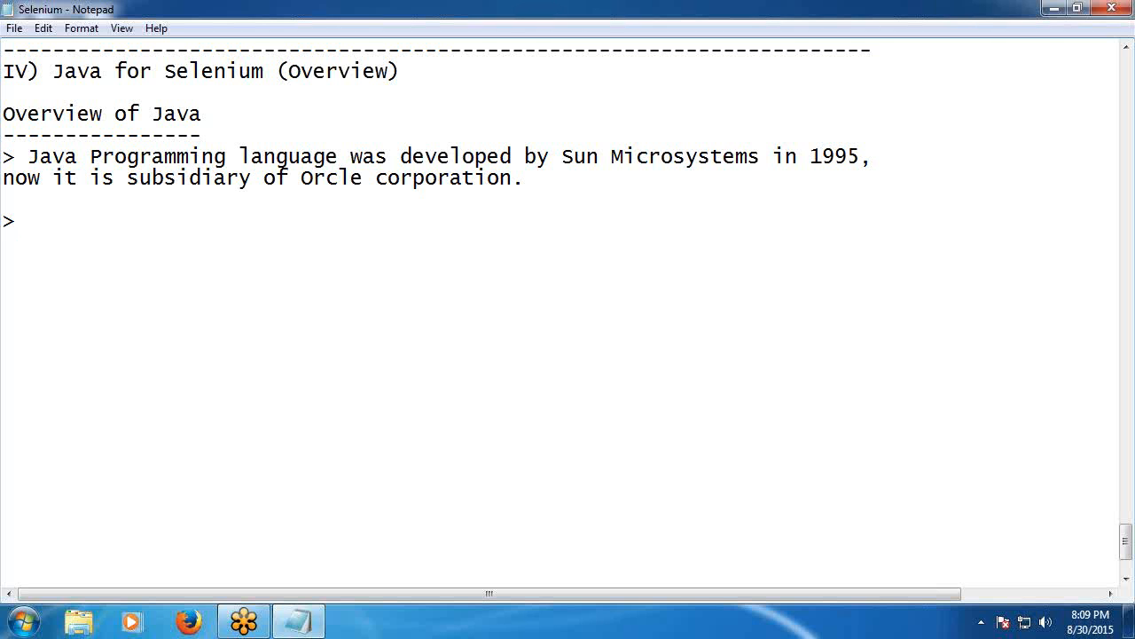
click(29, 220)
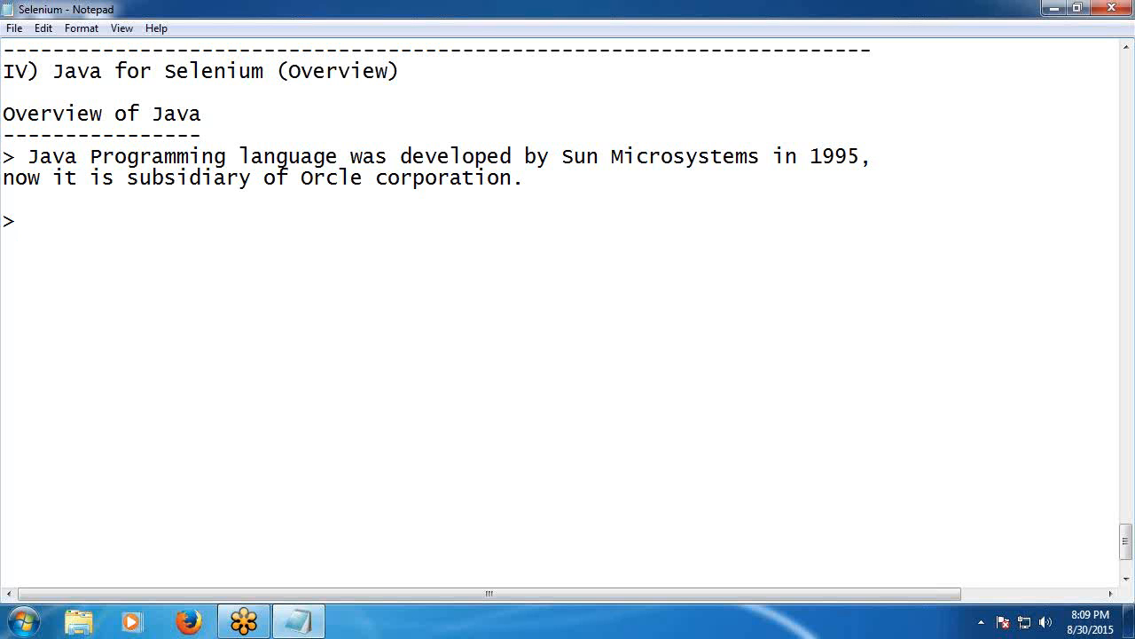
click(29, 221)
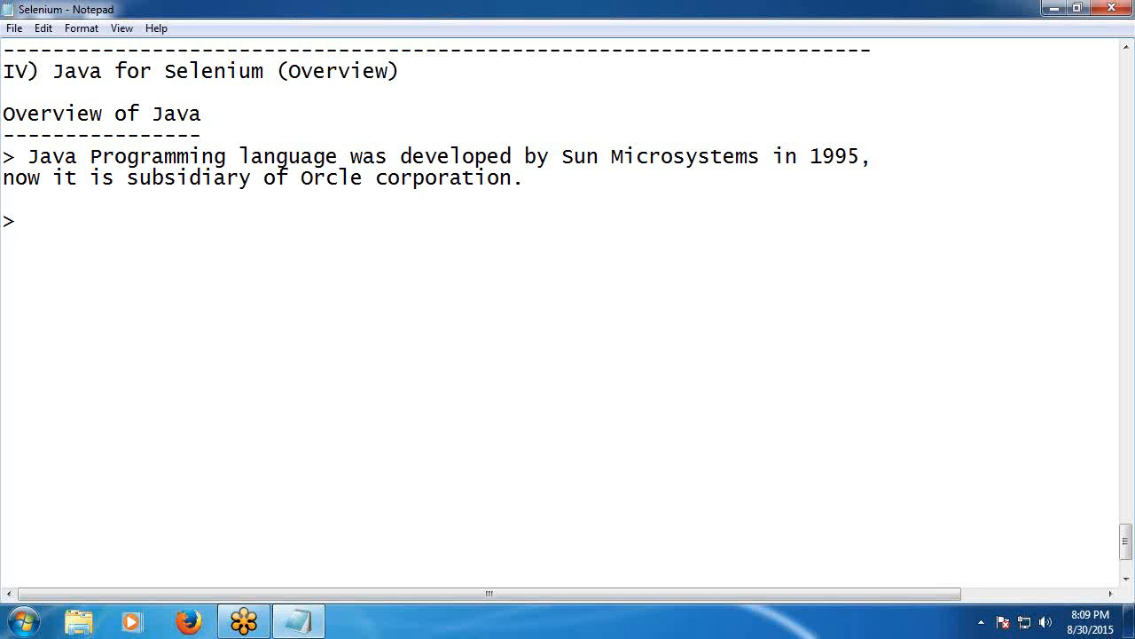
Write the bullet 'Java is Object Oriented programming language,'.
text(Java is)
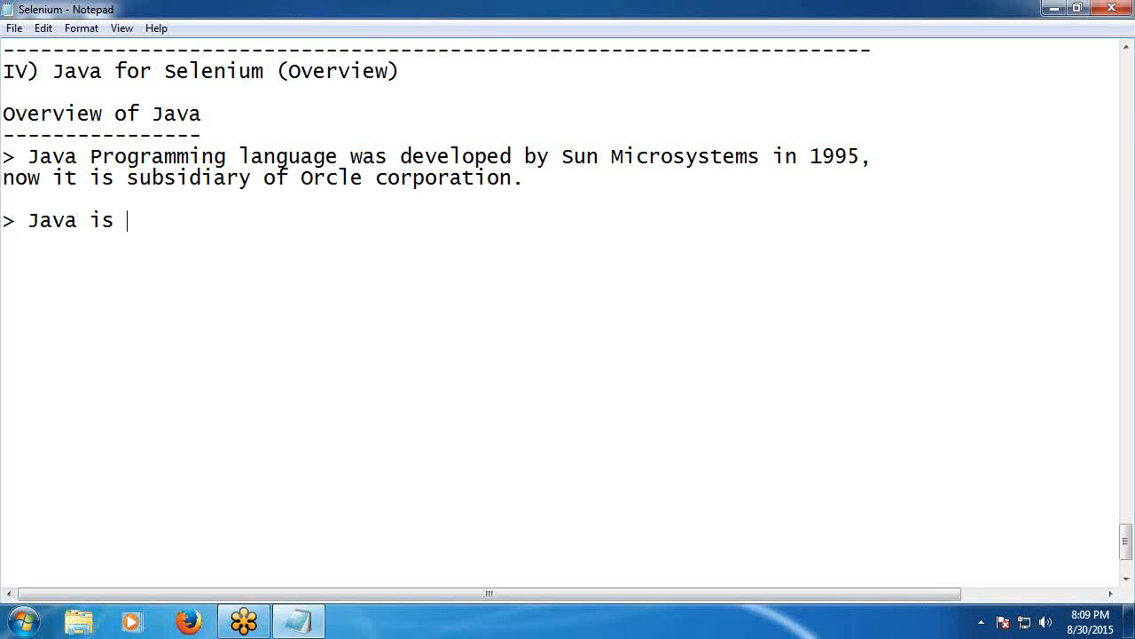
text(Obje)
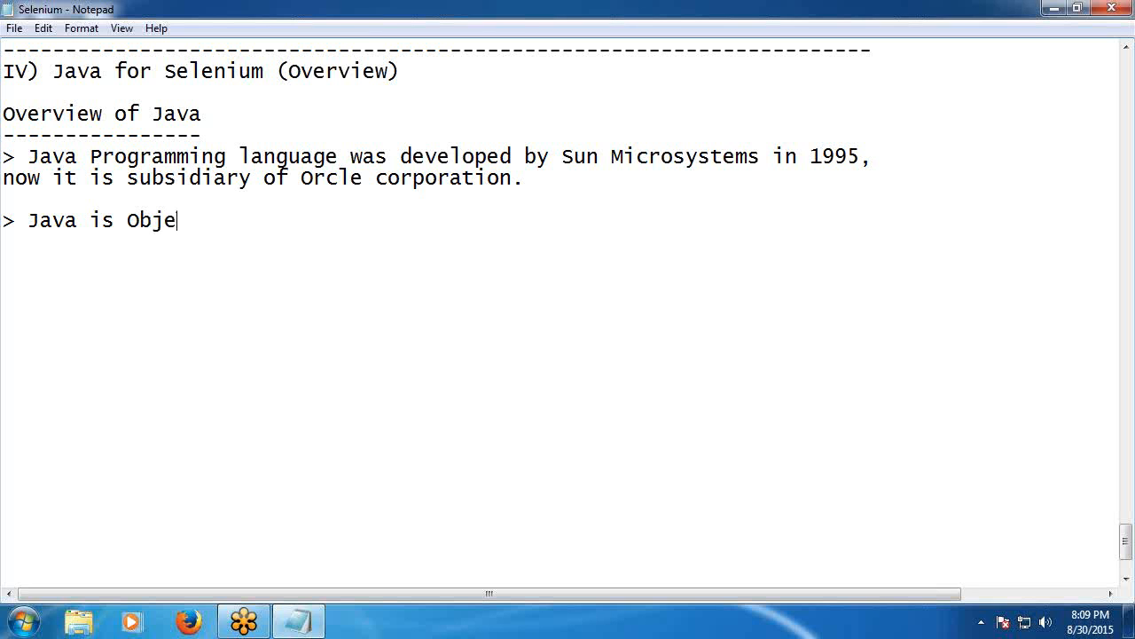
text(ct O)
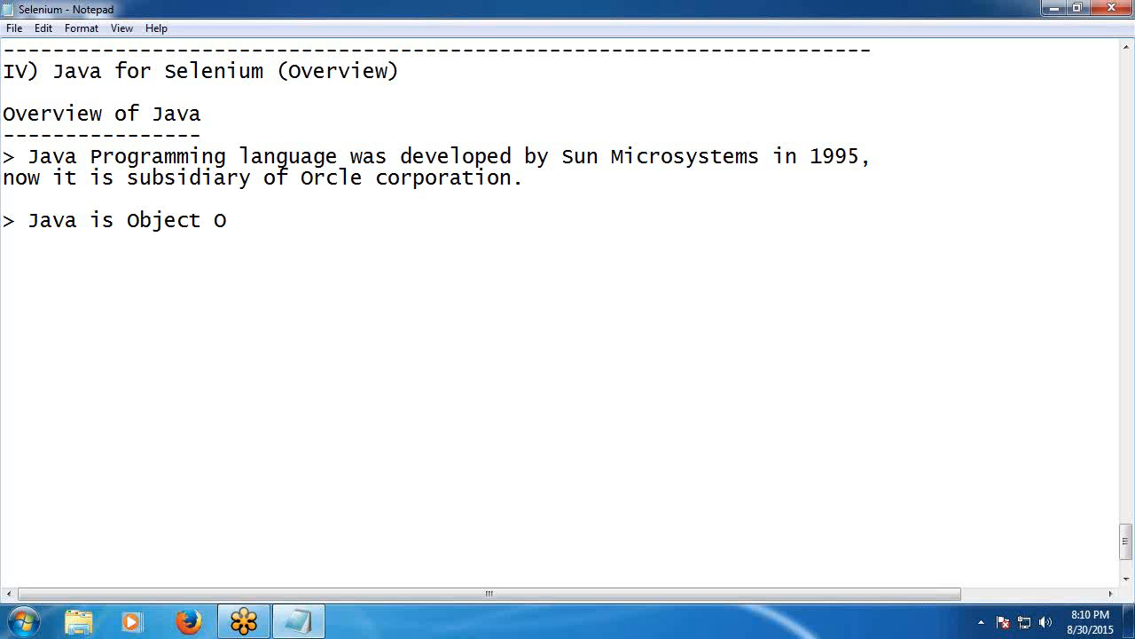
text(rient)
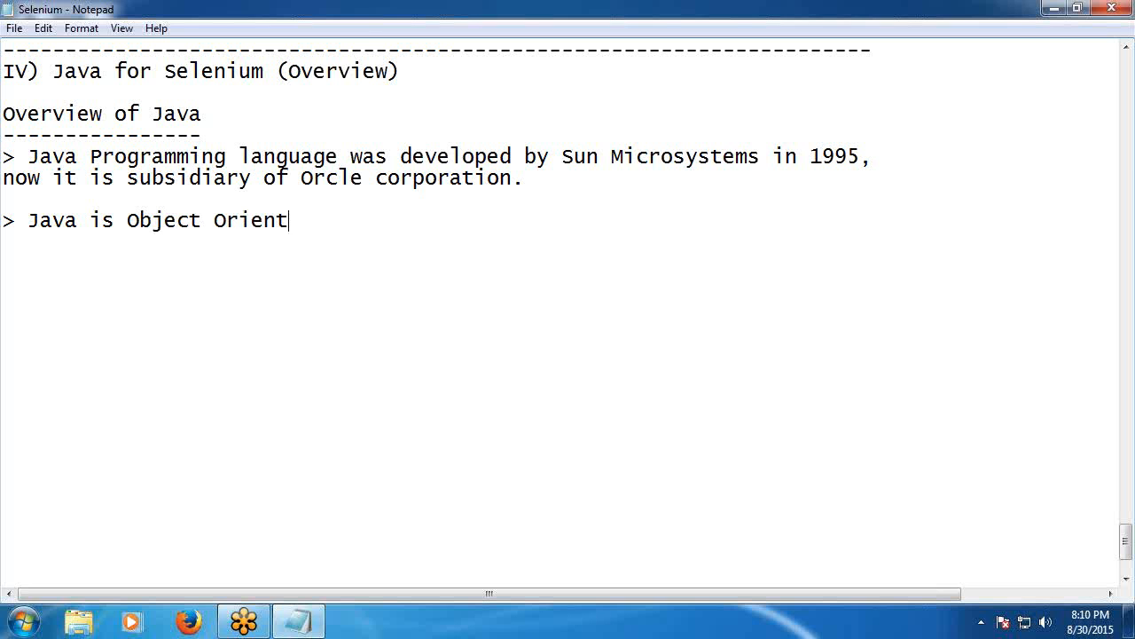
text(ed pro)
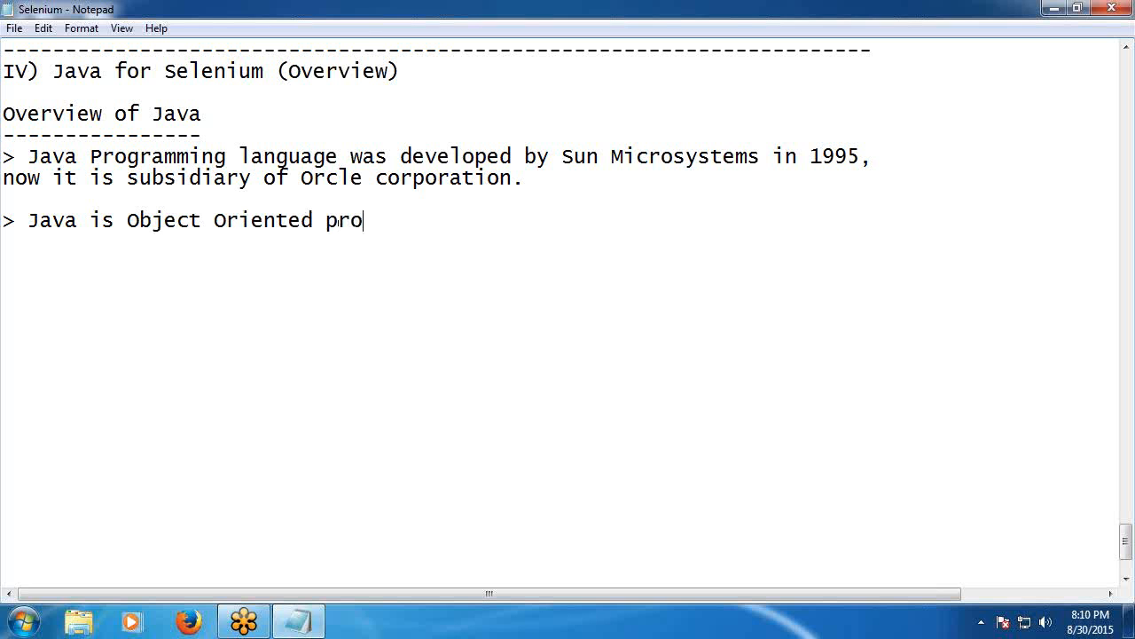
text(grammi)
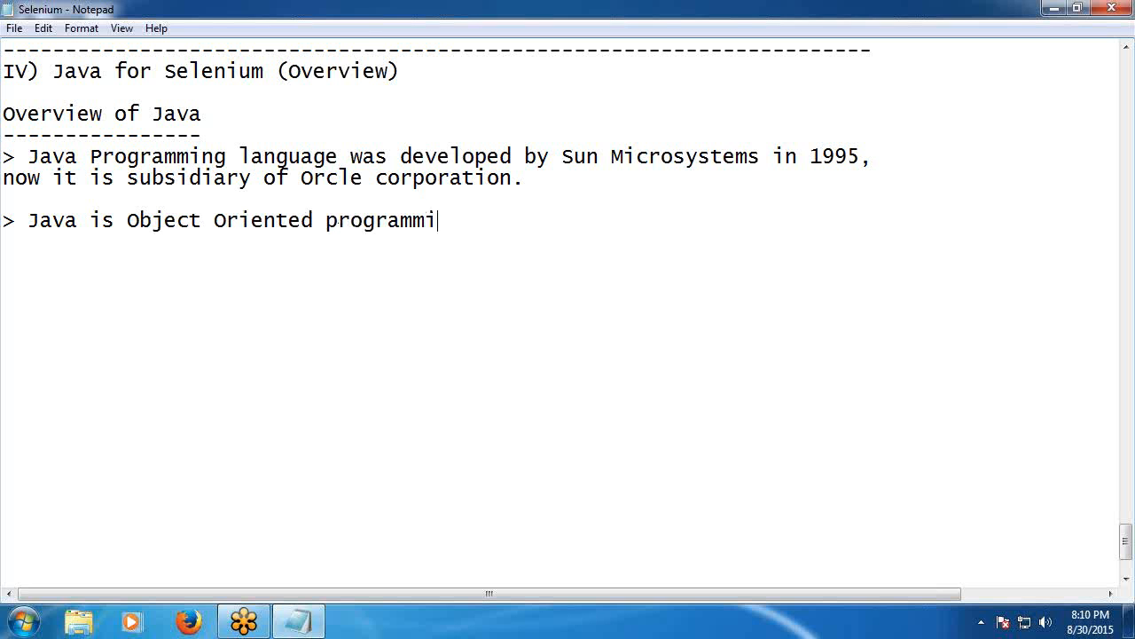
text(ng lan)
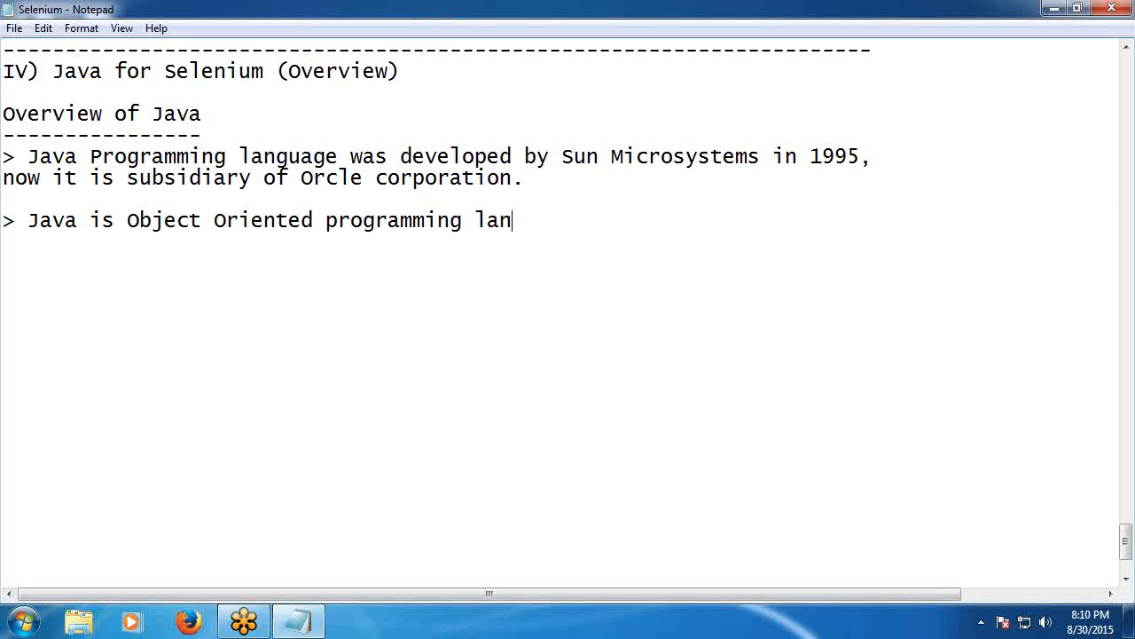
text(guage)
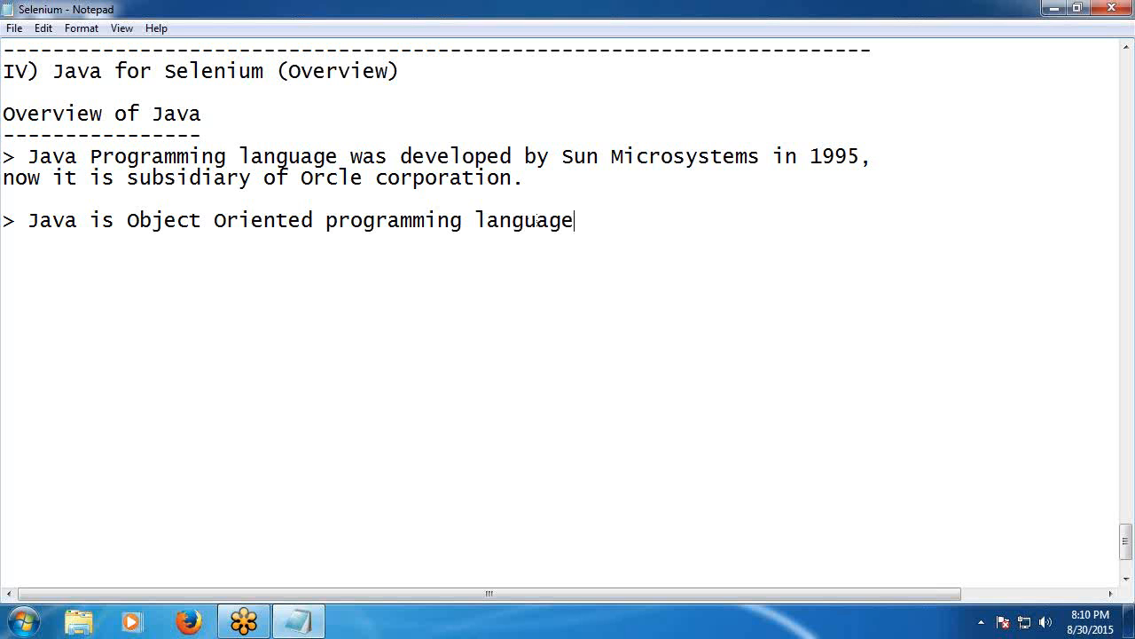
text(, In)
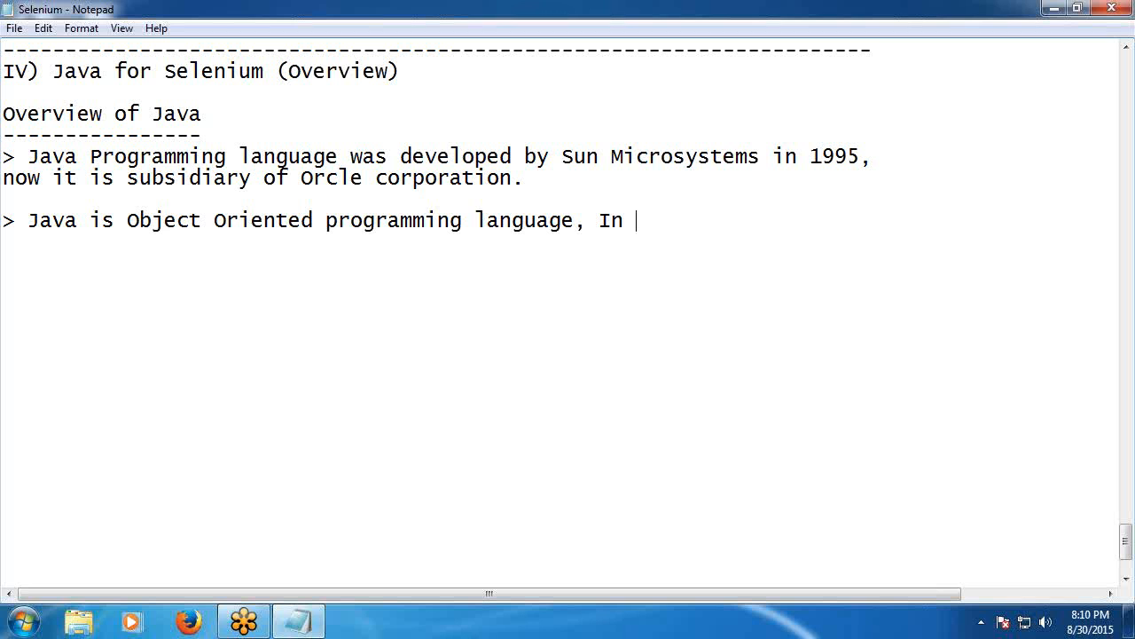
Add 'In Java every thing is Object.' and start a new '>' bullet.
text(Java)
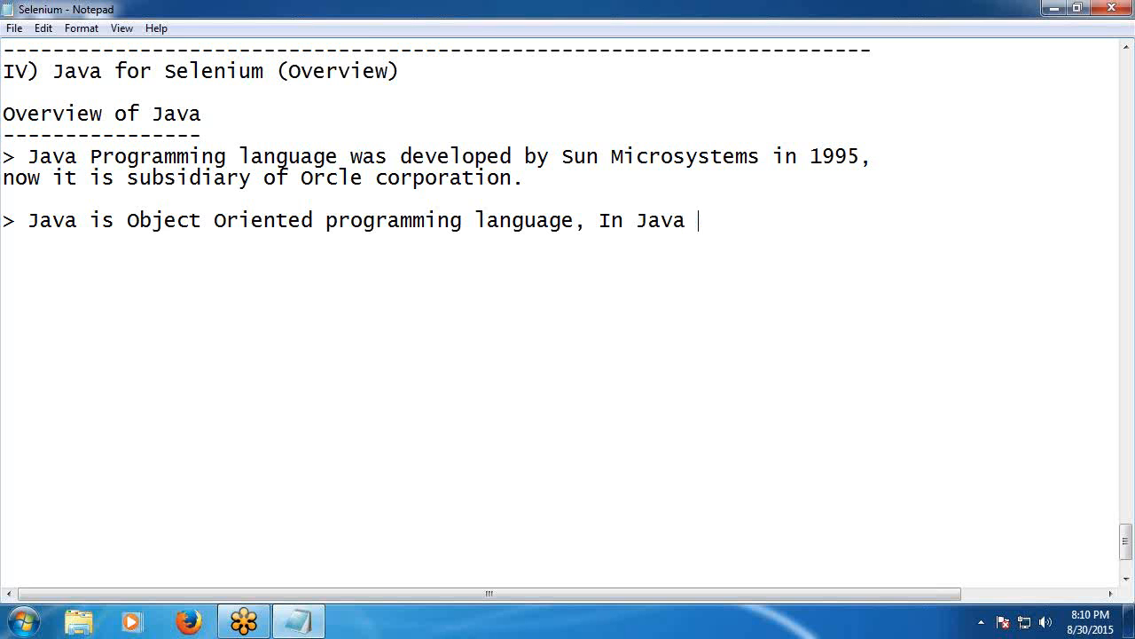
text(every thi)
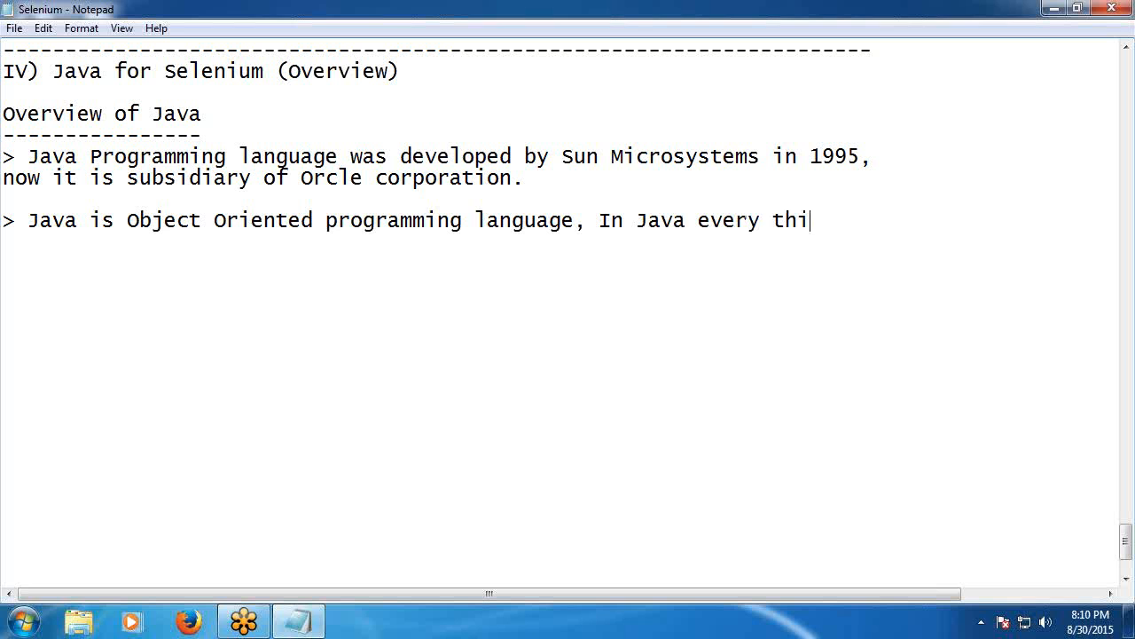
text(ng is)
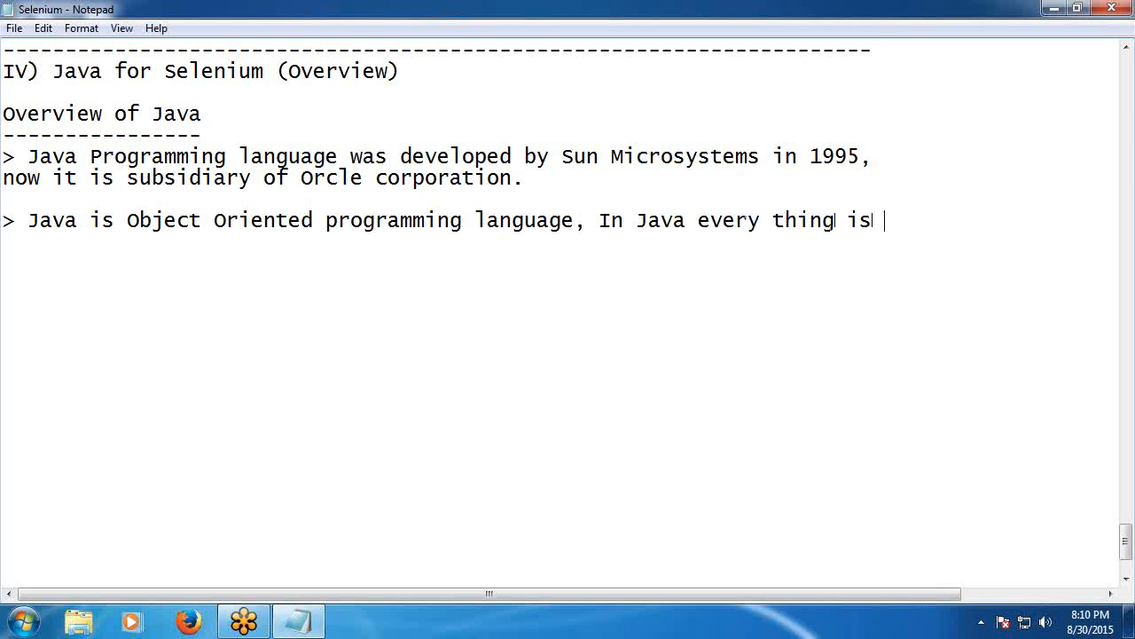
text(Object)
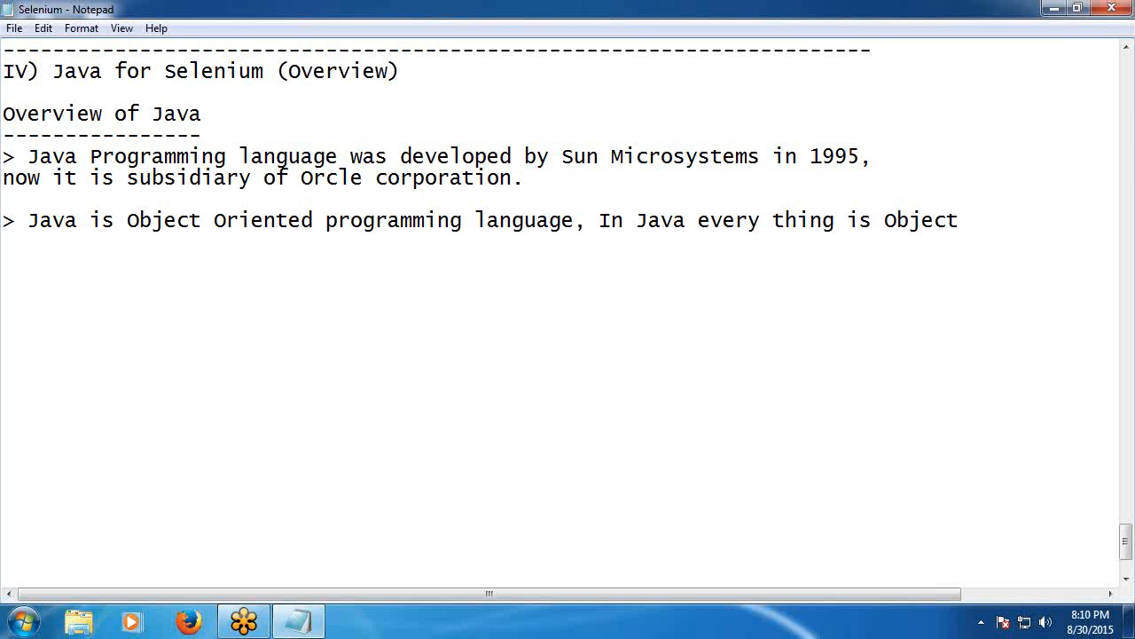
text(.)
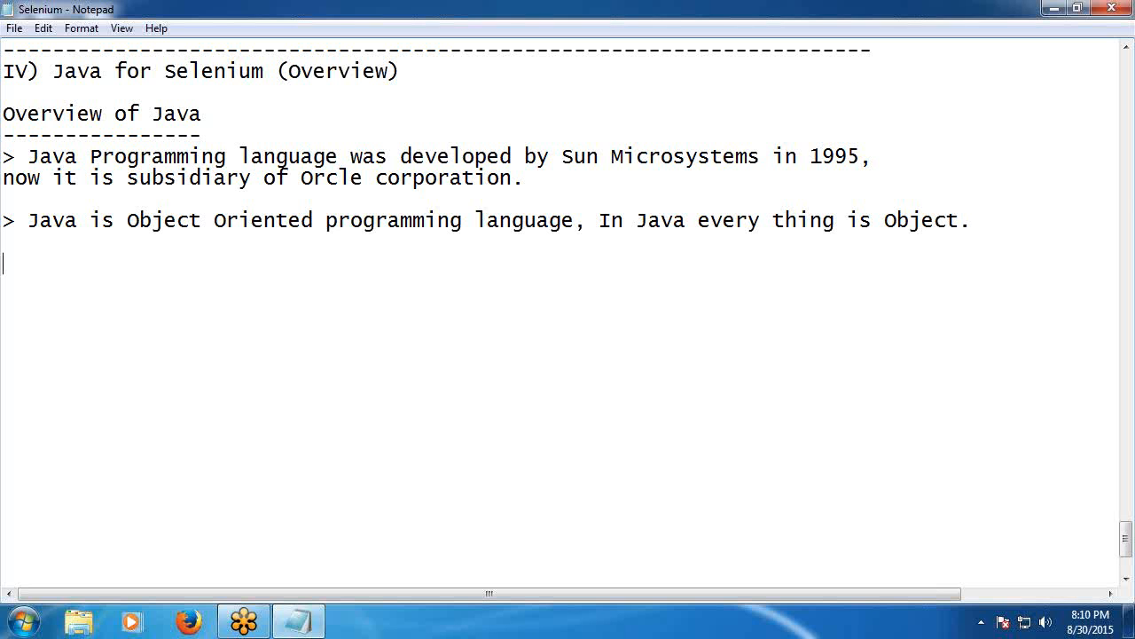
text(>)
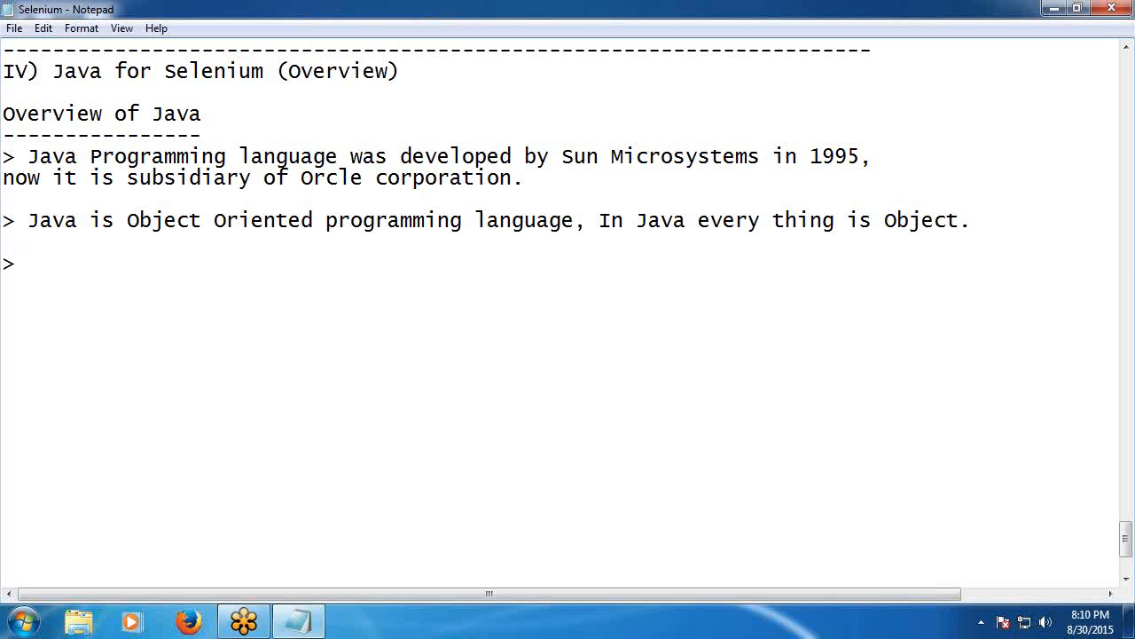
Write the bullet 'Java is platform indipendent language,'.
click(29, 263)
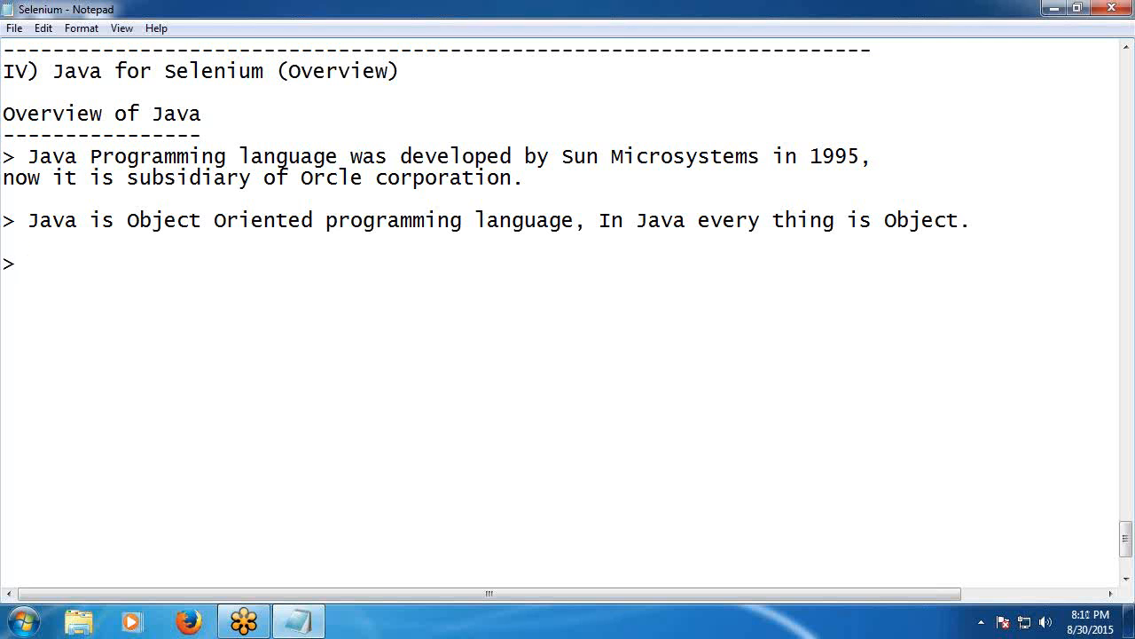
text(Java is)
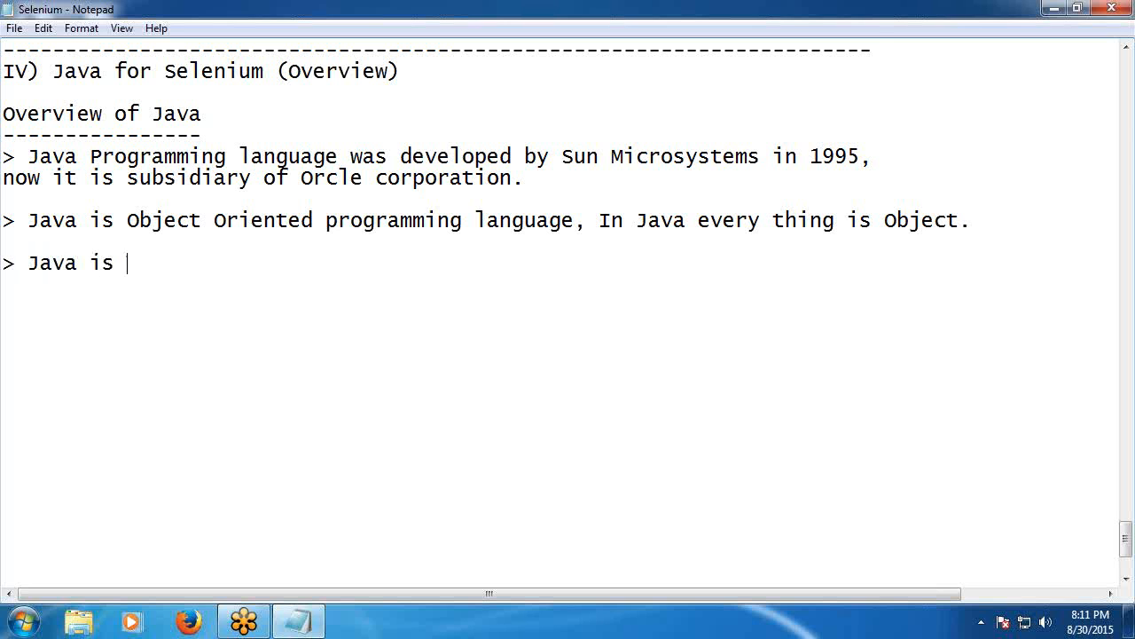
text(platform i)
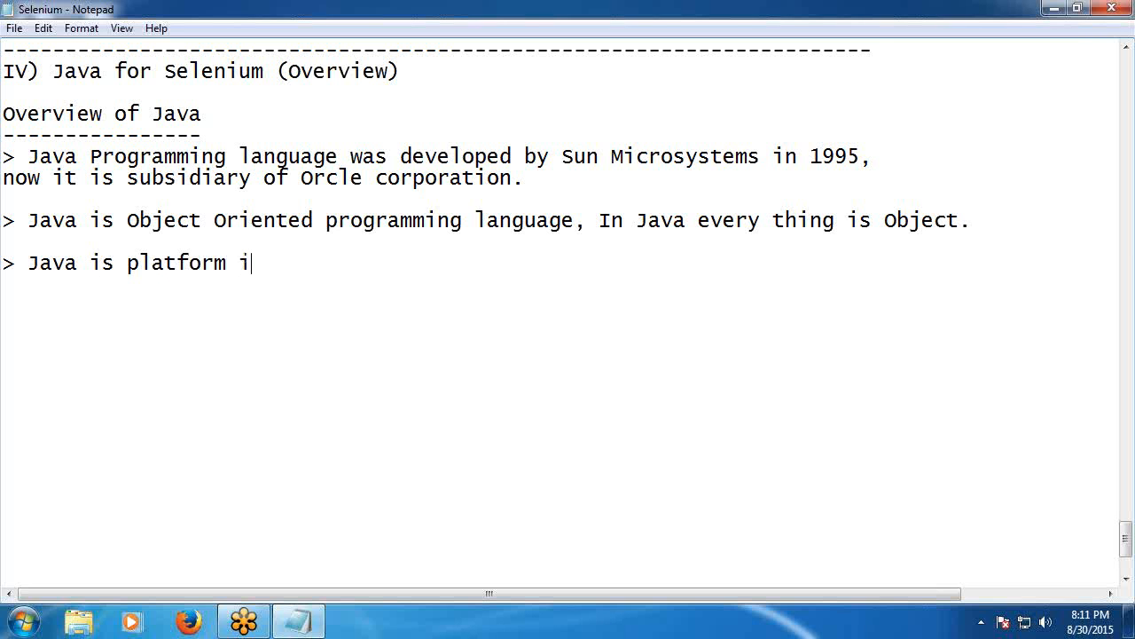
text(ndipe)
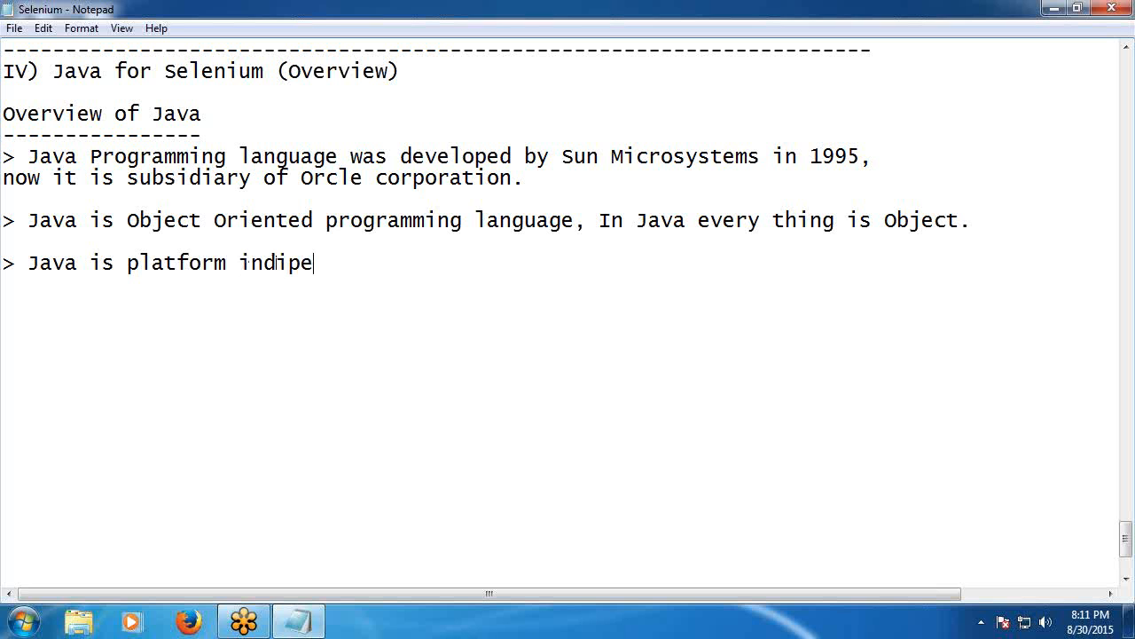
text(nde)
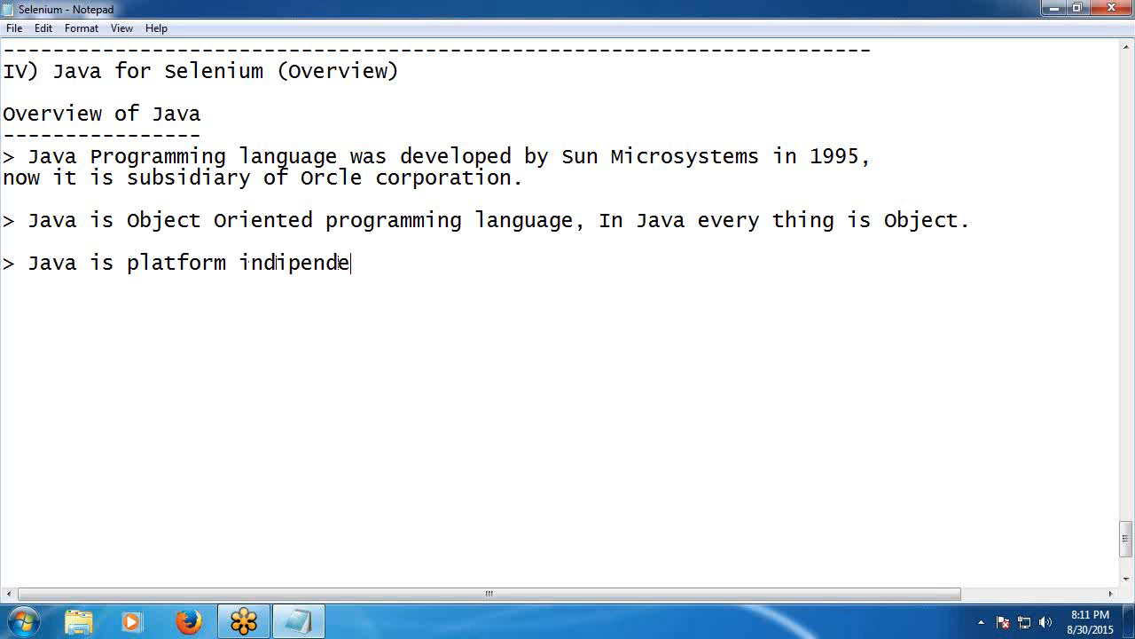
text(nt lan)
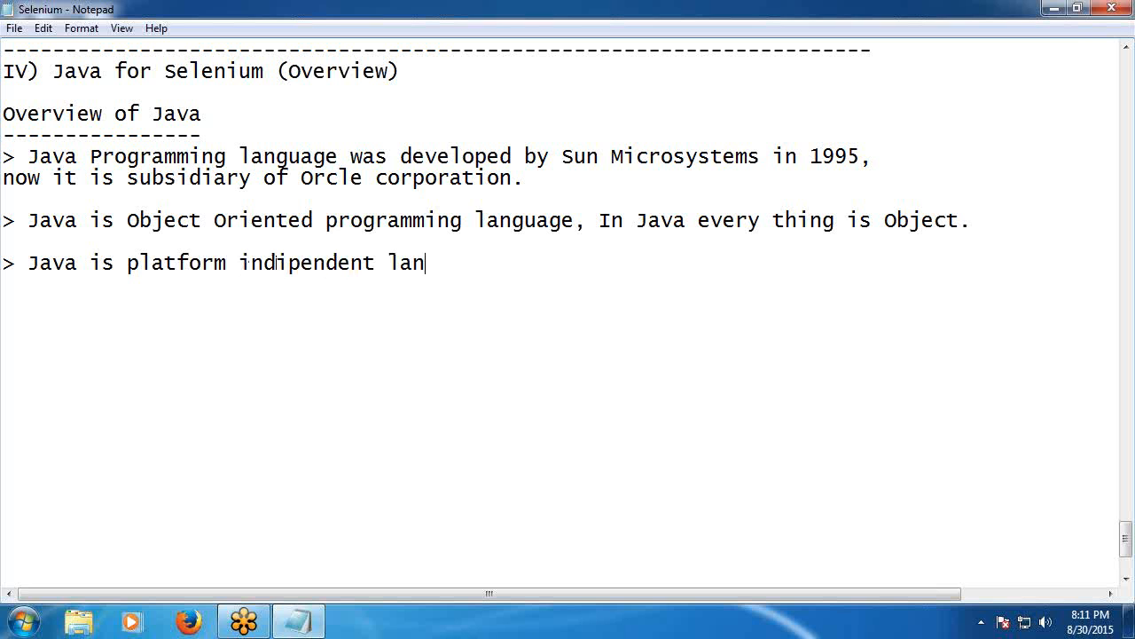
text(guage)
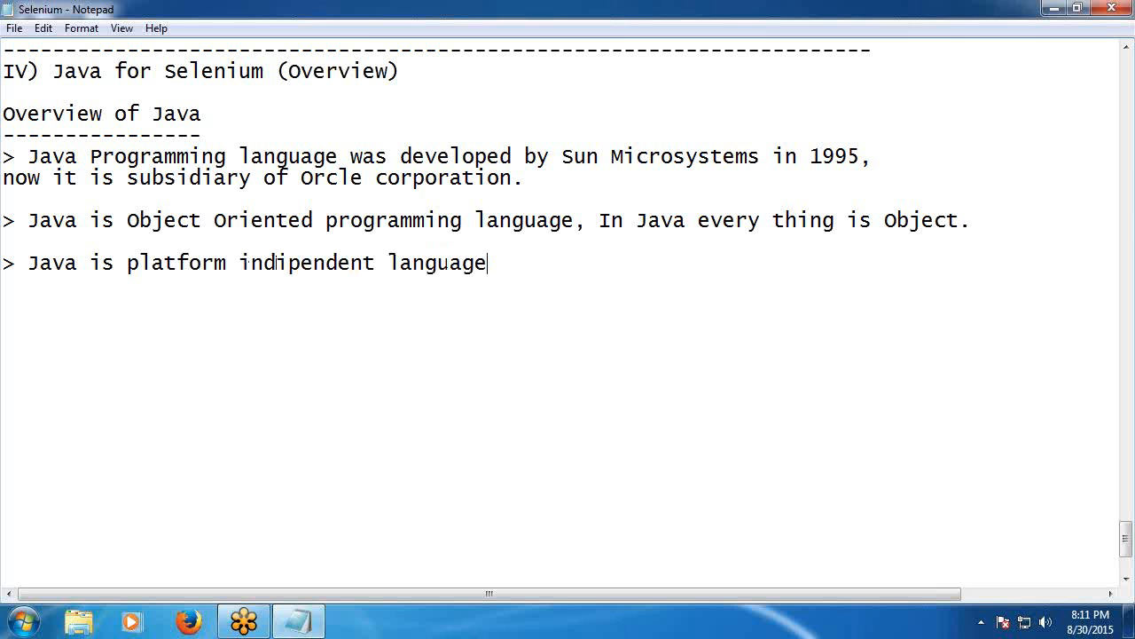
text(,)
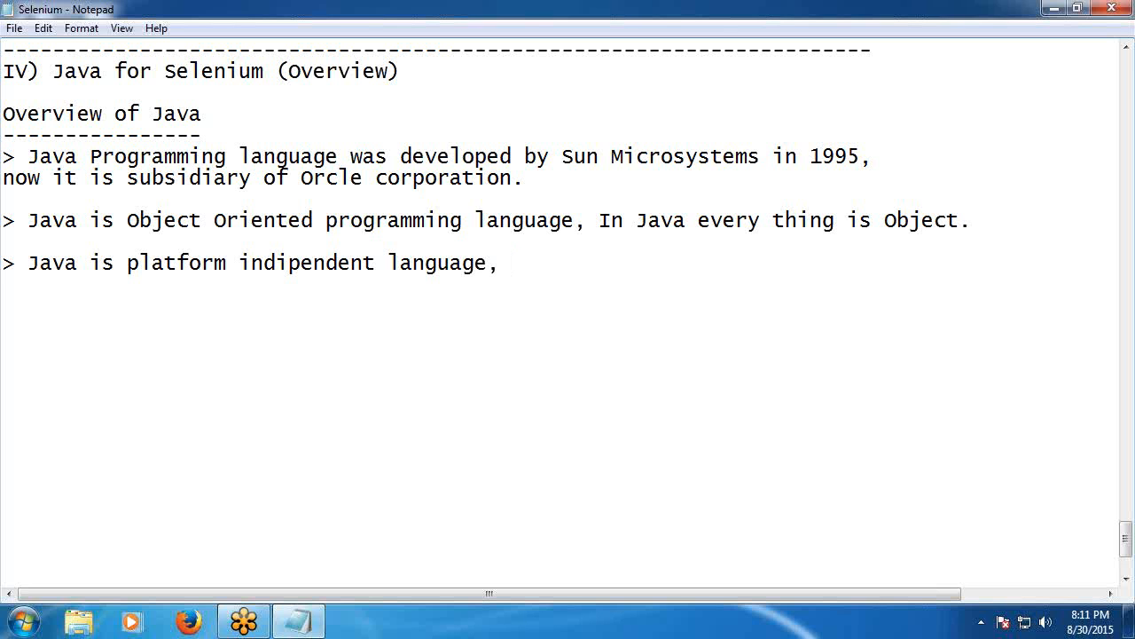
Add 'It can be compiled and Interpreted.' to the bullet.
text(It)
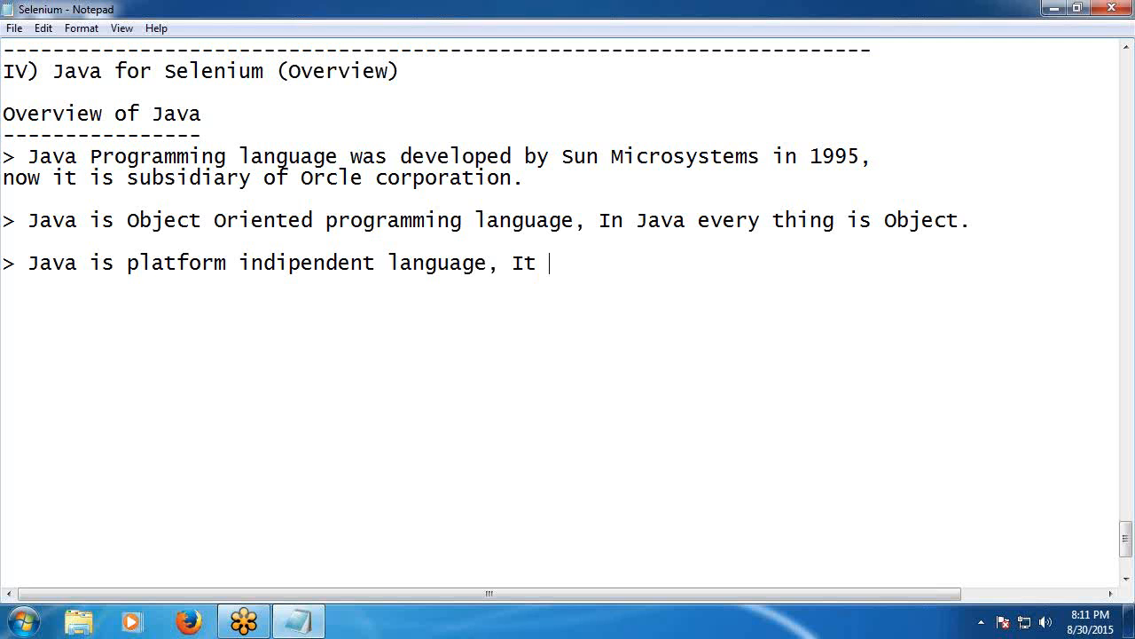
text(c)
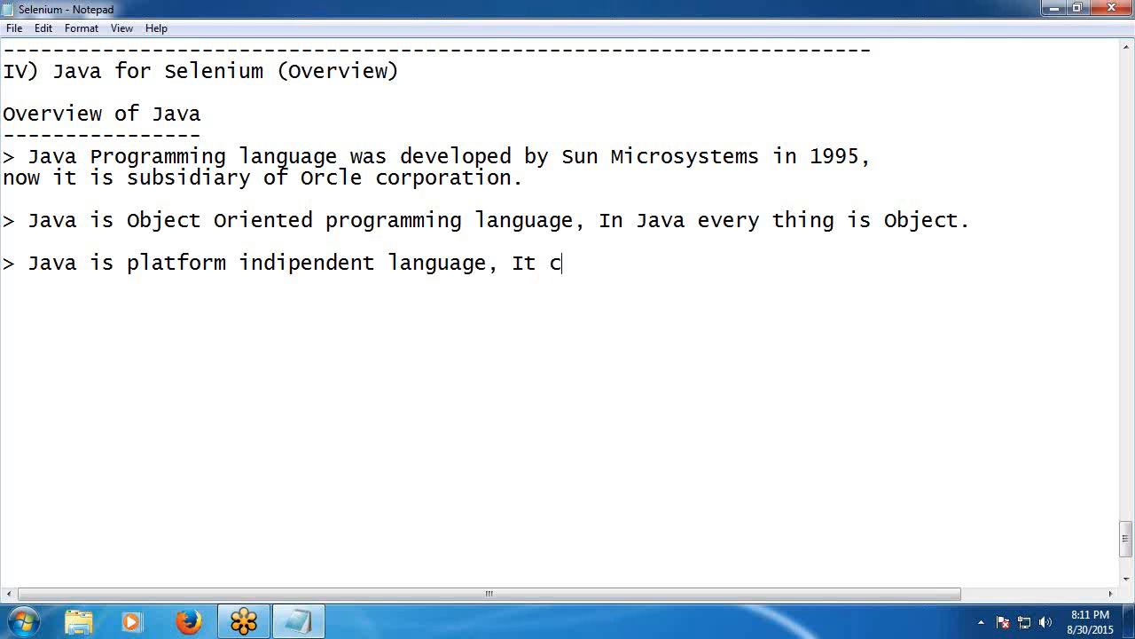
text(an be)
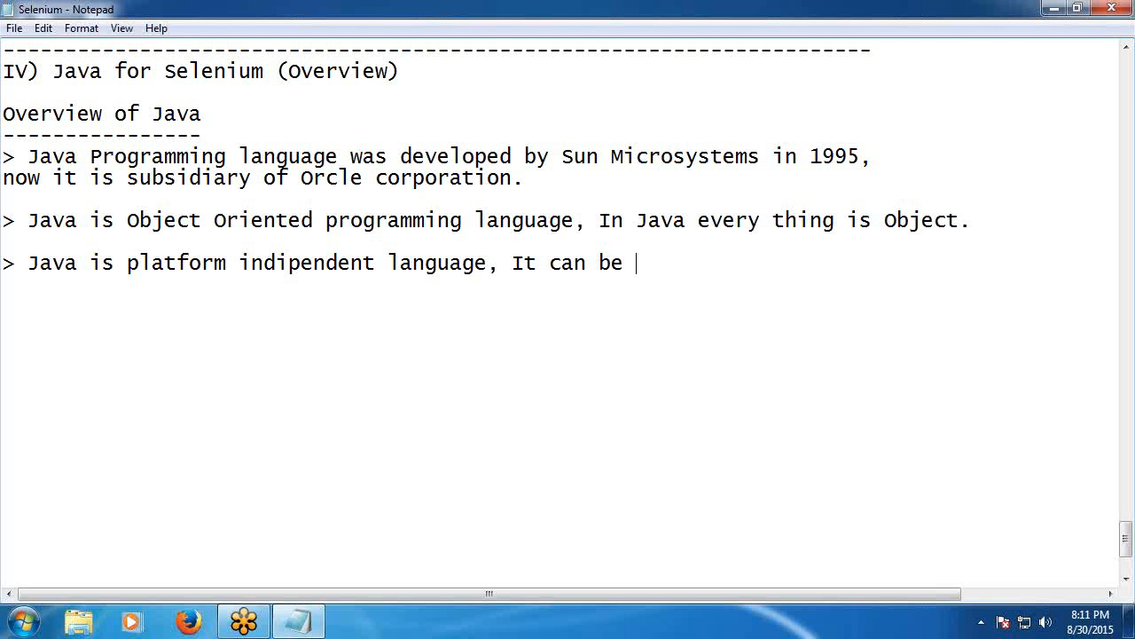
text(compil)
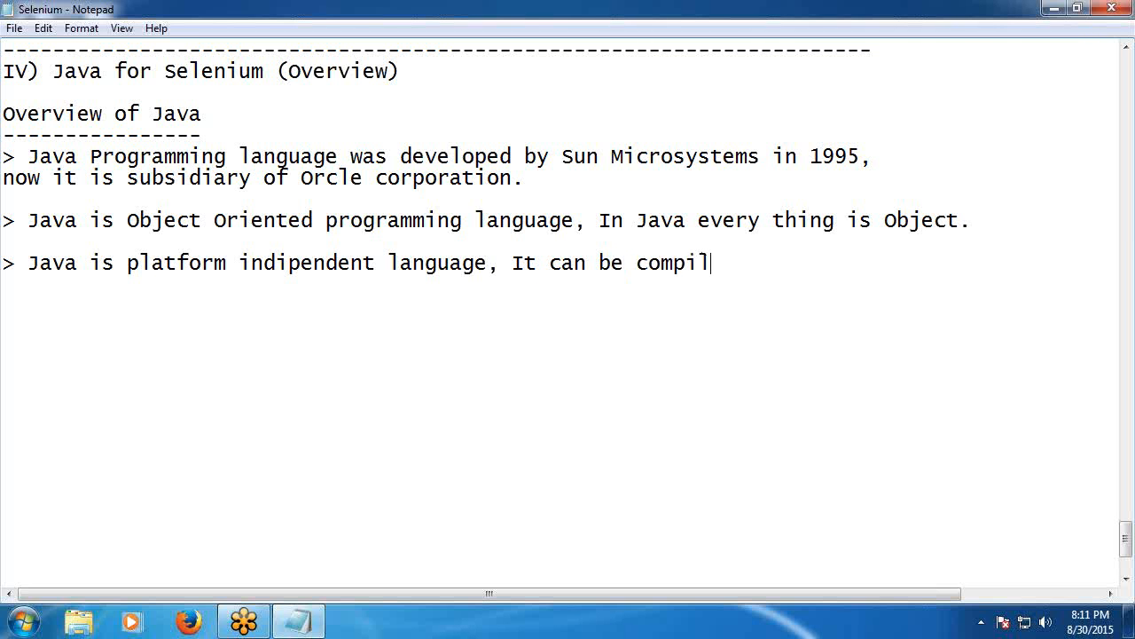
text(ed and)
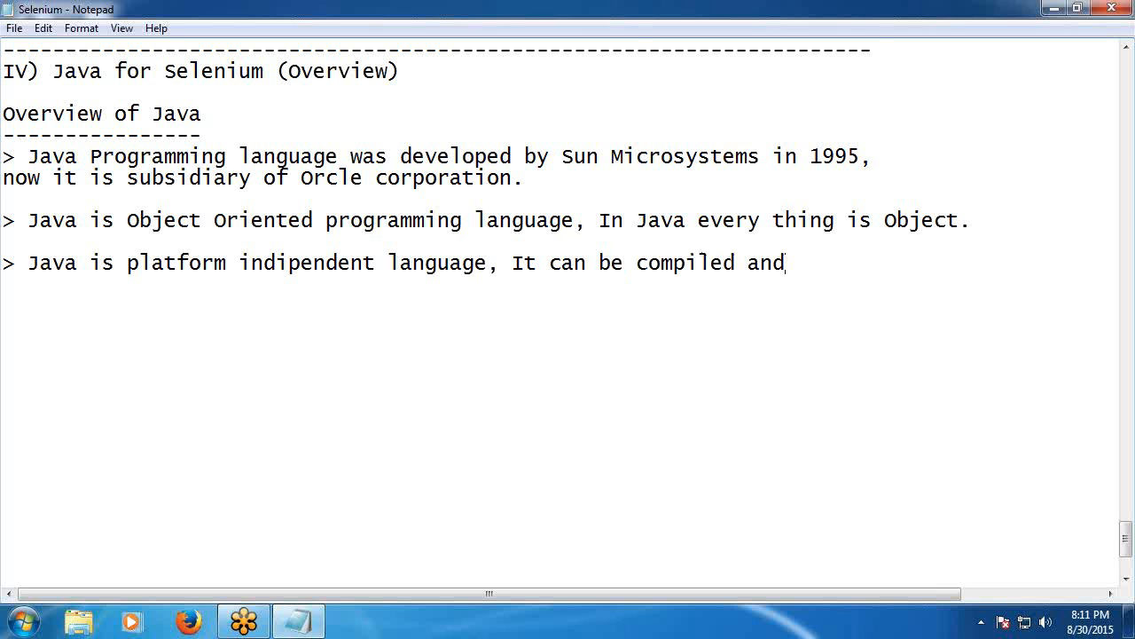
text(Inte)
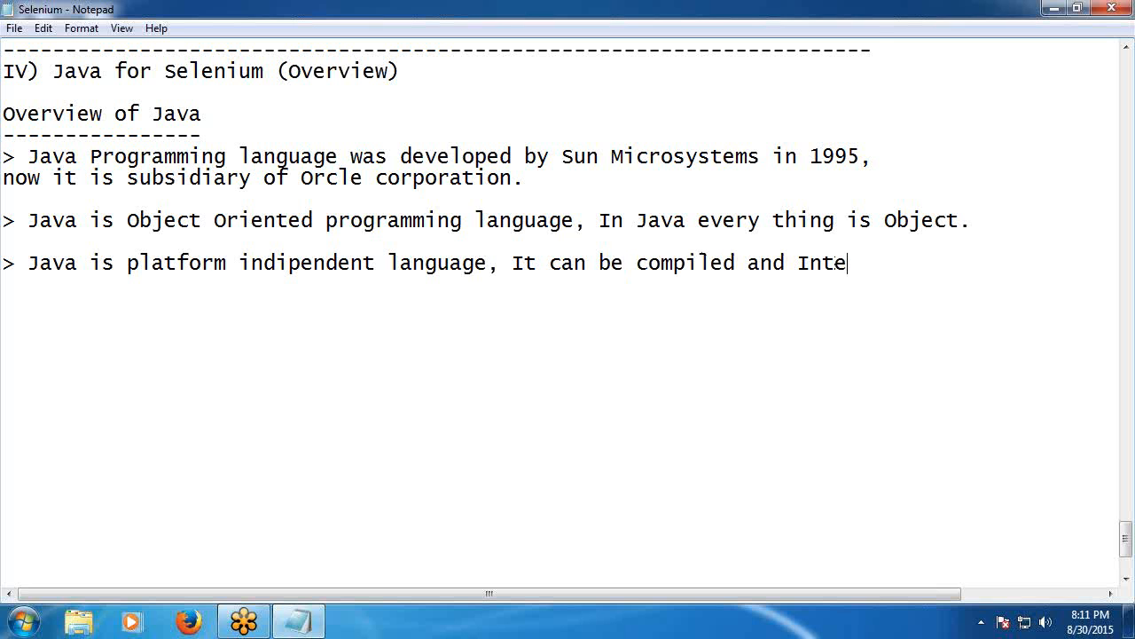
text(rprete)
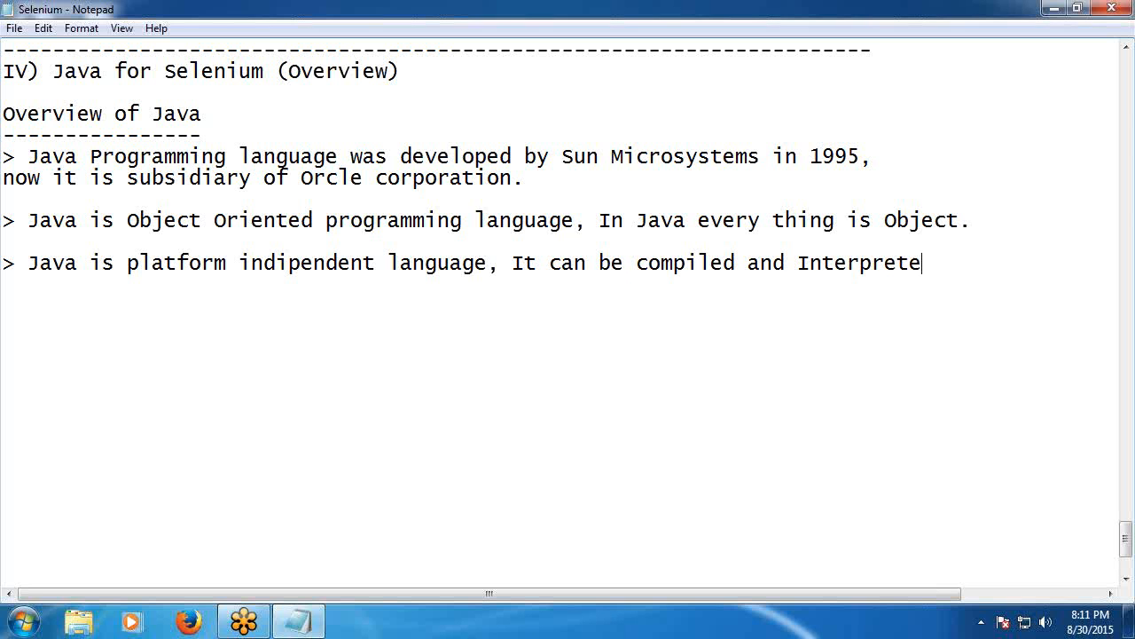
text(d.)
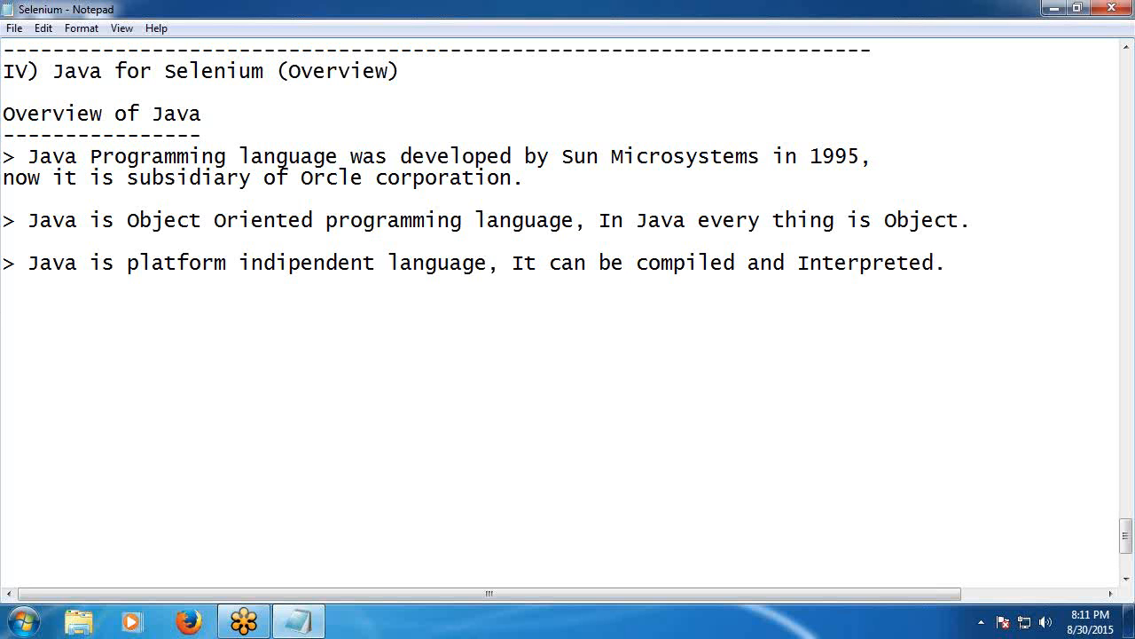
key(enter)
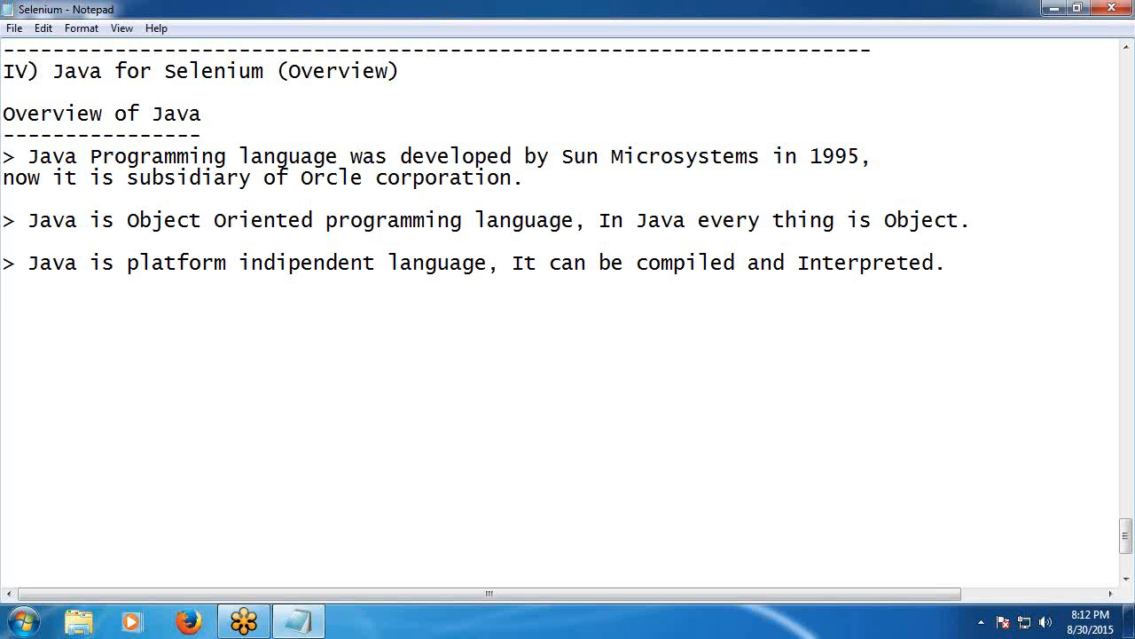
scroll(down, 3)
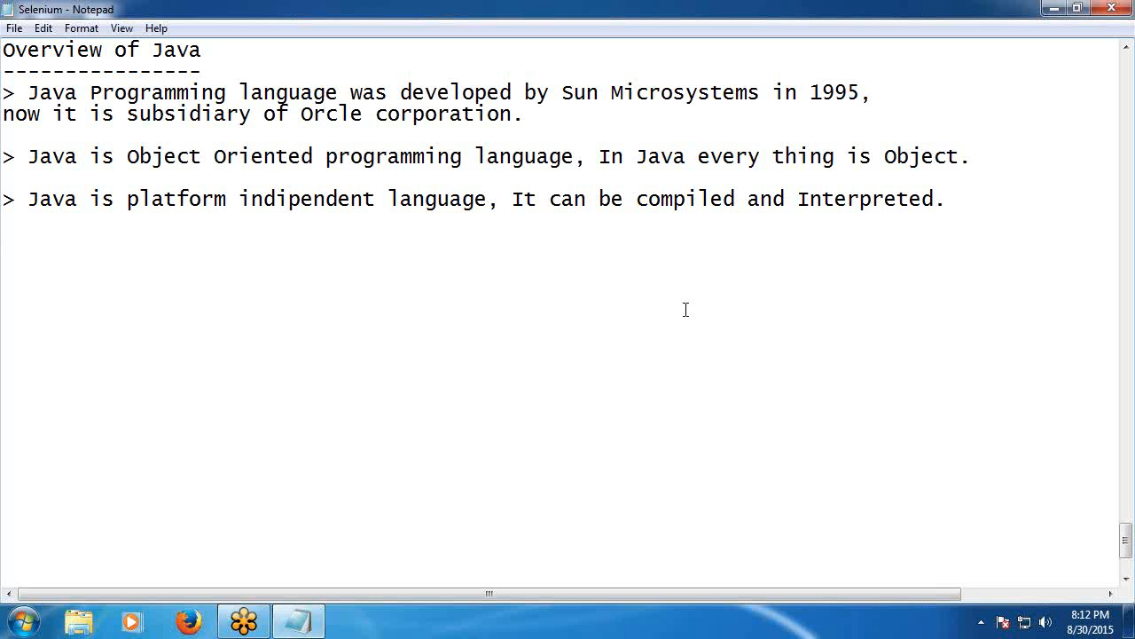
Add a blank line and a new bullet line below the compiled-and-Interpreted point.
key(enter)
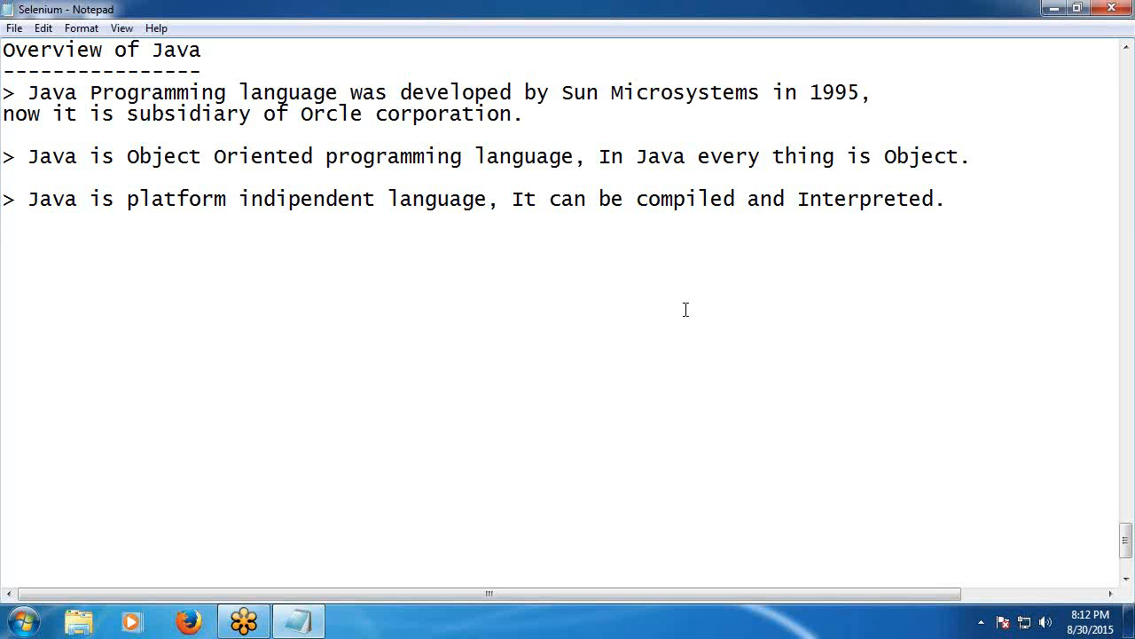
key(Enter)
text(>)
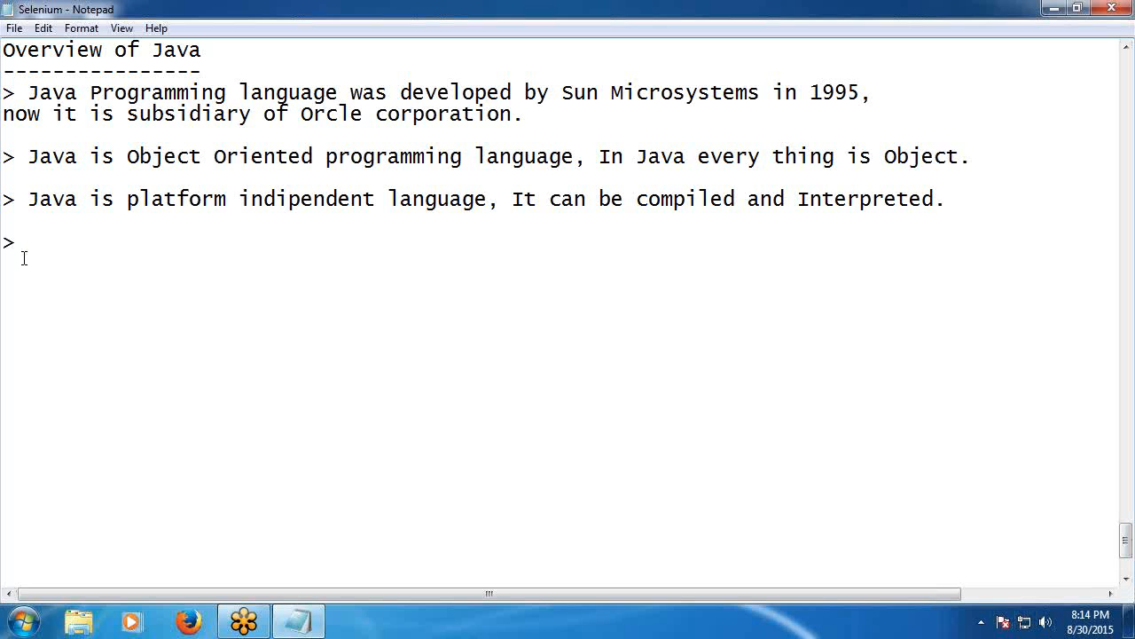
Write the bullet 'java is simple, easy to use.'.
click(26, 244)
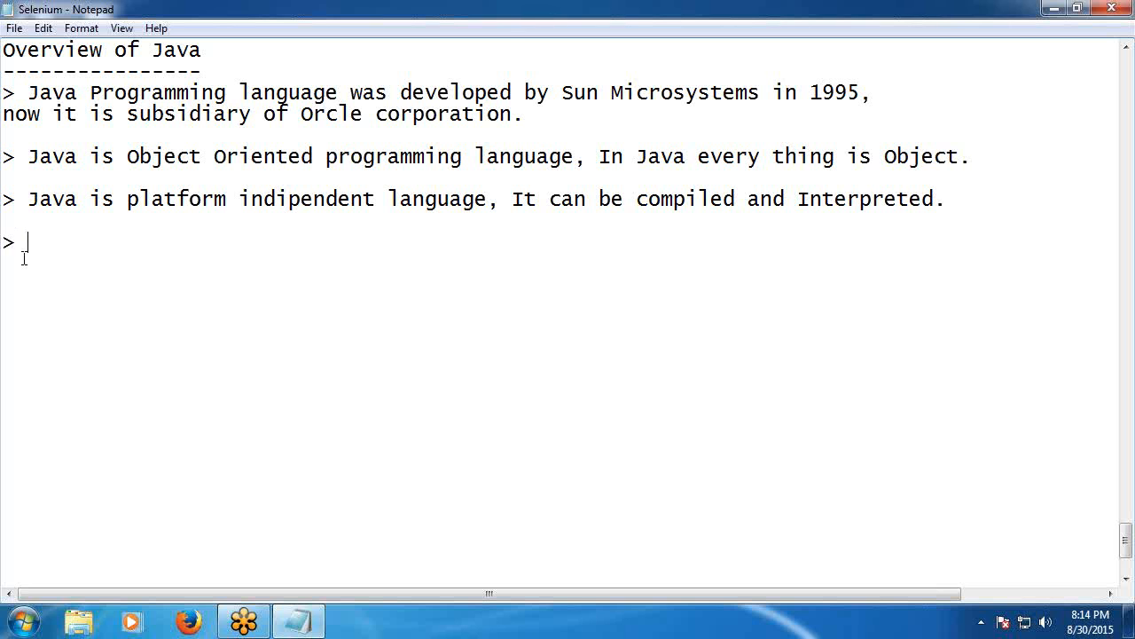
text(ja)
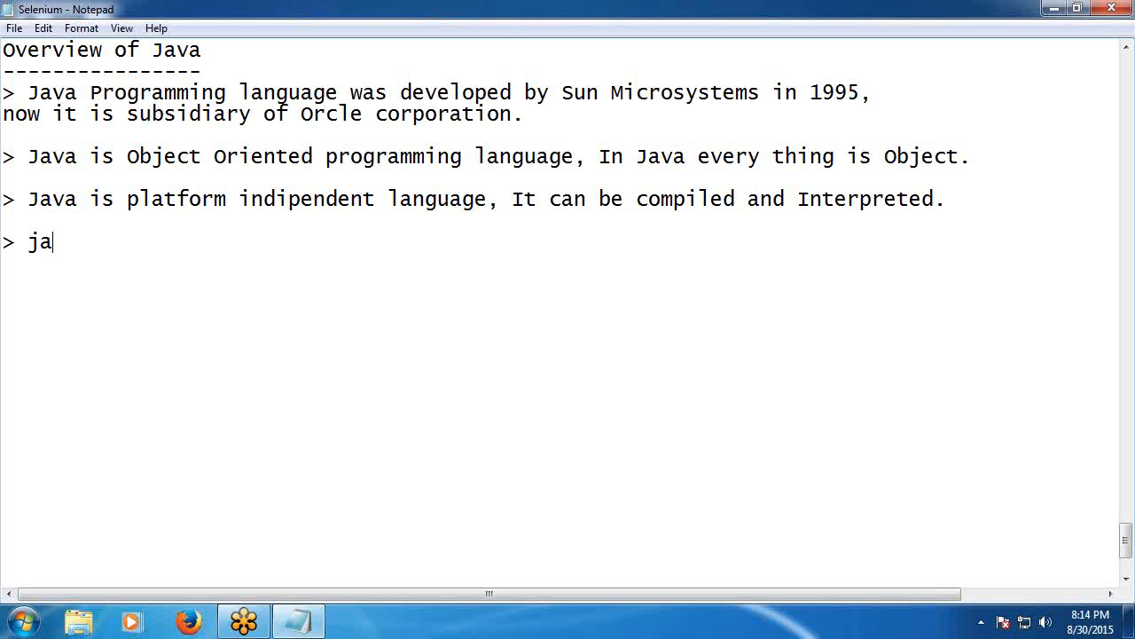
text(va is)
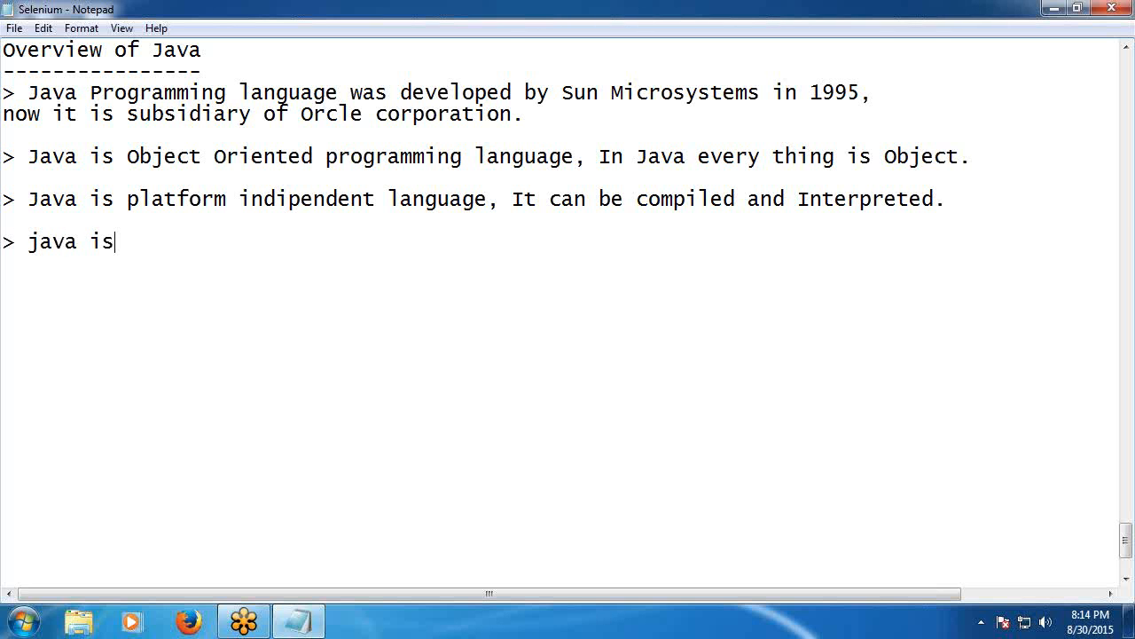
text(simpl)
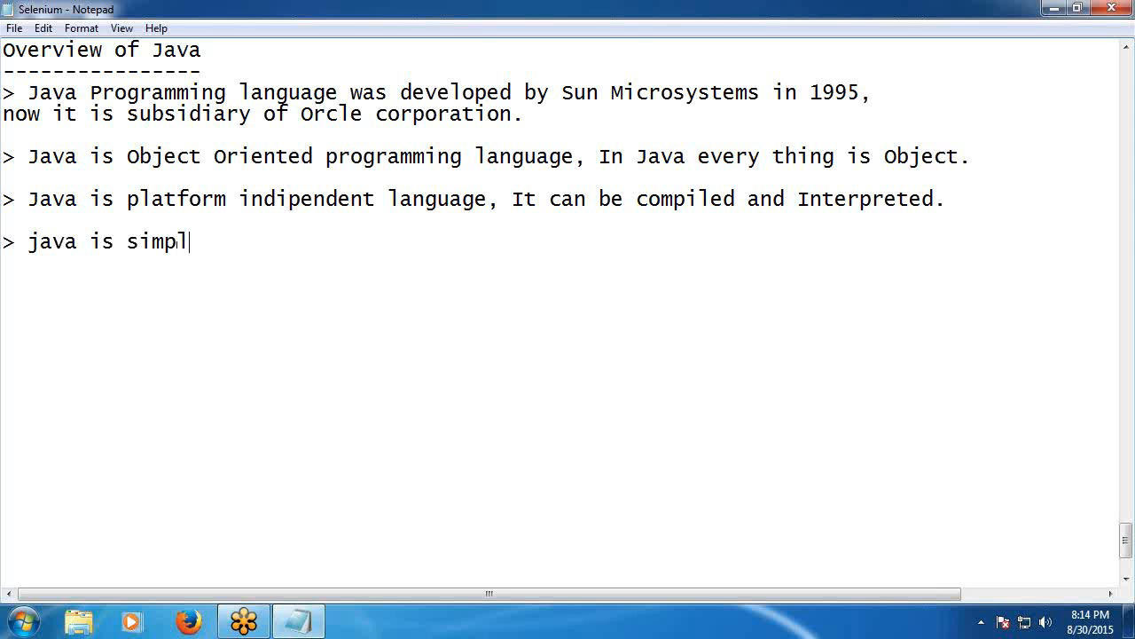
text(e, ea)
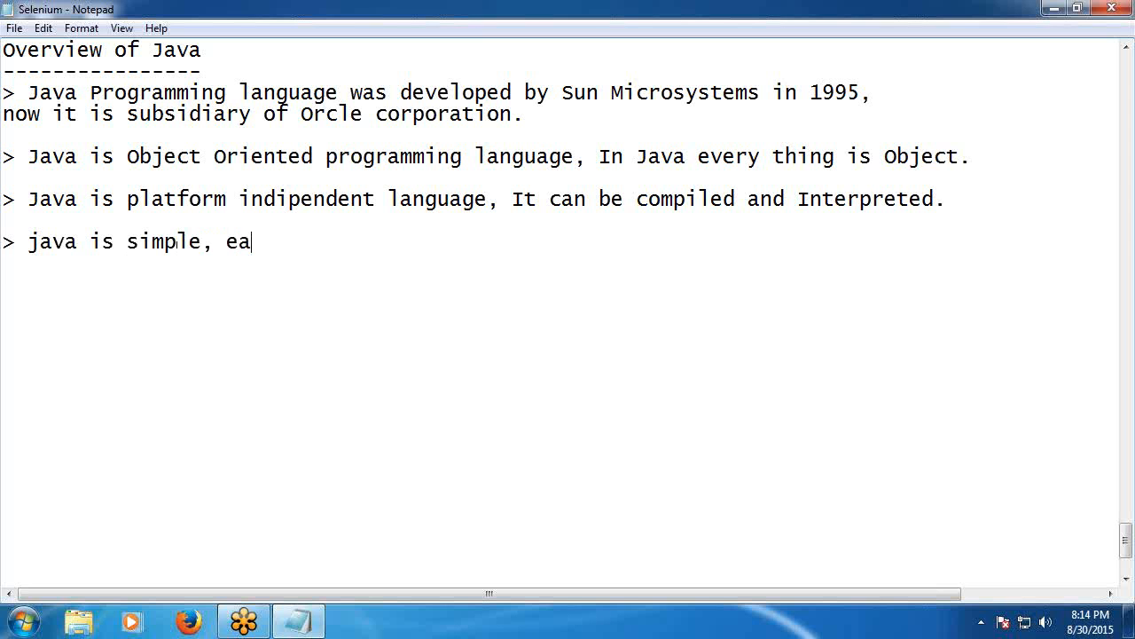
text(sy t)
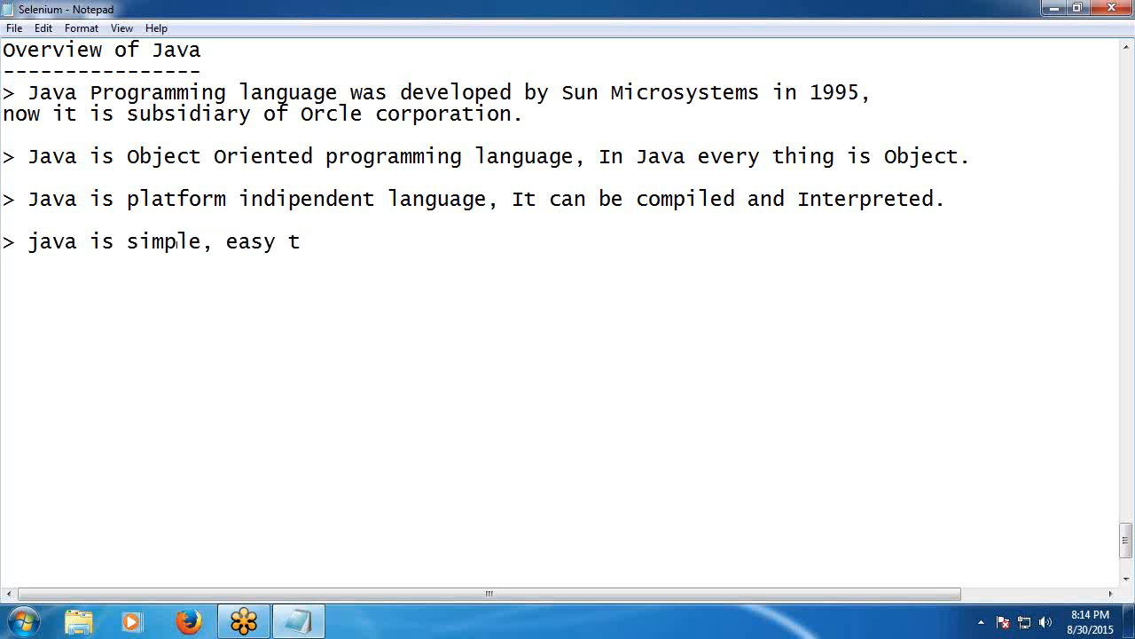
text(o use.)
text(>)
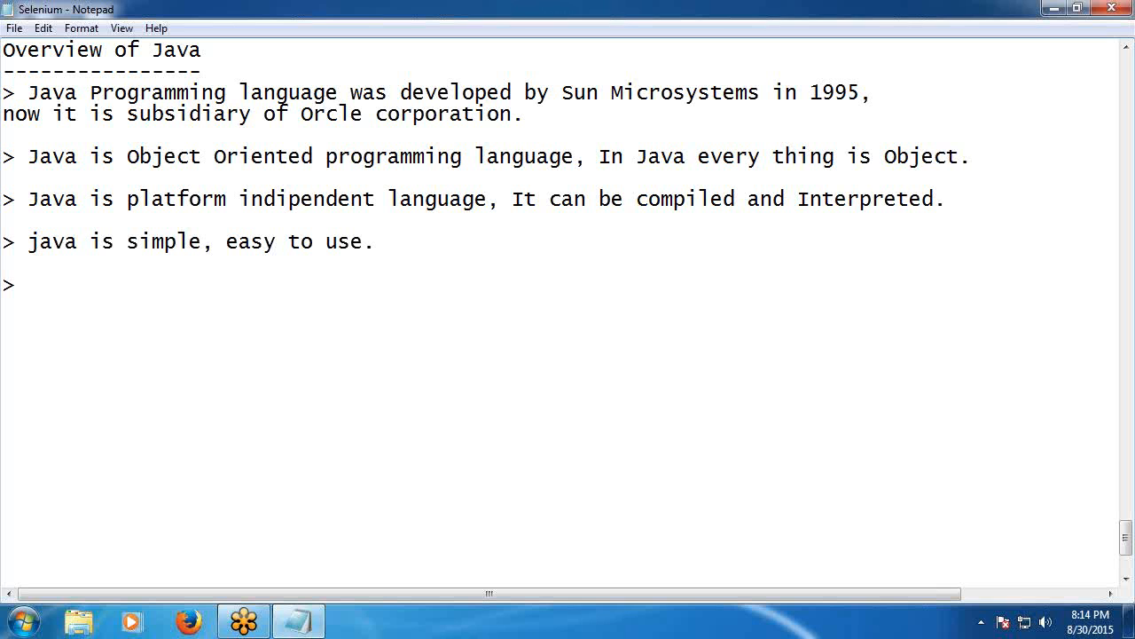
Capitalize 'java' and begin 'Java is securable, using Java we can develop'.
double_click(37, 242)
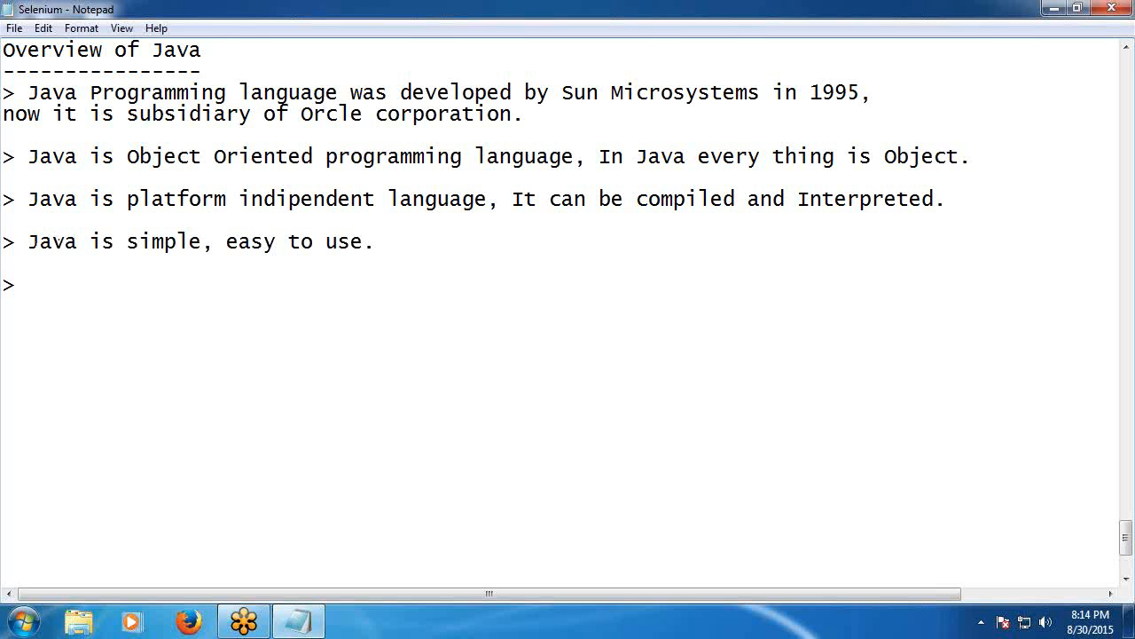
text(Java is secur)
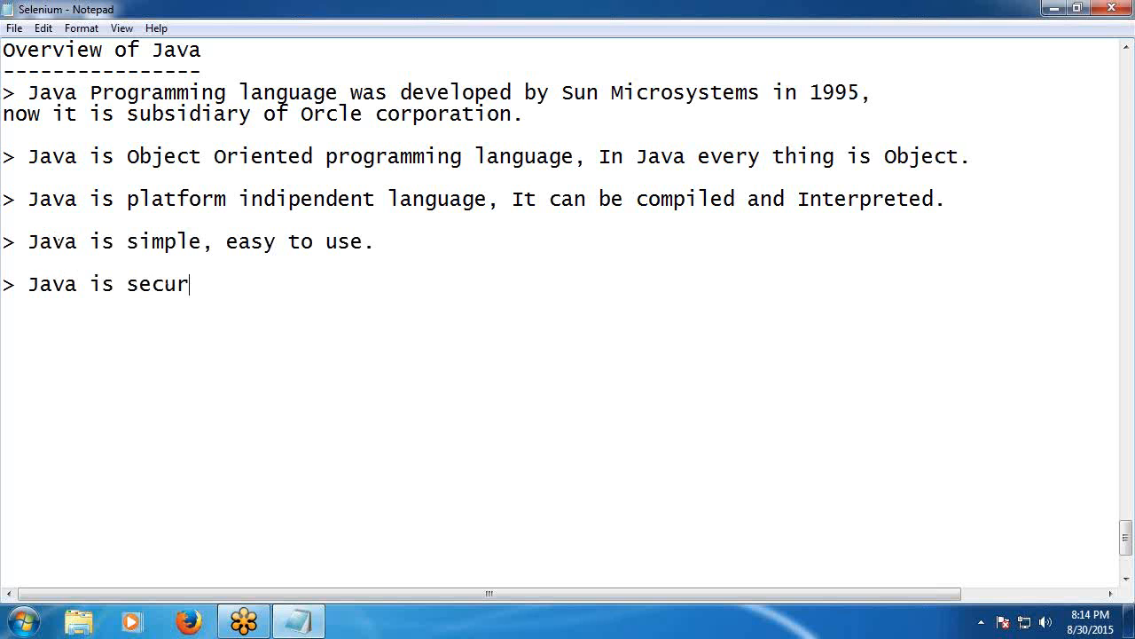
text(able,)
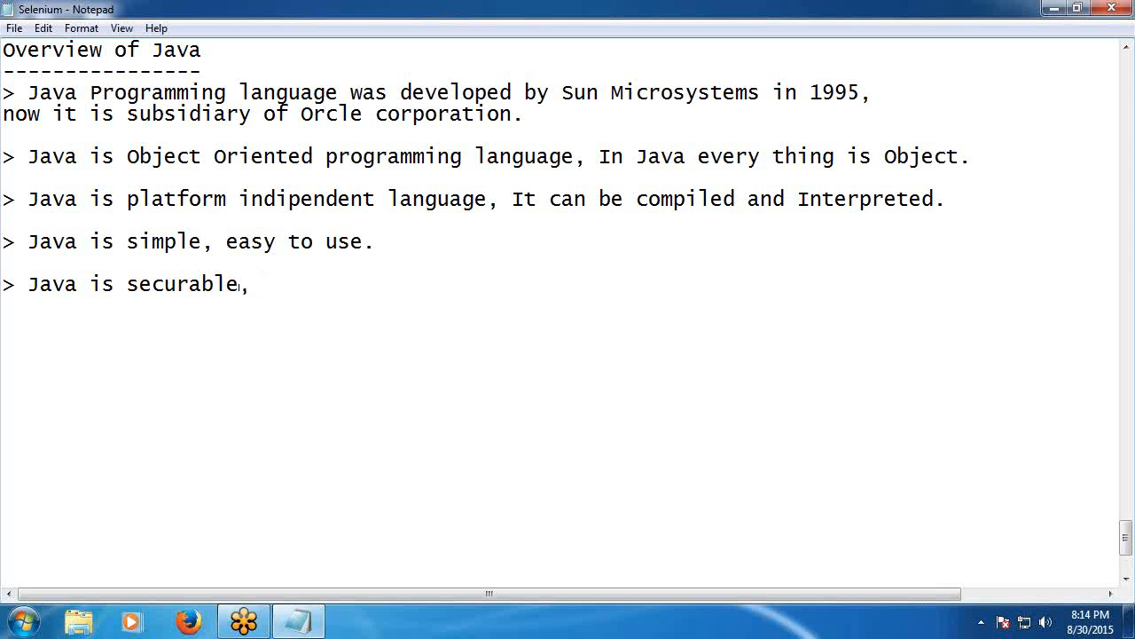
text(using)
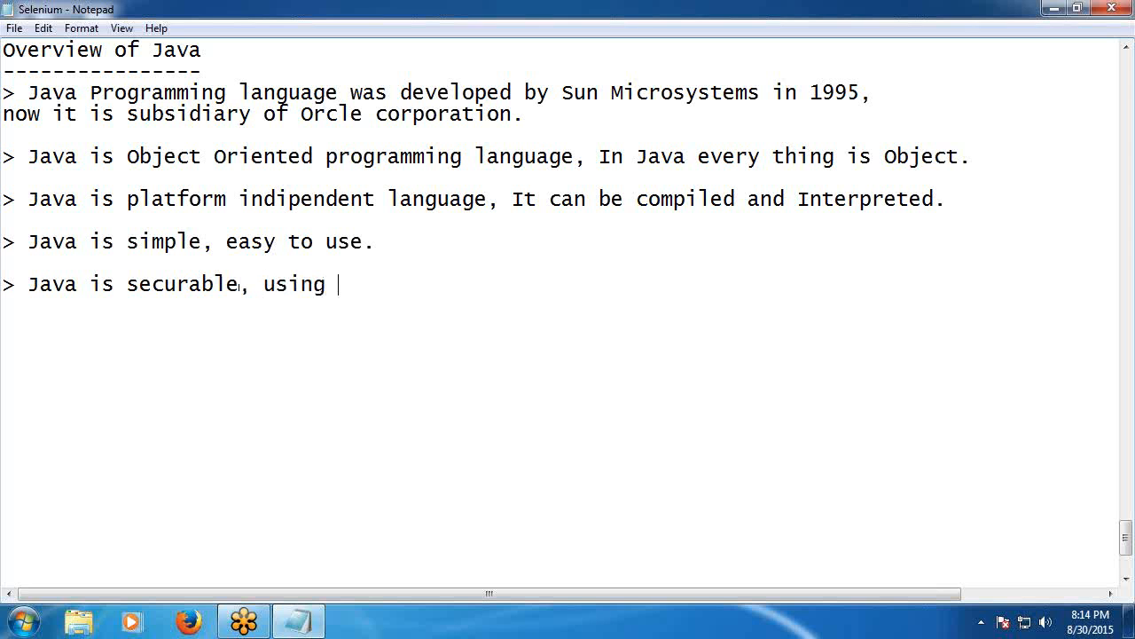
text(Java we ca)
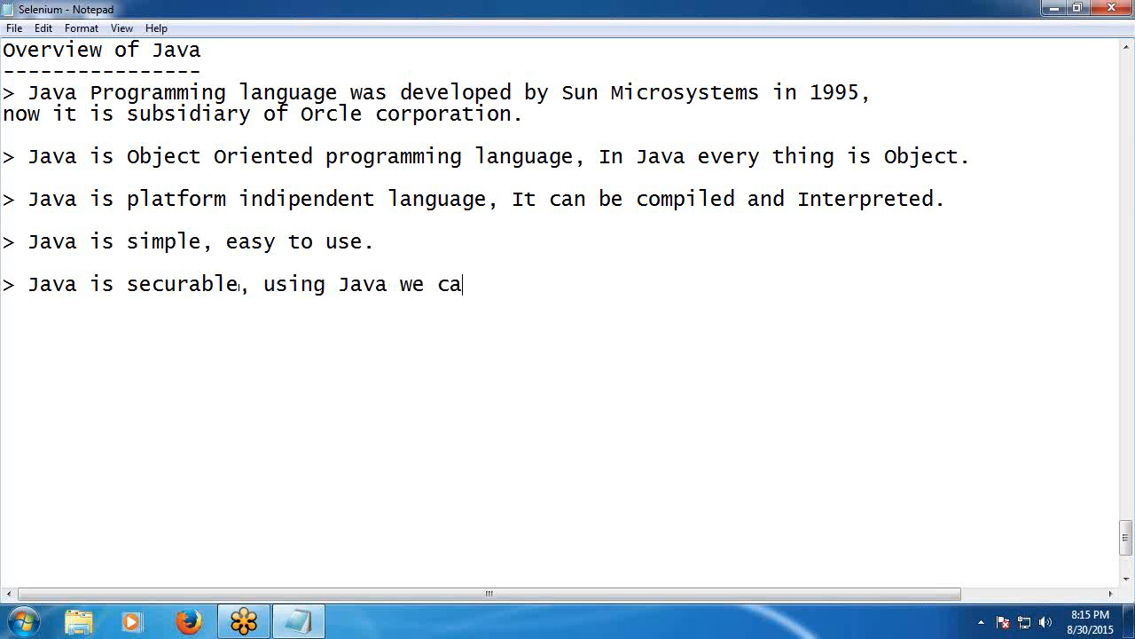
text(n deve)
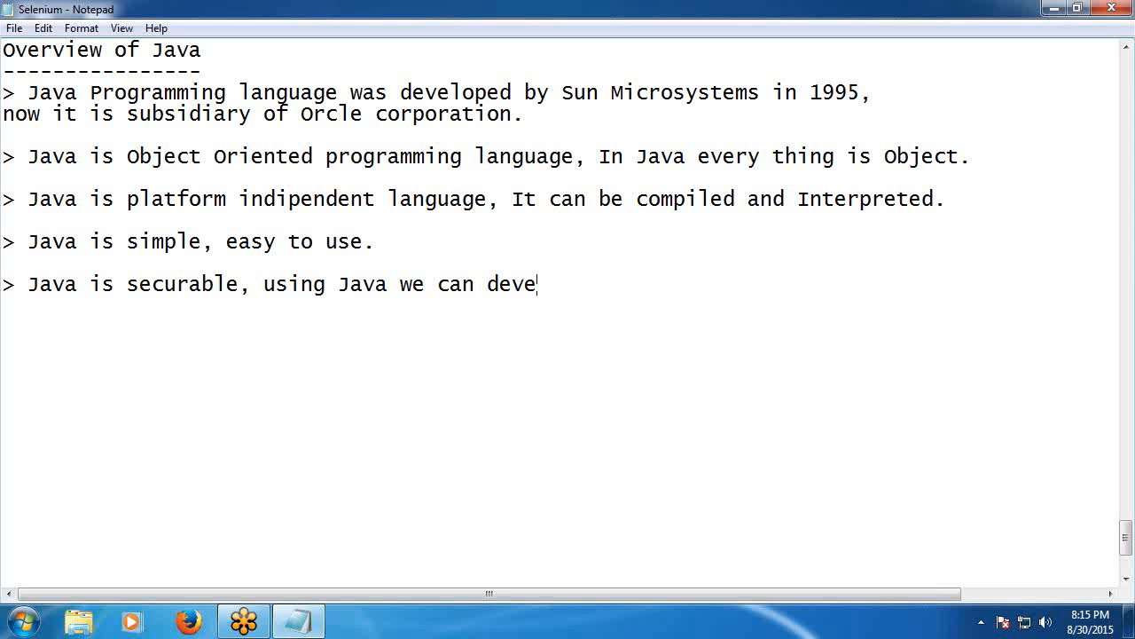
text(lop)
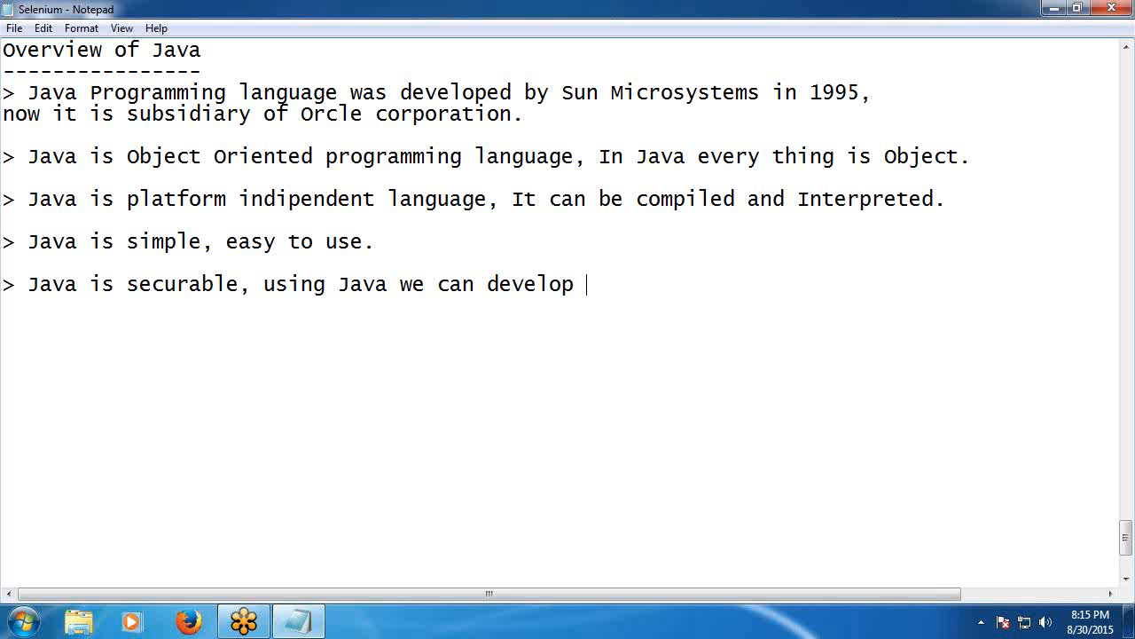
Finish the bullet with 'virus free and tamper free systems.'.
text(v)
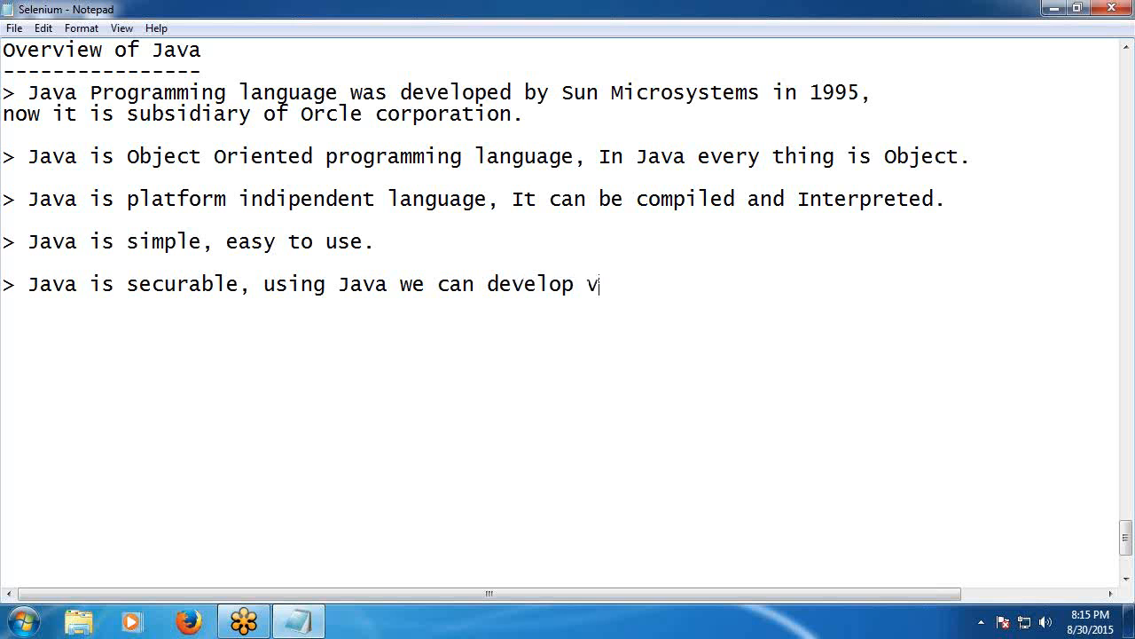
text(irus f)
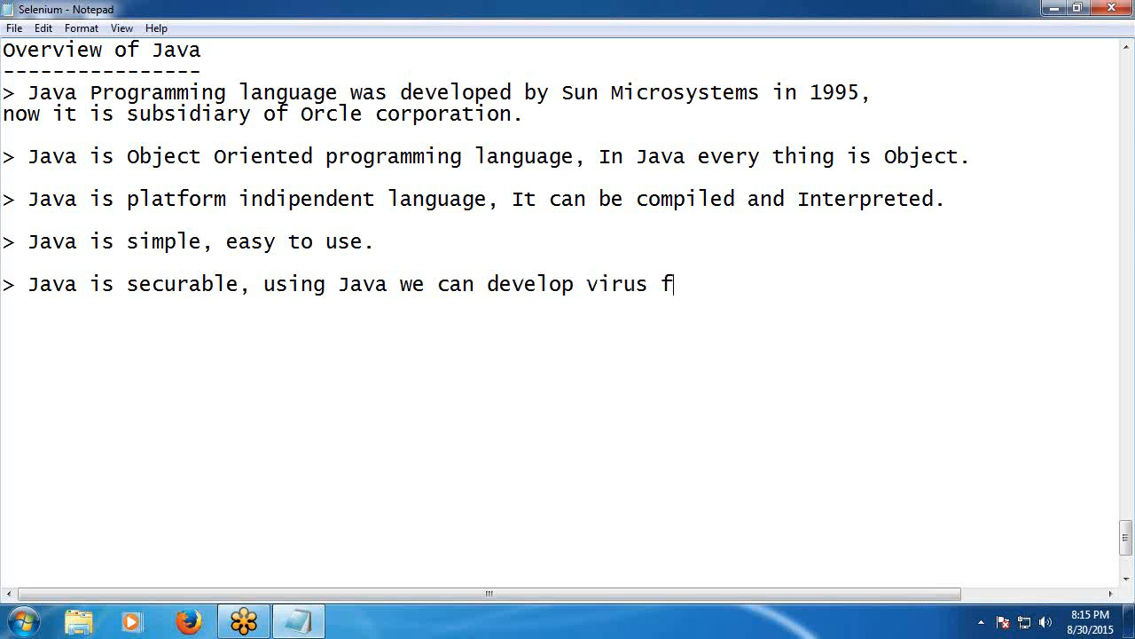
text(ree an)
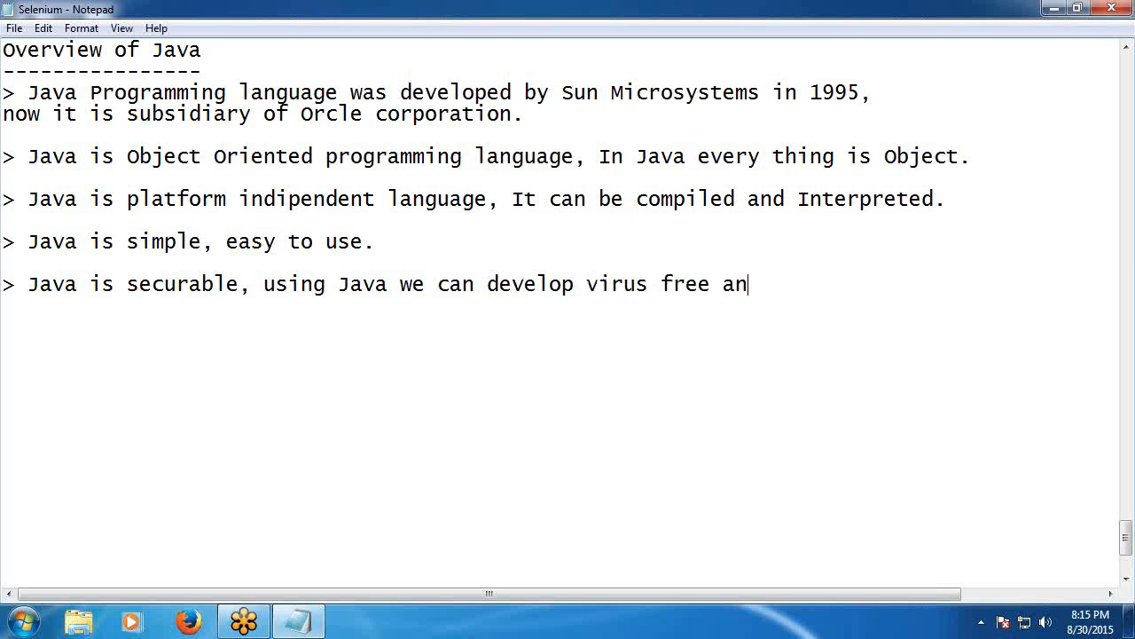
text(d tam)
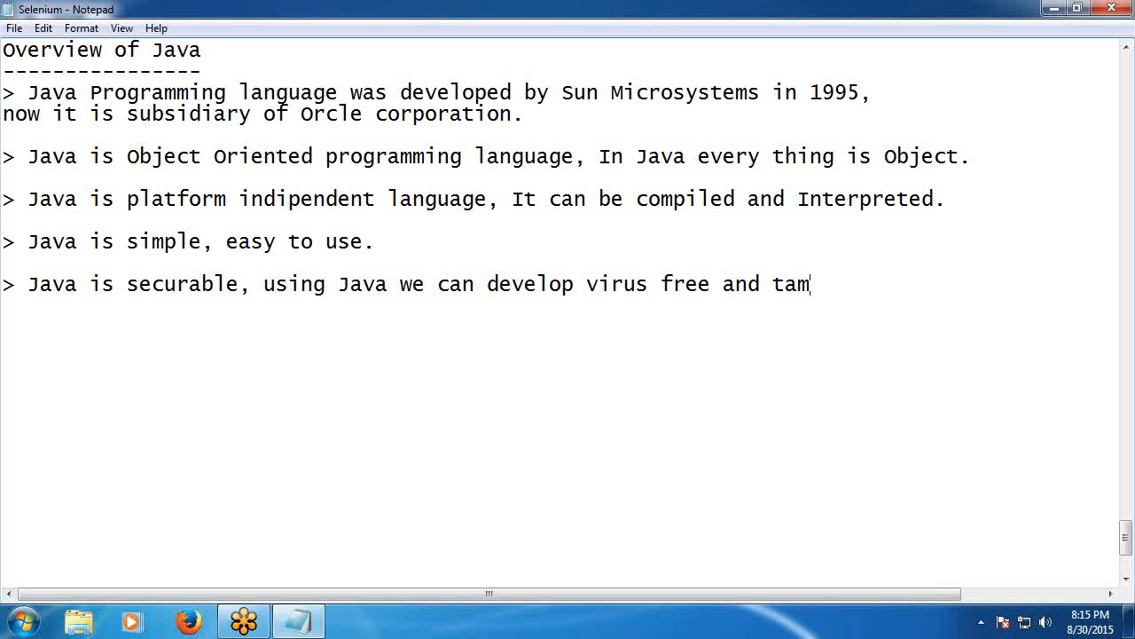
text(per fre)
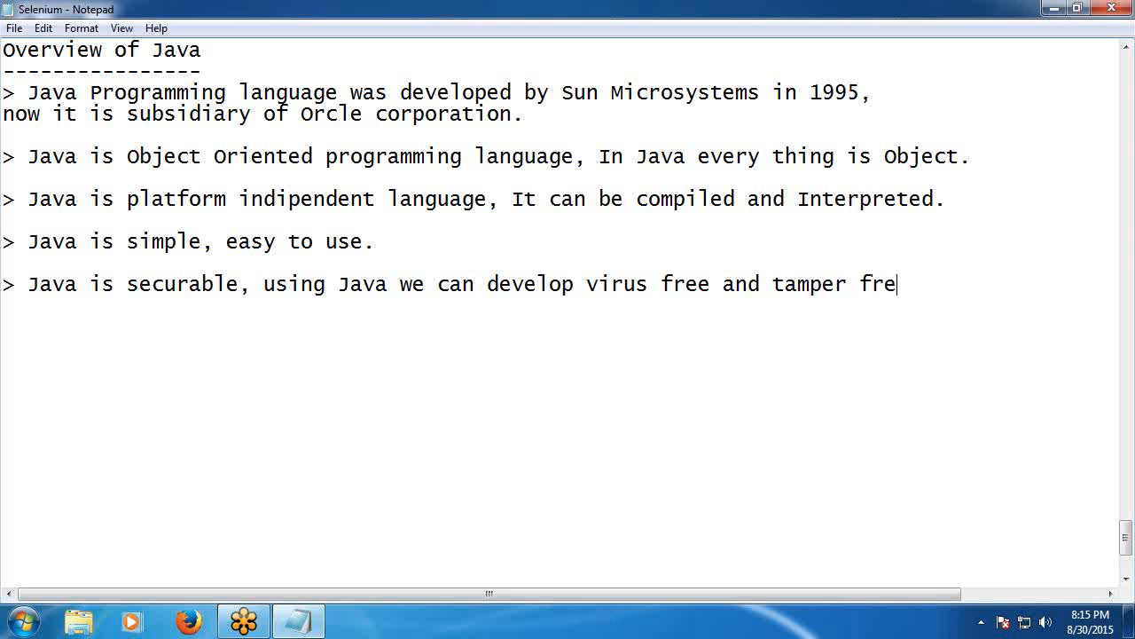
text(e sy)
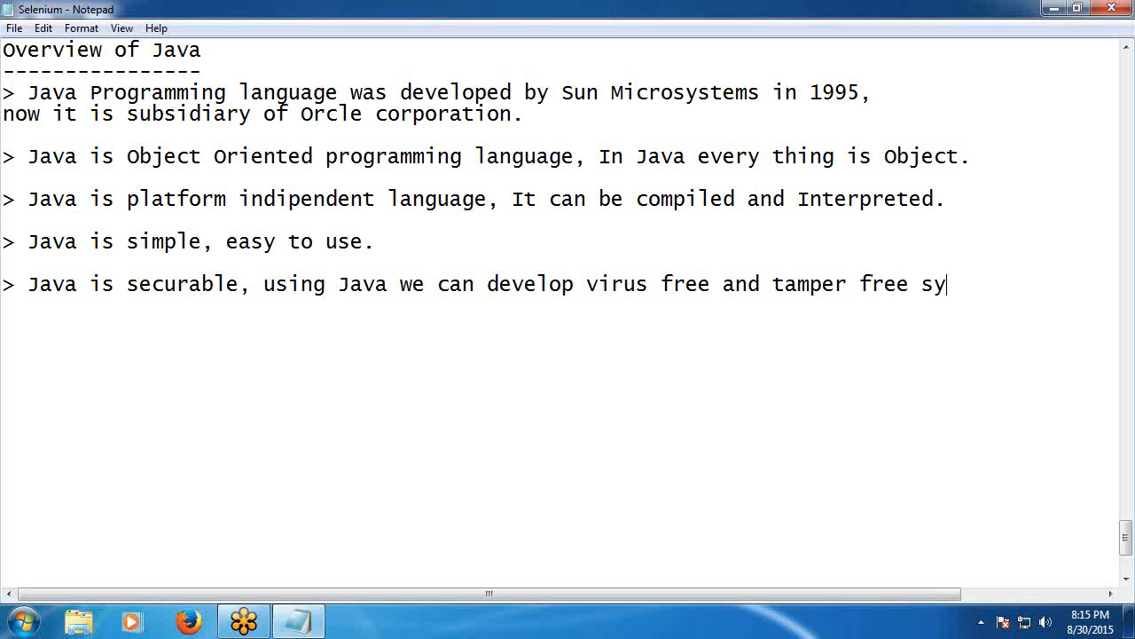
text(stems.)
text(------------------------------------------------)
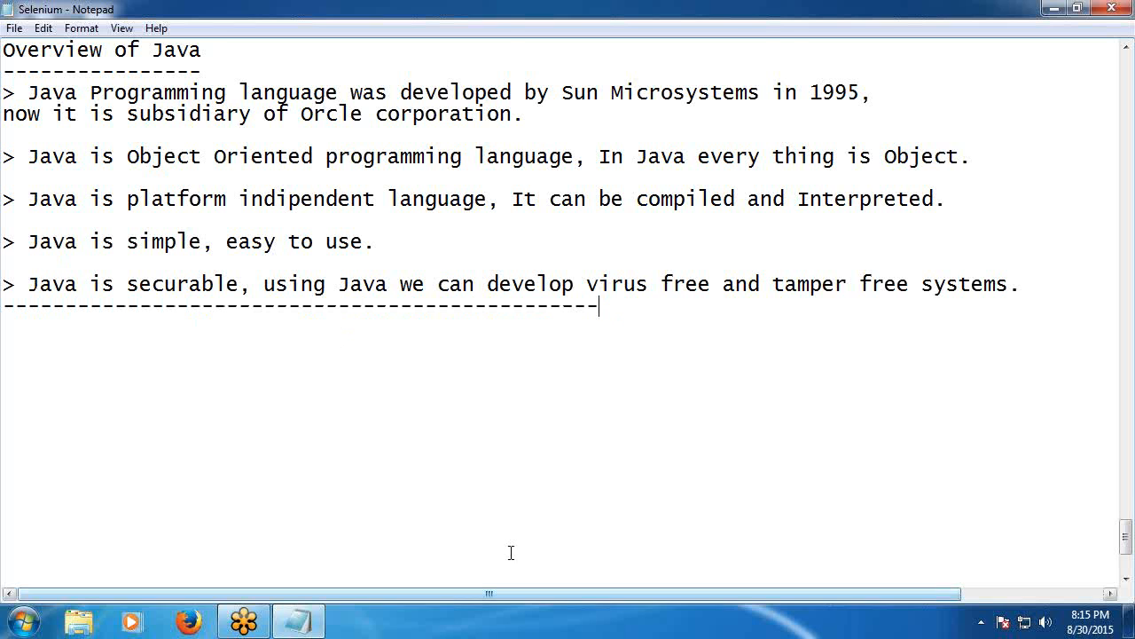
Type the 'Usage of Java:' heading with a dashed underline and move below it.
scroll(down, 3)
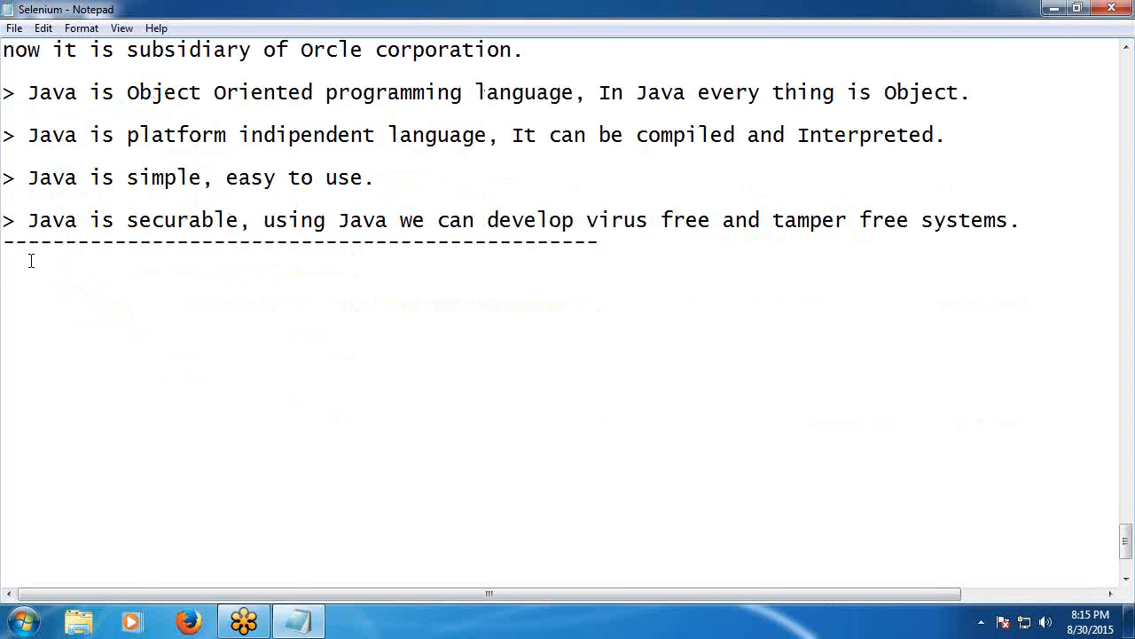
text(Usage)
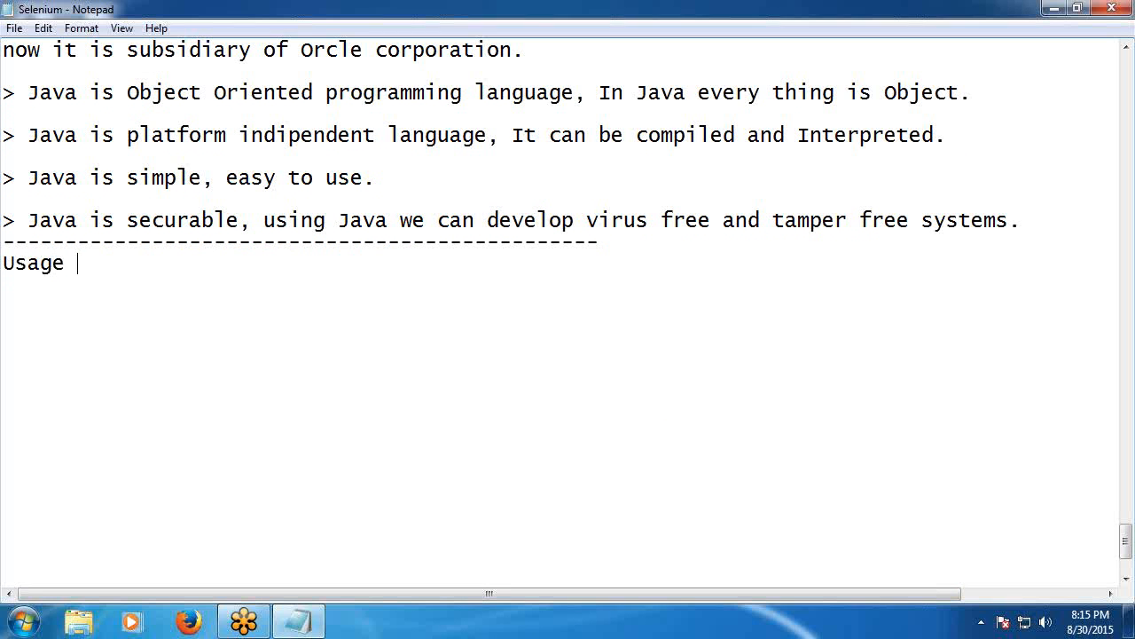
text(of)
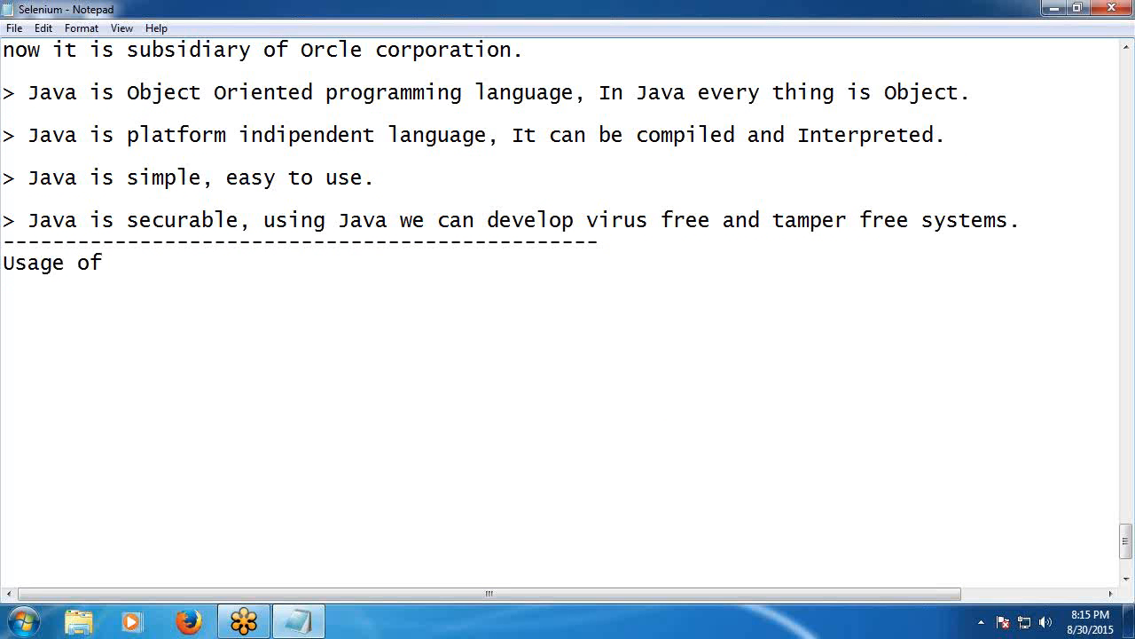
text(Java)
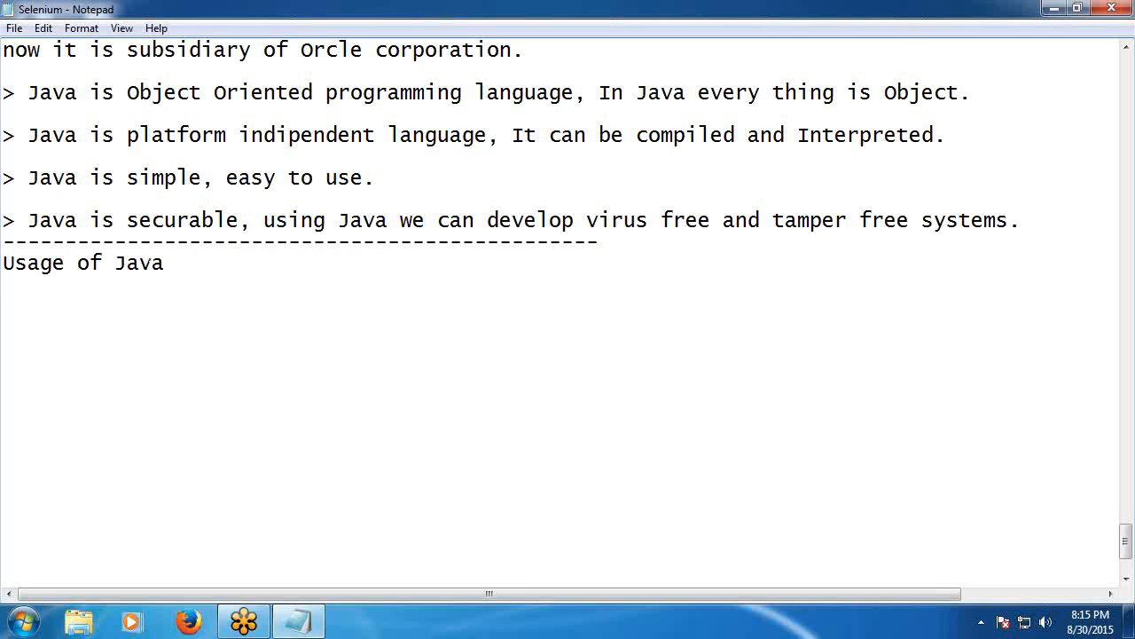
text(:)
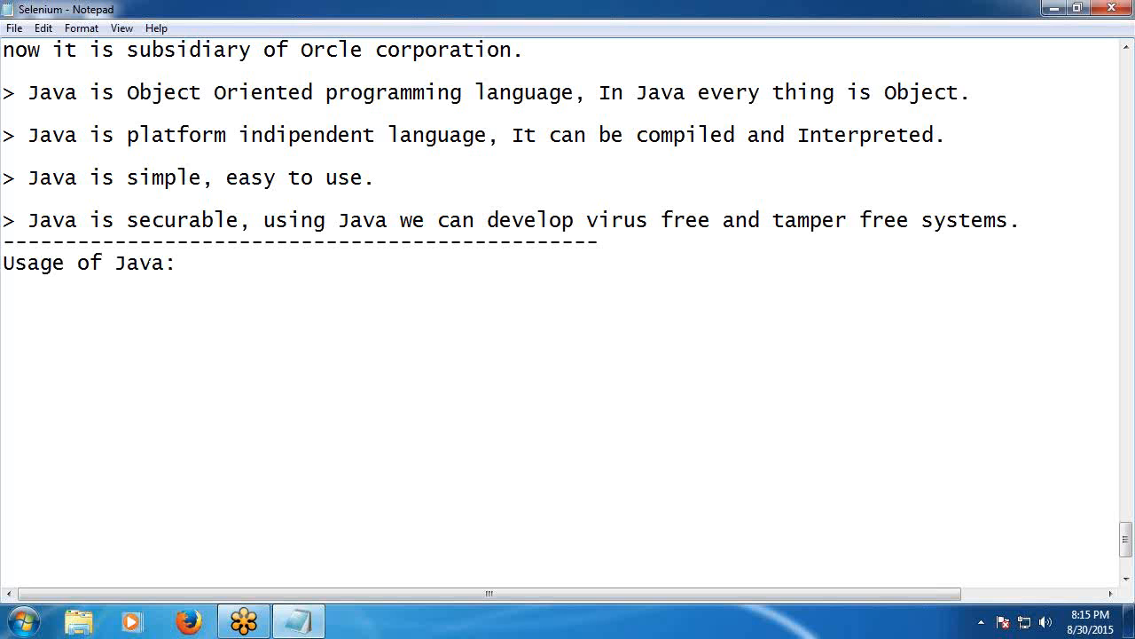
text(------------------)
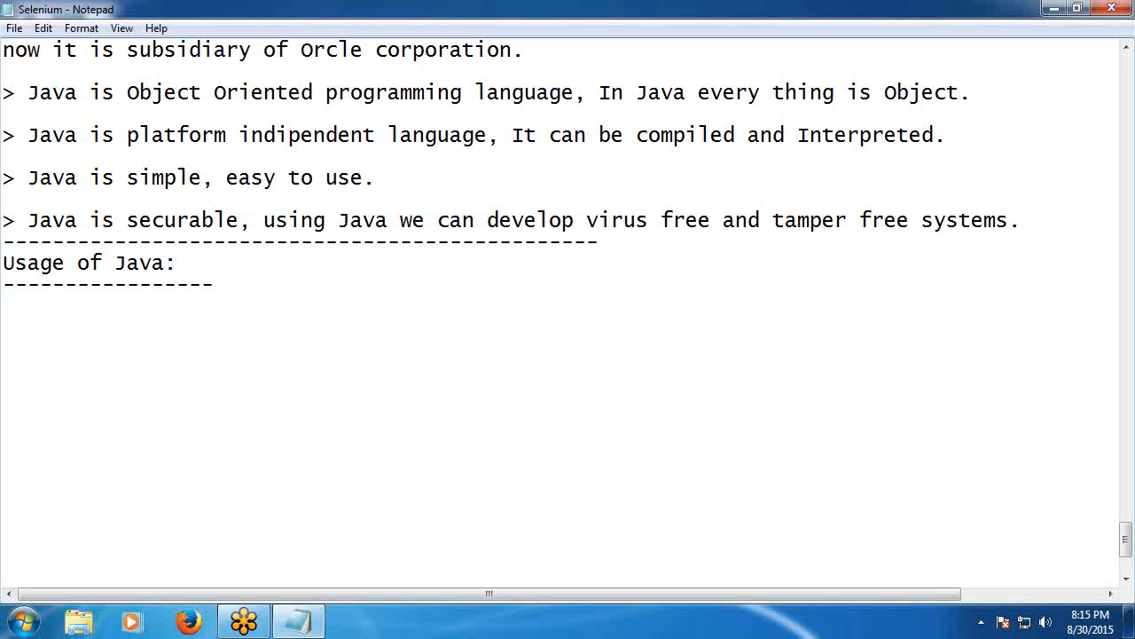
click(213, 284)
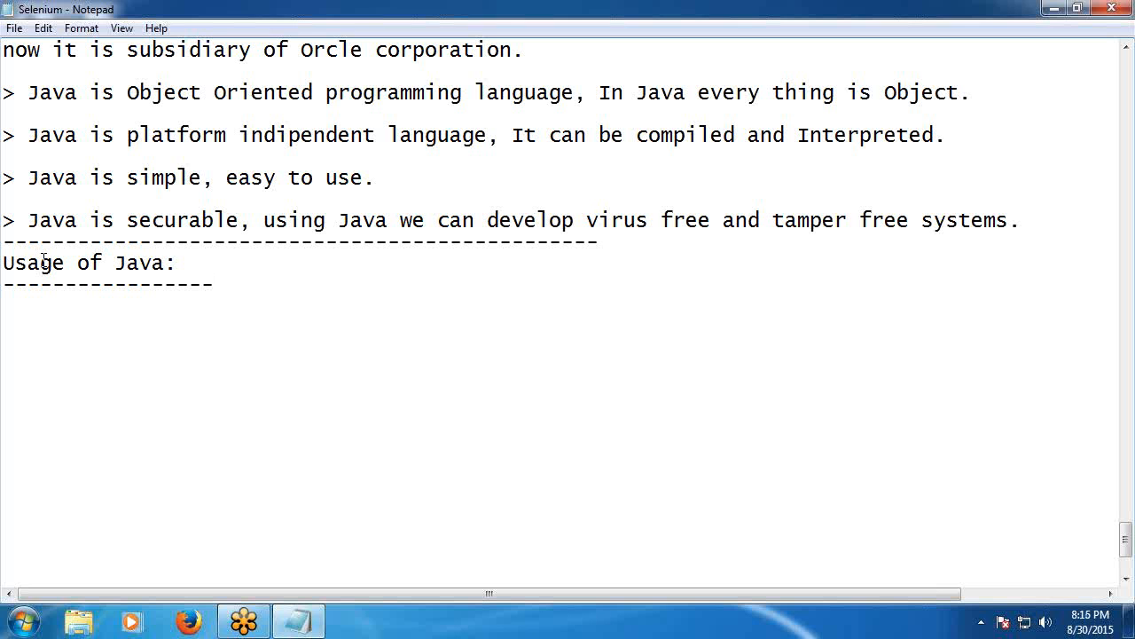
mouse_move(410, 251)
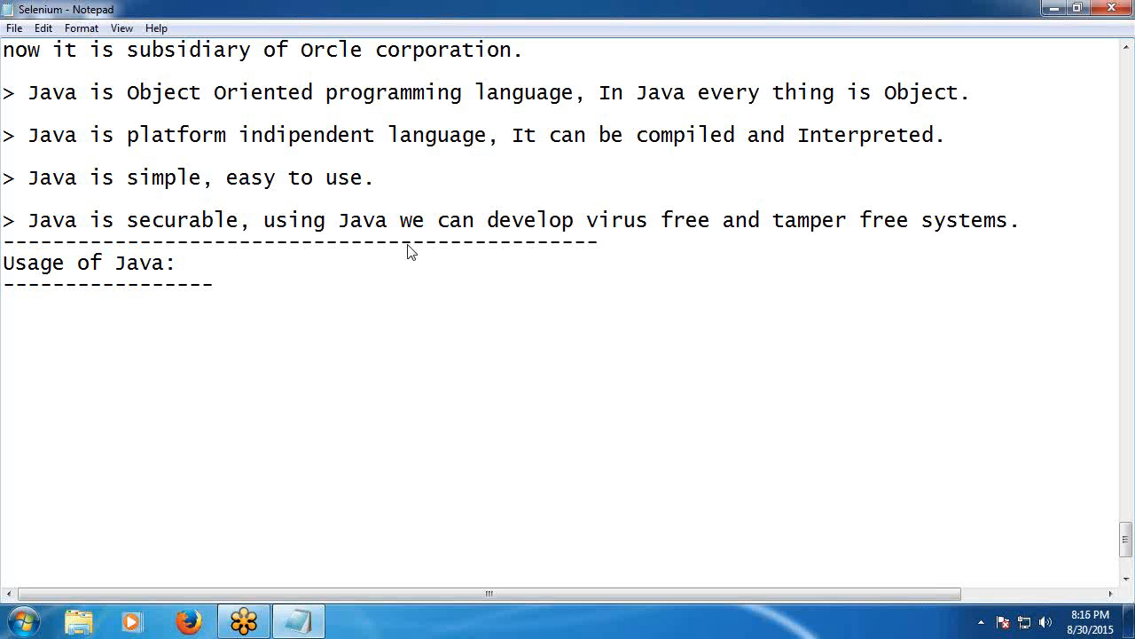
scroll(down, 3)
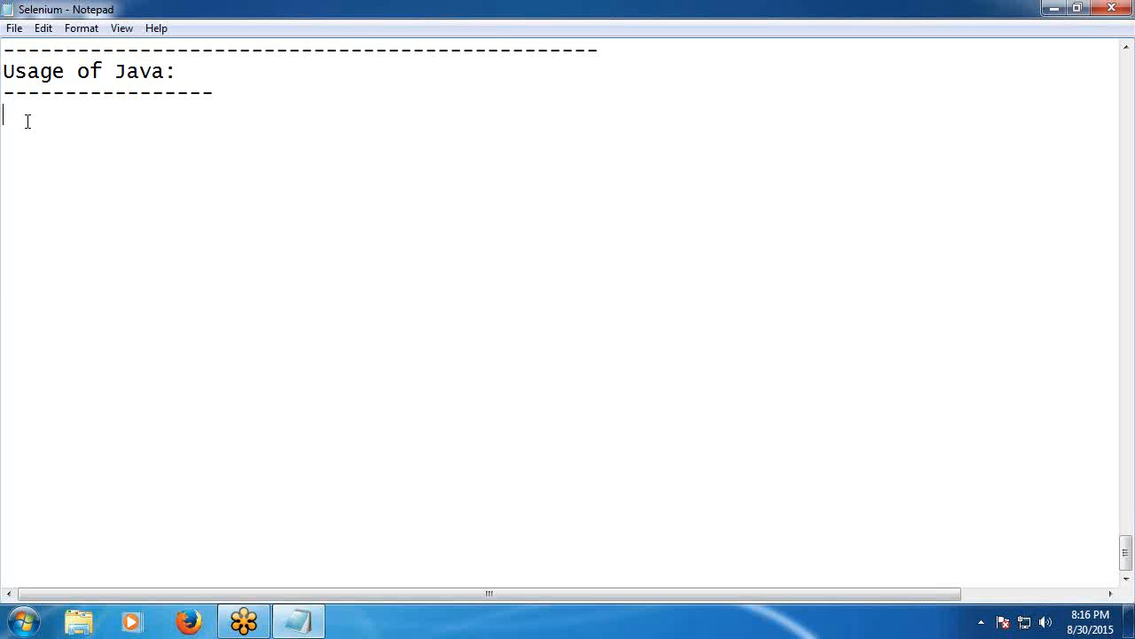
Start the usage bullet '> To develop Desktop'.
text(>)
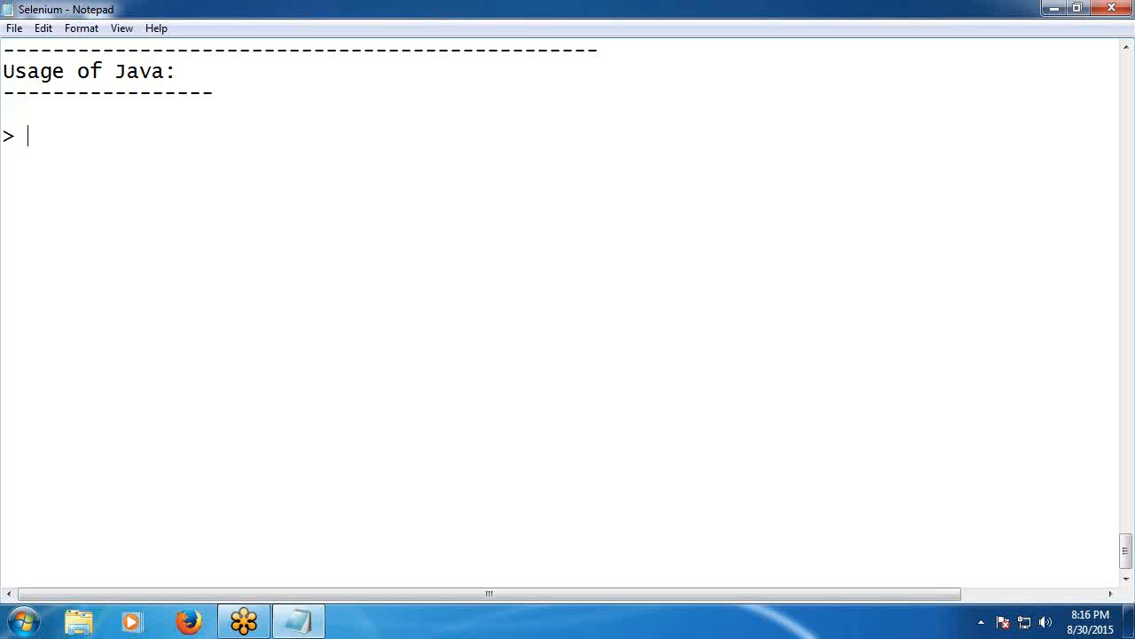
text(T)
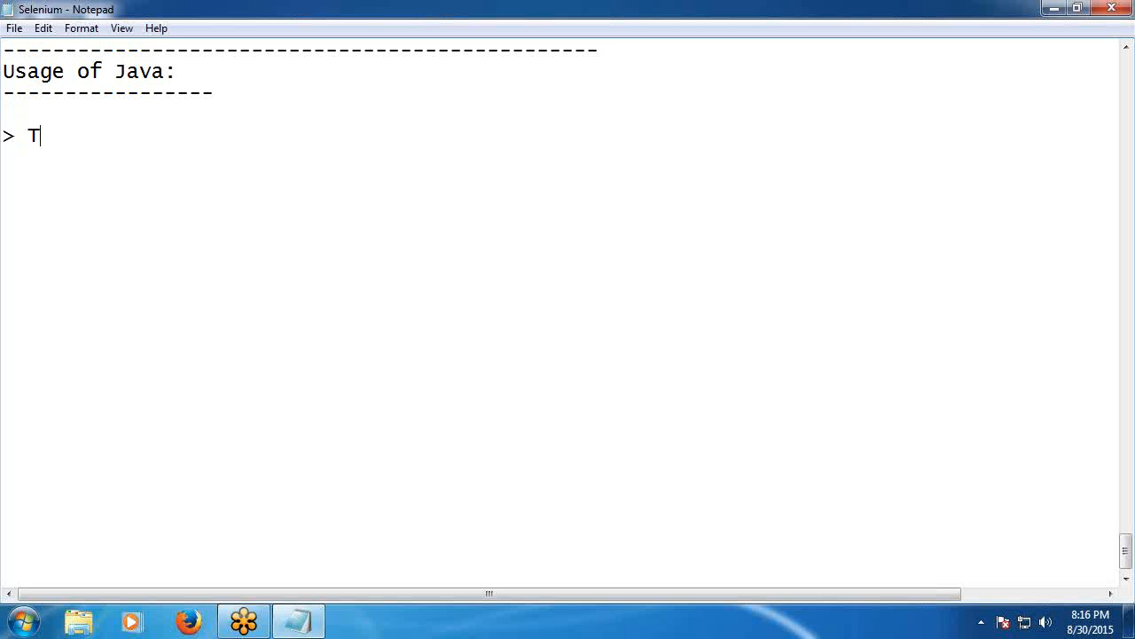
text(o deb)
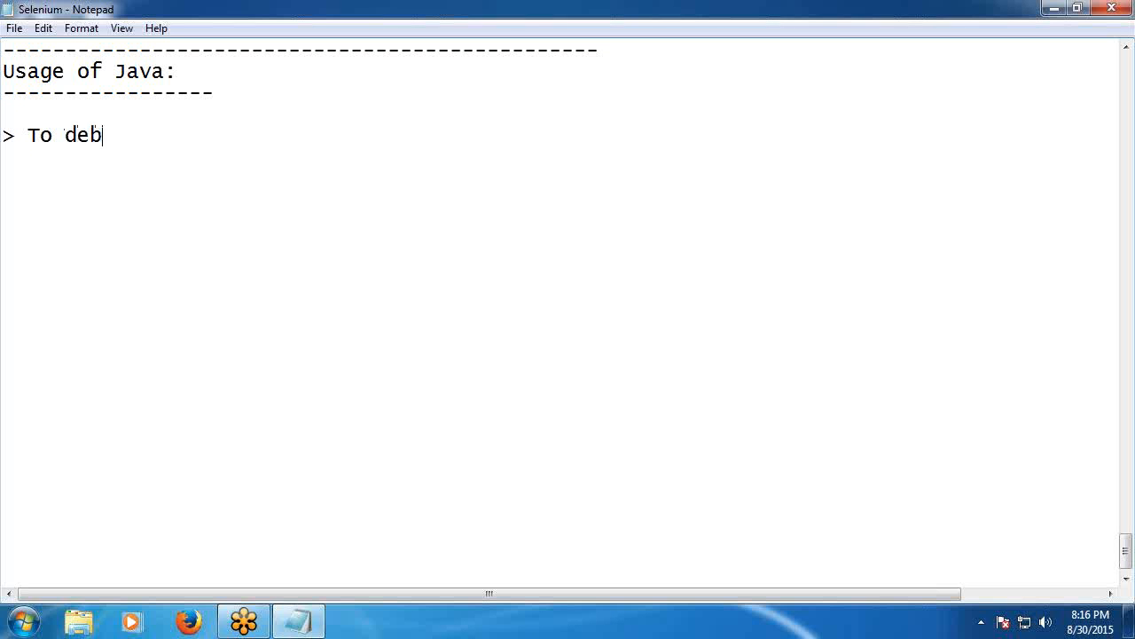
text(velop)
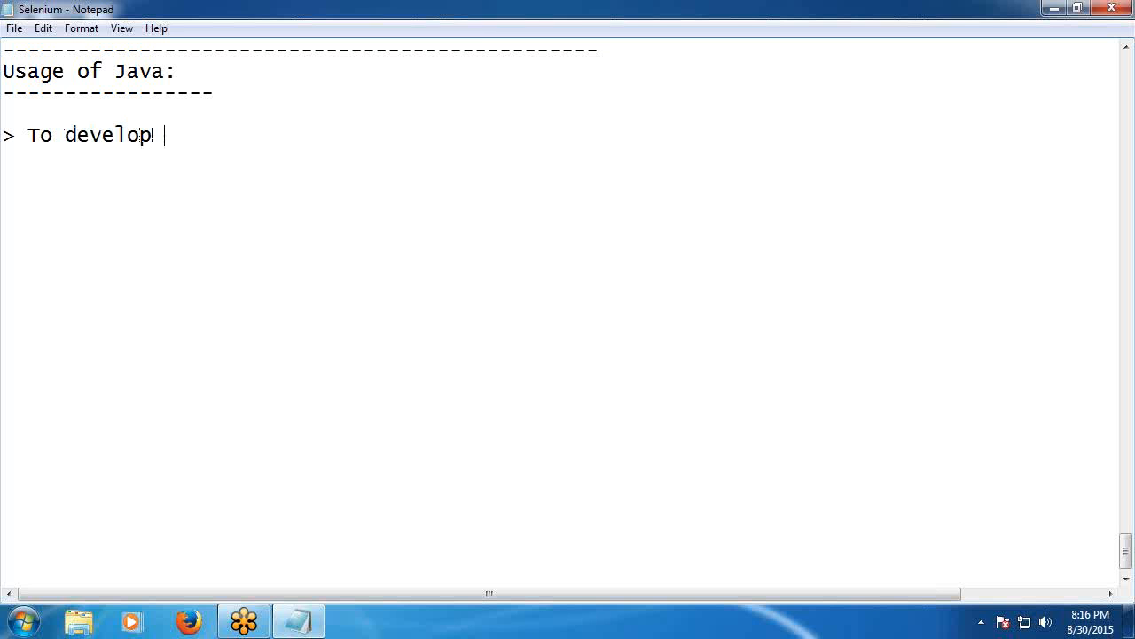
text(Des)
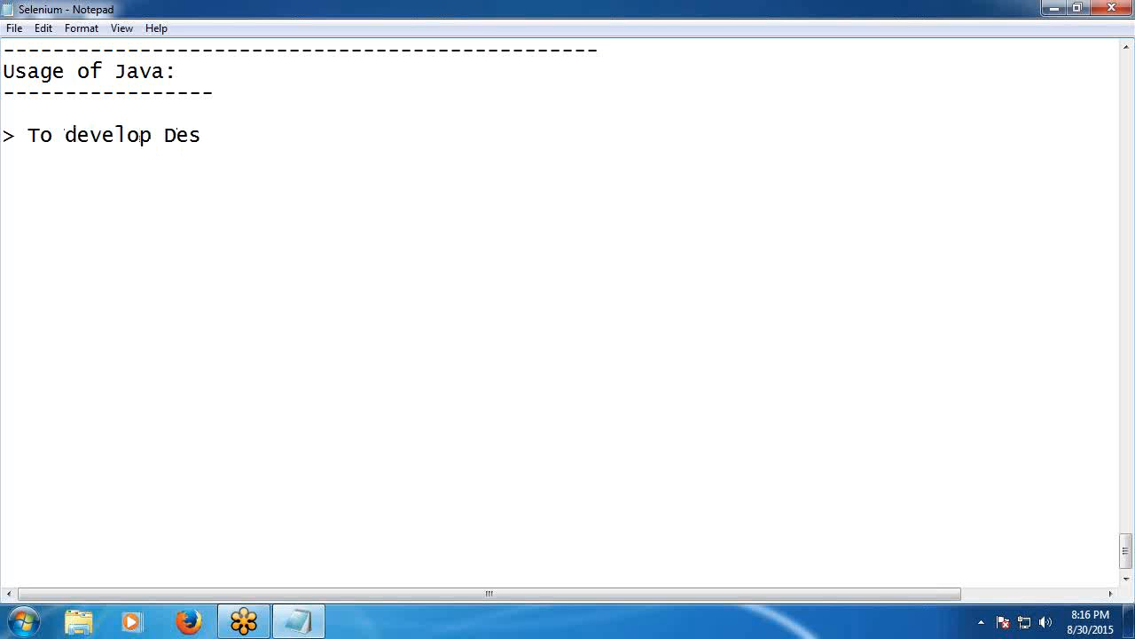
text(kt)
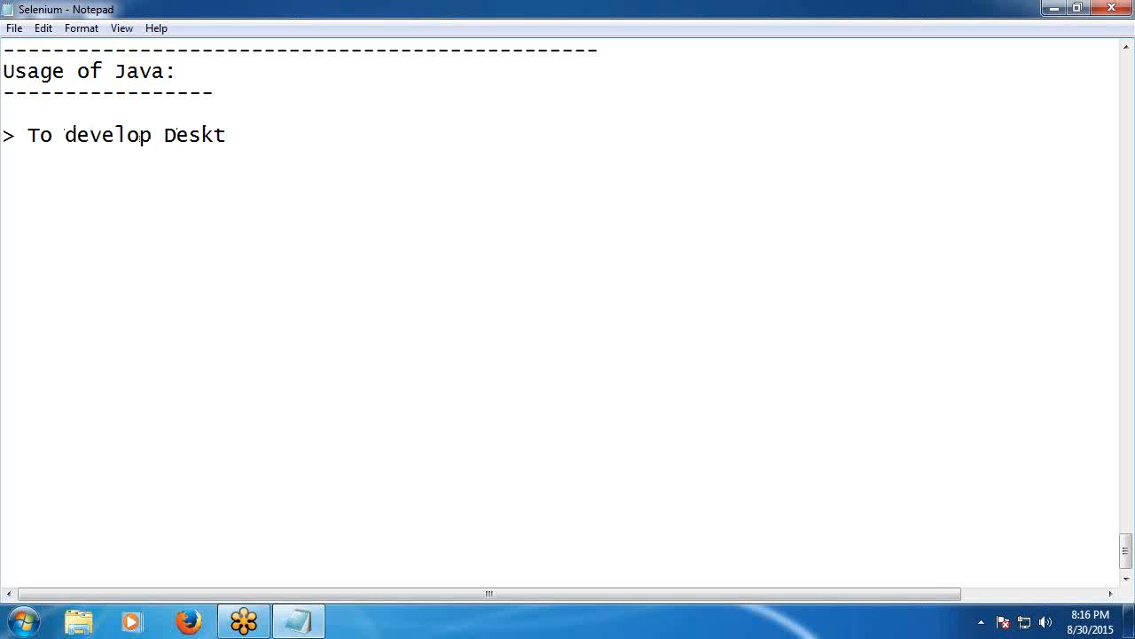
text(op)
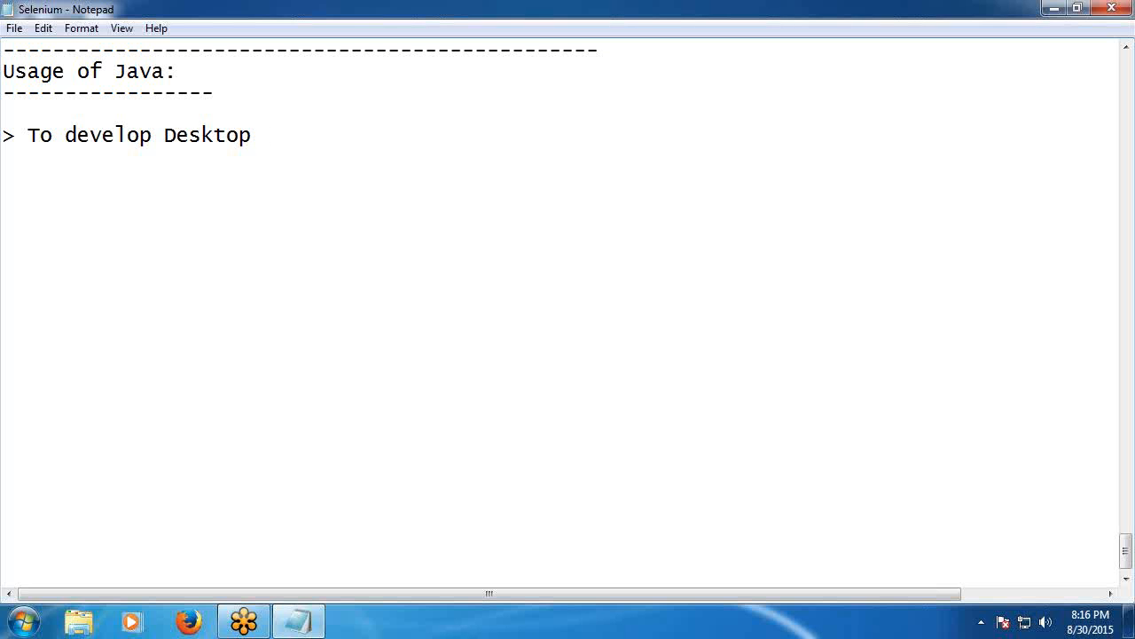
Complete the bullet with 'Applications (Ex: Acrobat Reader)'.
text(A)
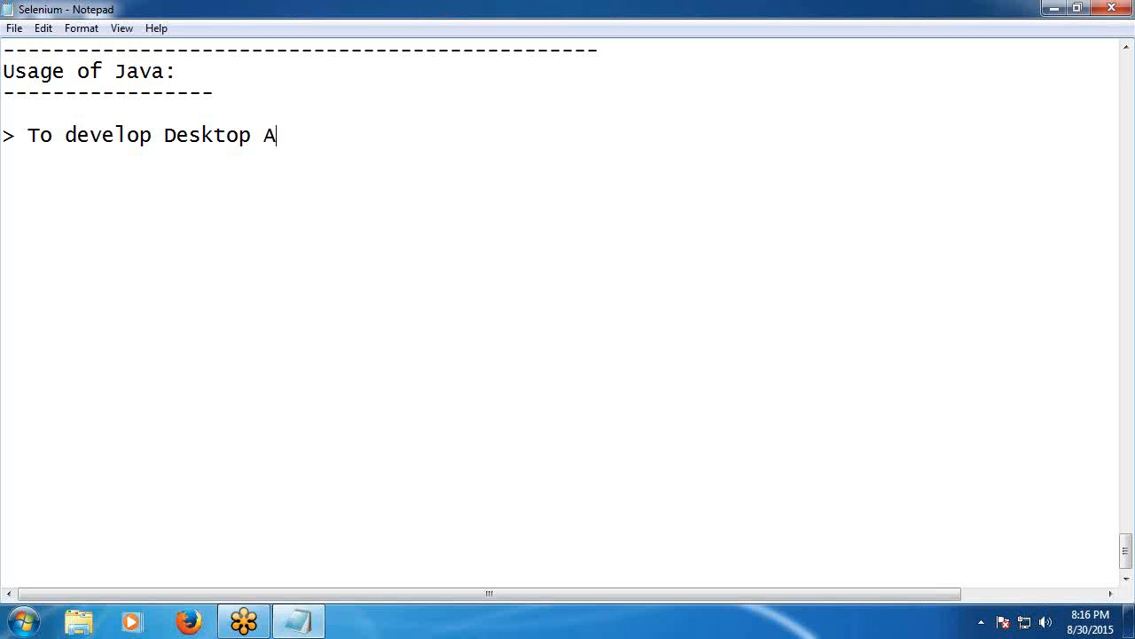
text(pplic)
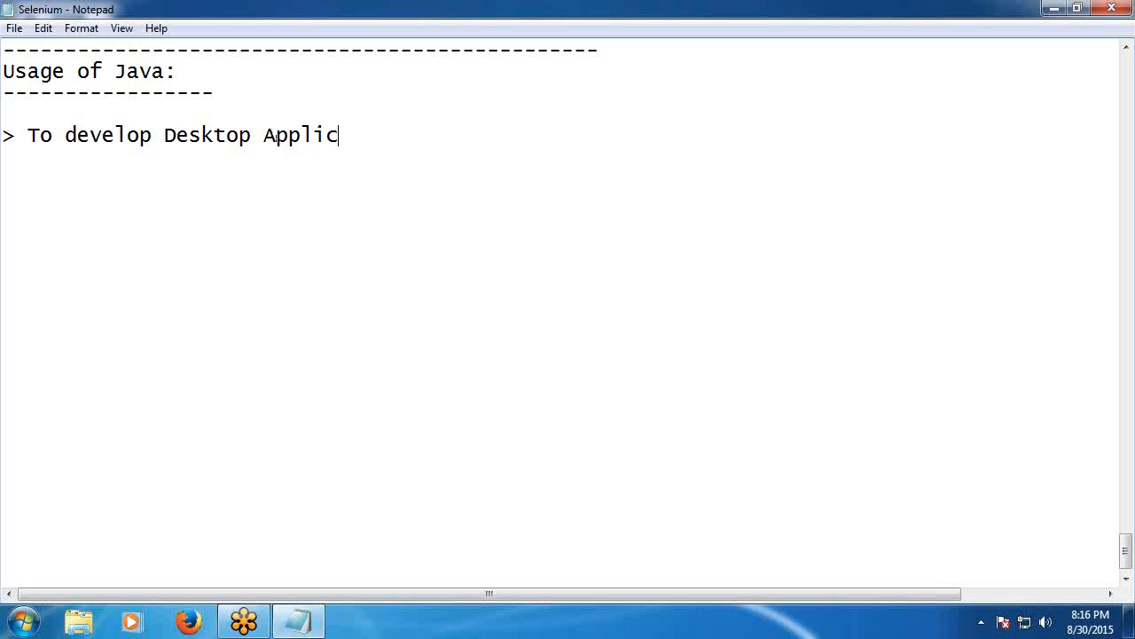
text(ation)
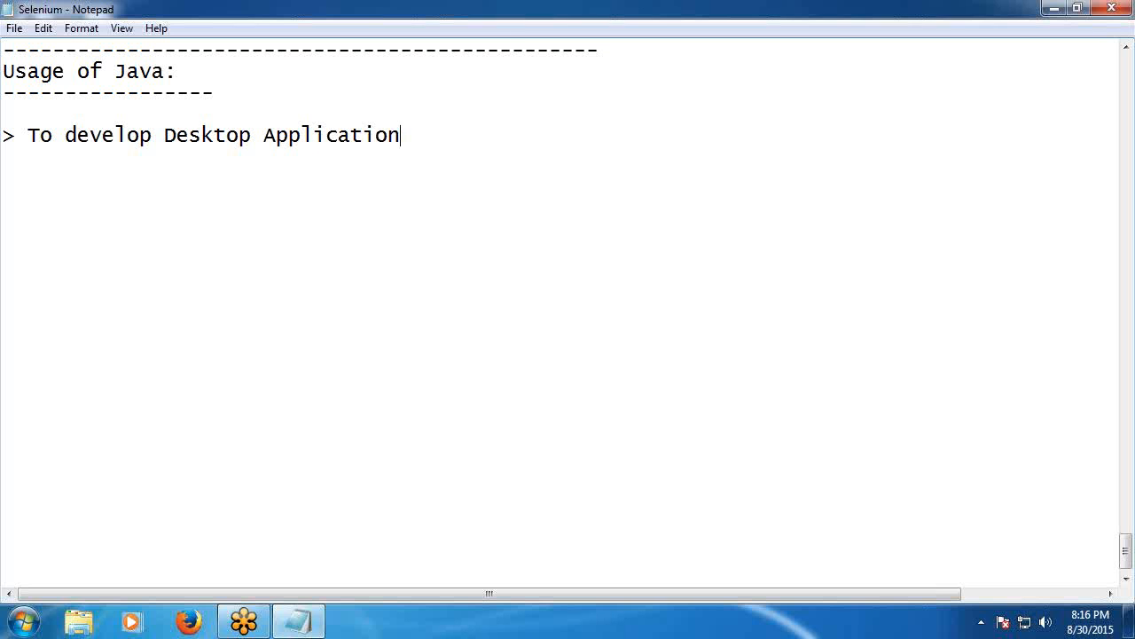
text(s ()
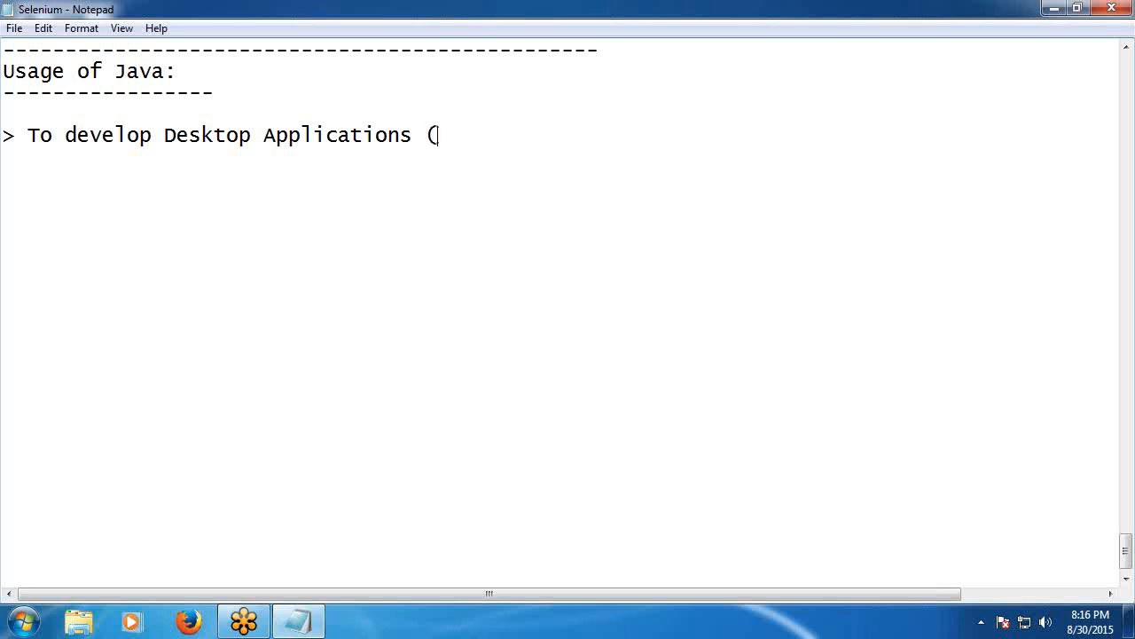
text(Ex:)
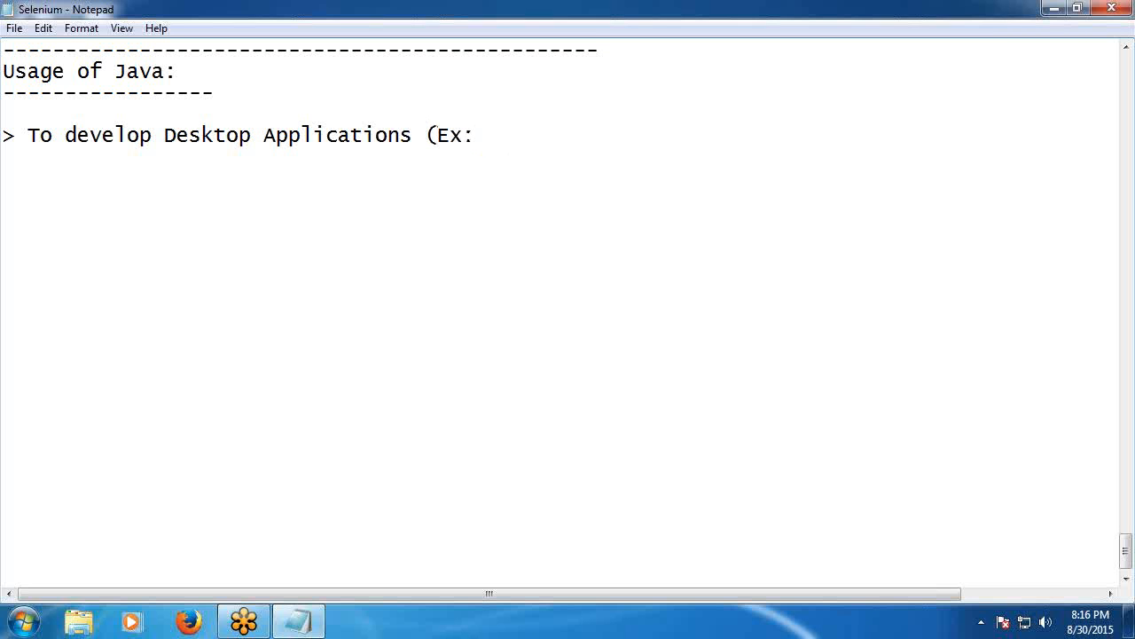
text(Acr)
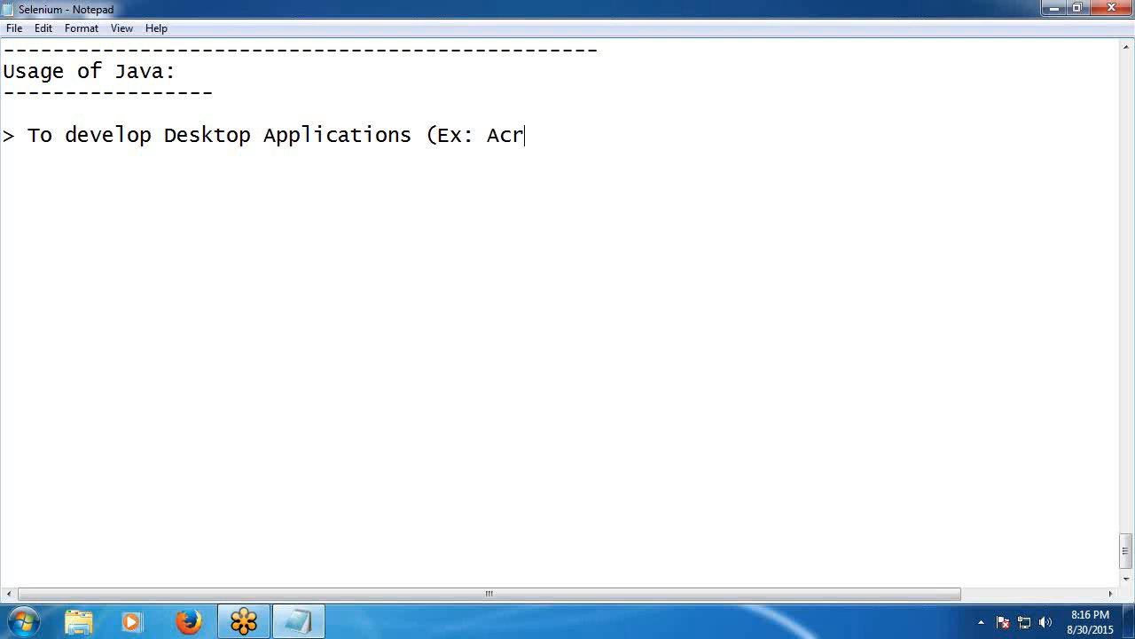
text(obat)
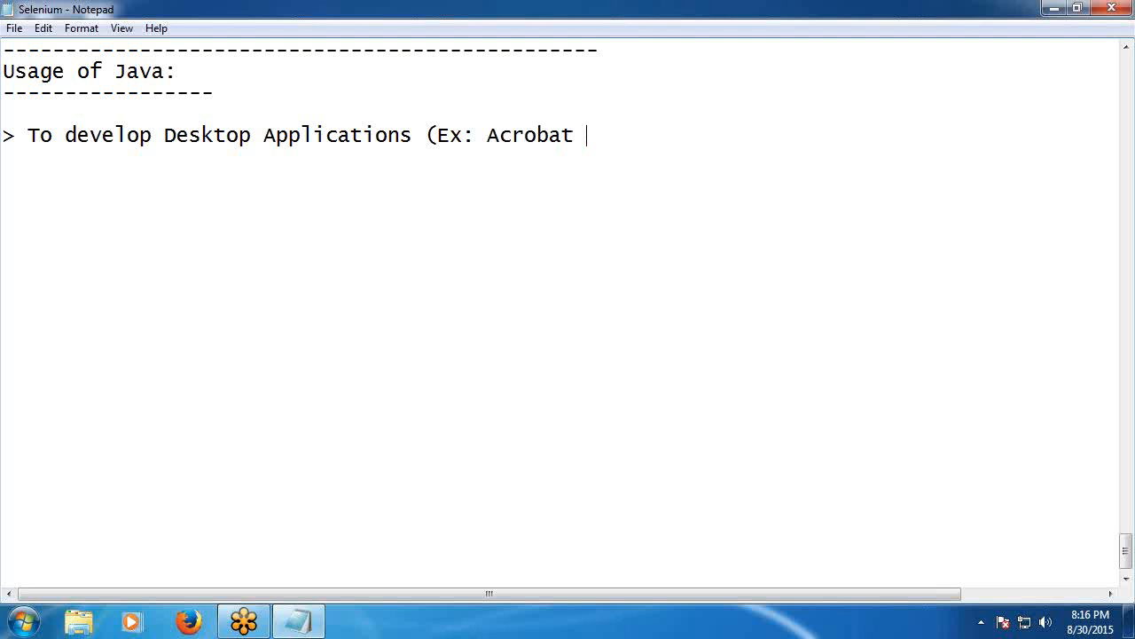
text(Reader)
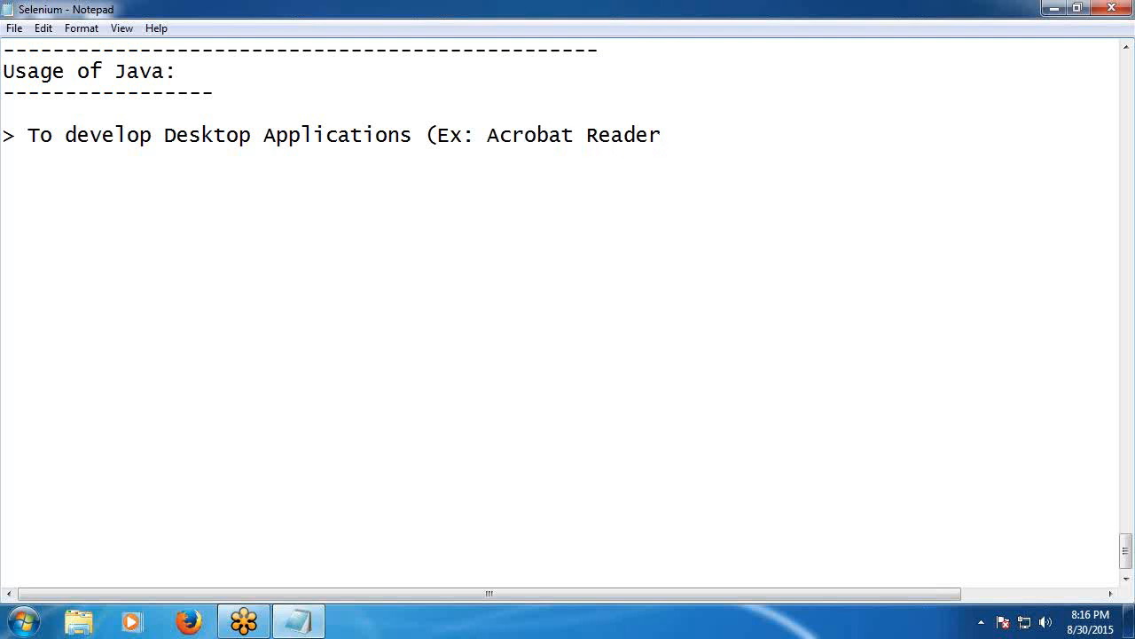
text())
text(>)
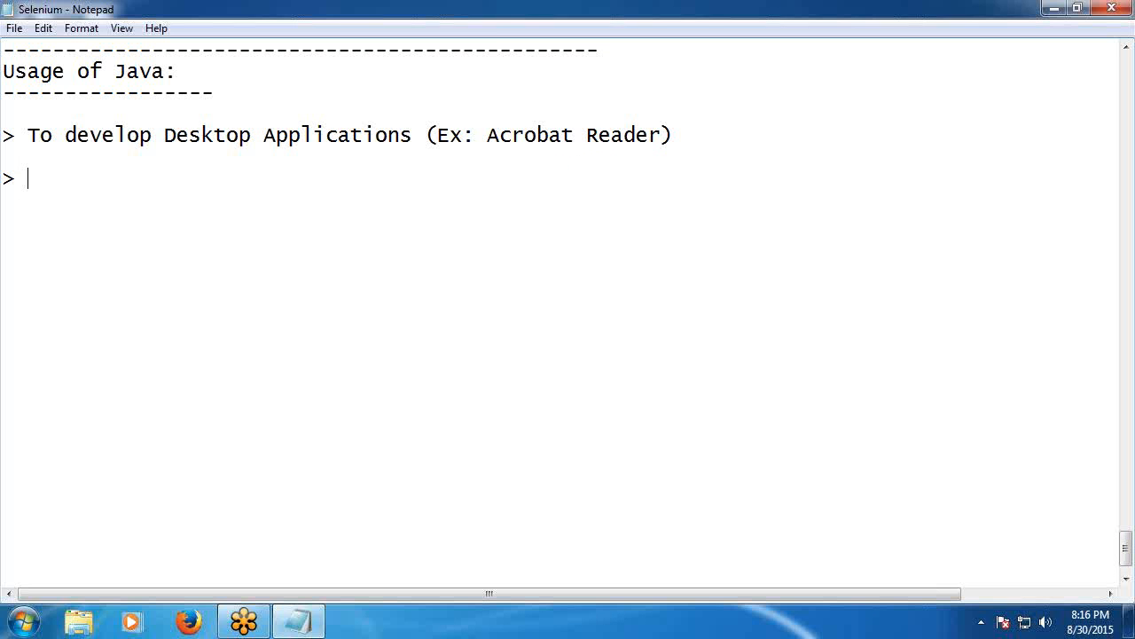
Type the second usage bullet 'To develop Web Applications' and place the cursor below it.
text(T)
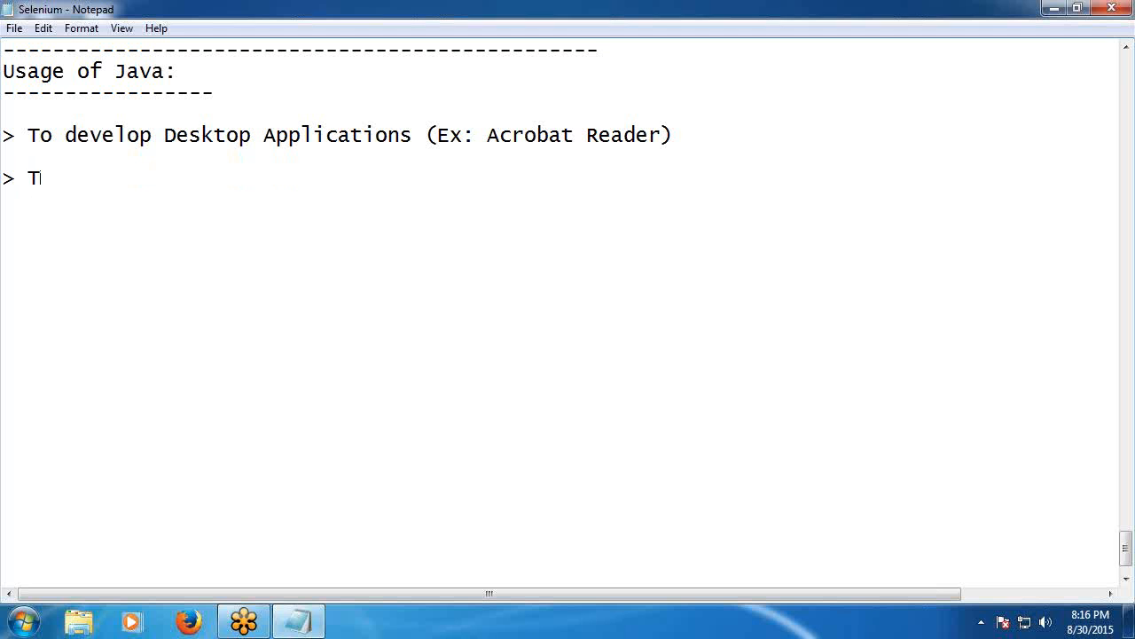
text(o deve)
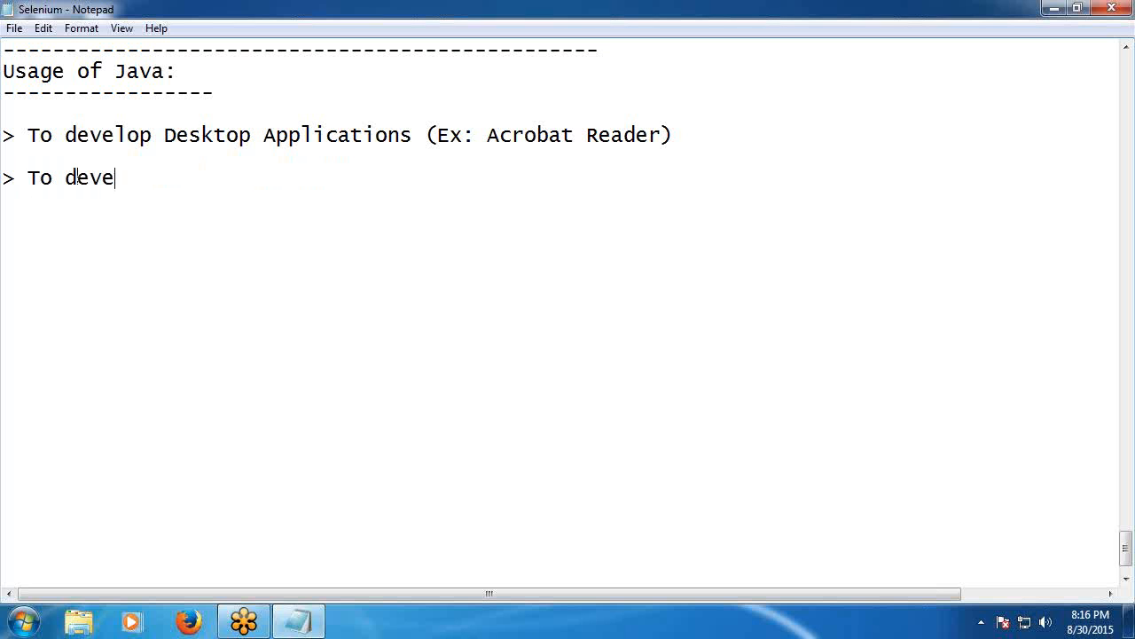
text(lop W)
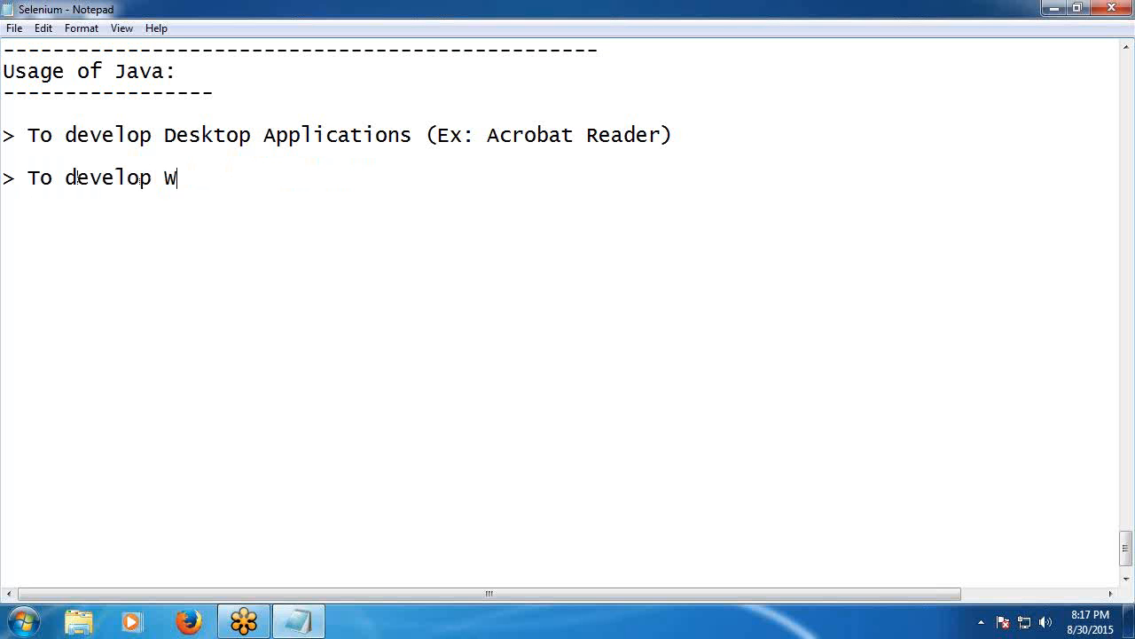
text(eb A)
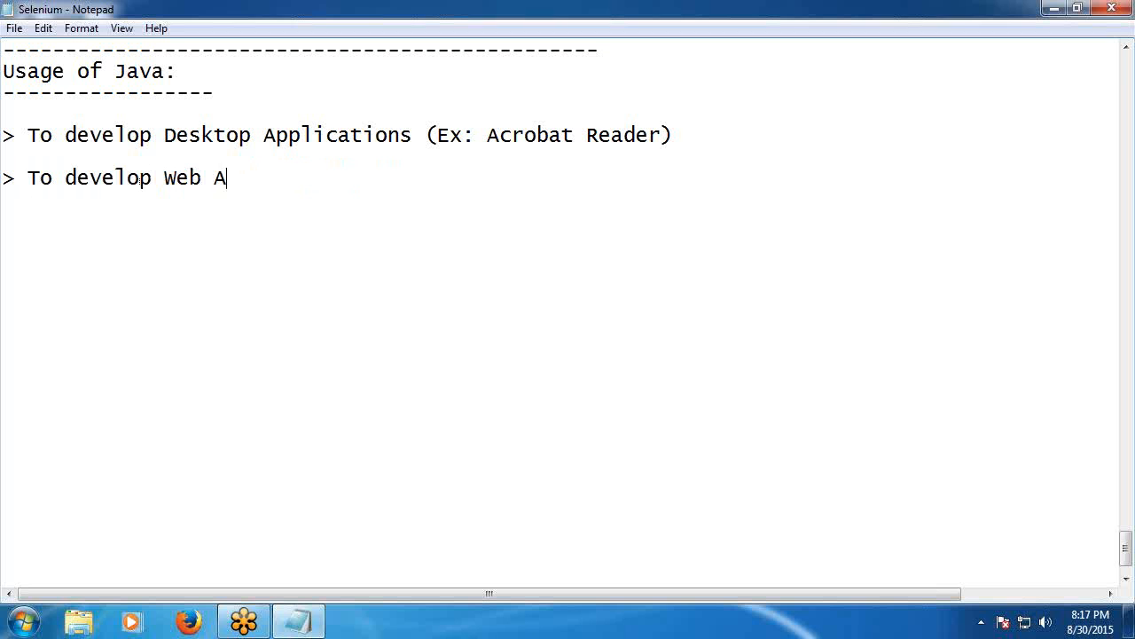
text(pplica)
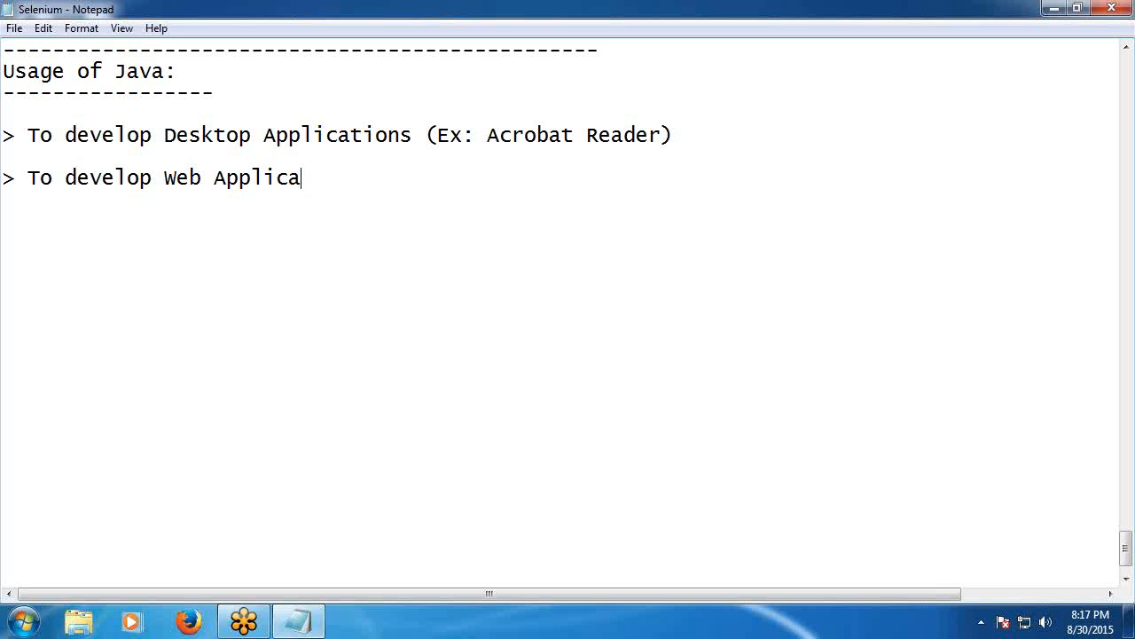
text(tions)
click(559, 222)
text(>)
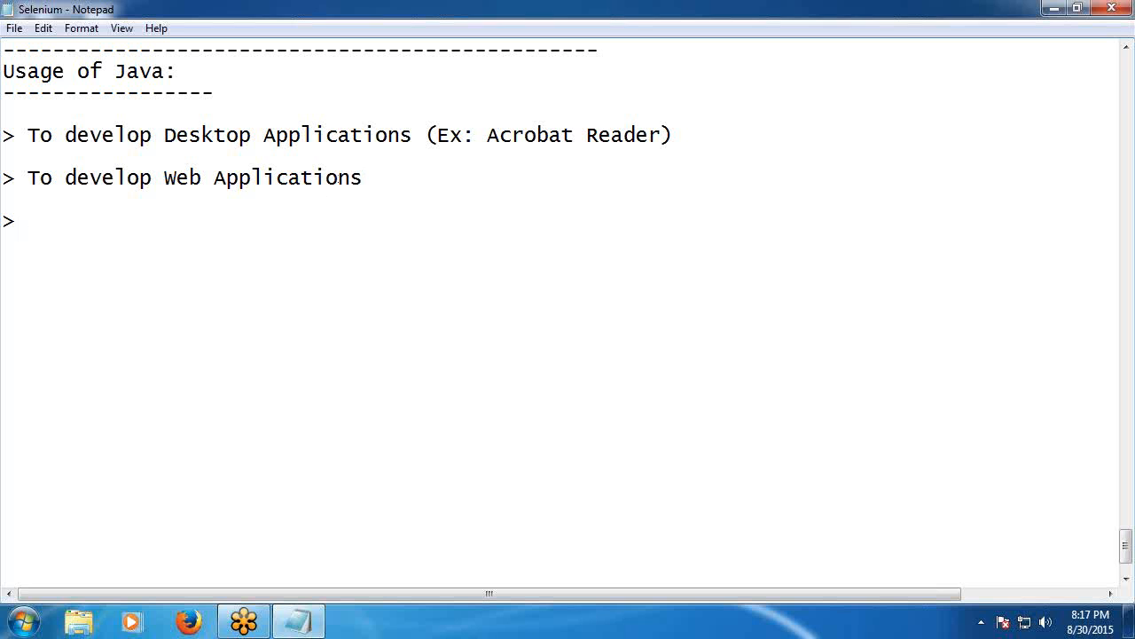
click(31, 220)
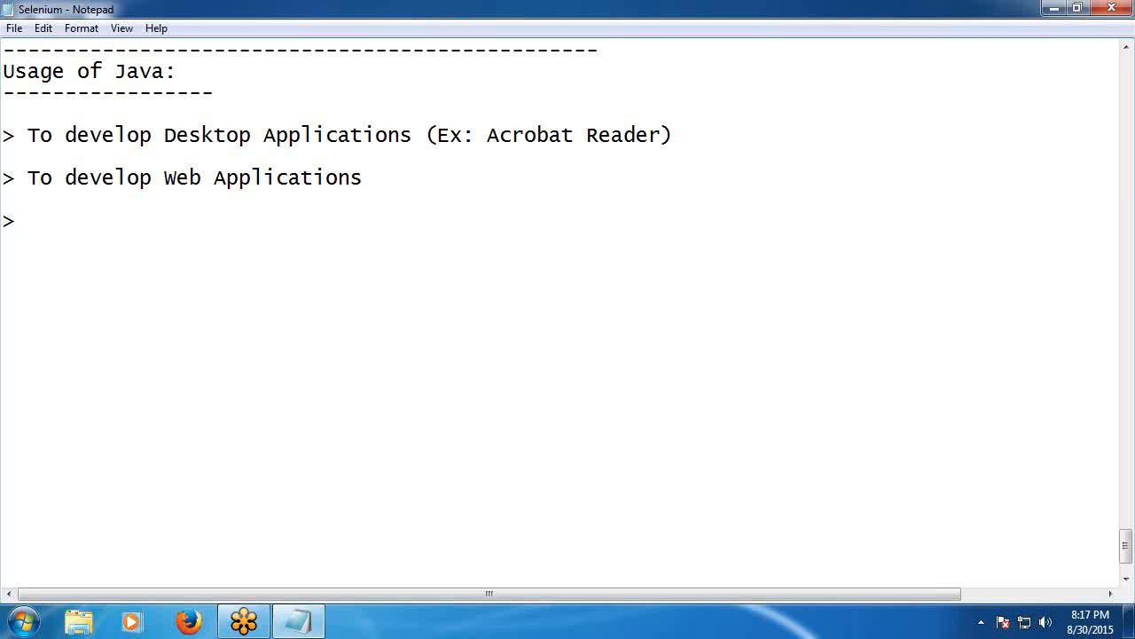
Type 'To develop enterprise Applications (ex:' as the third usage bullet.
text(T)
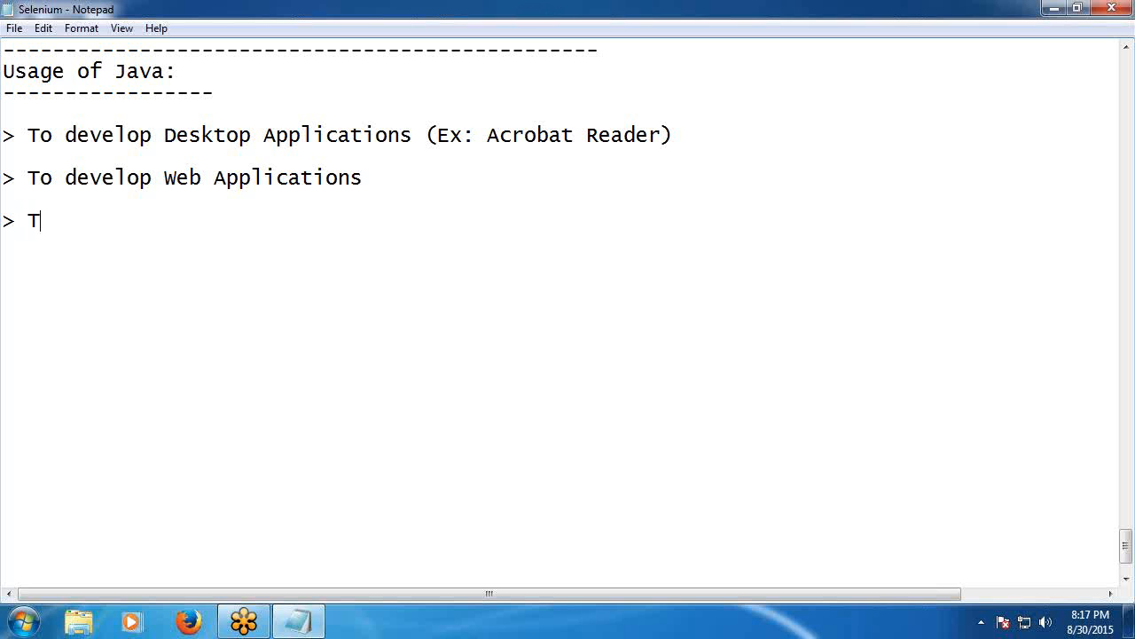
text(o de)
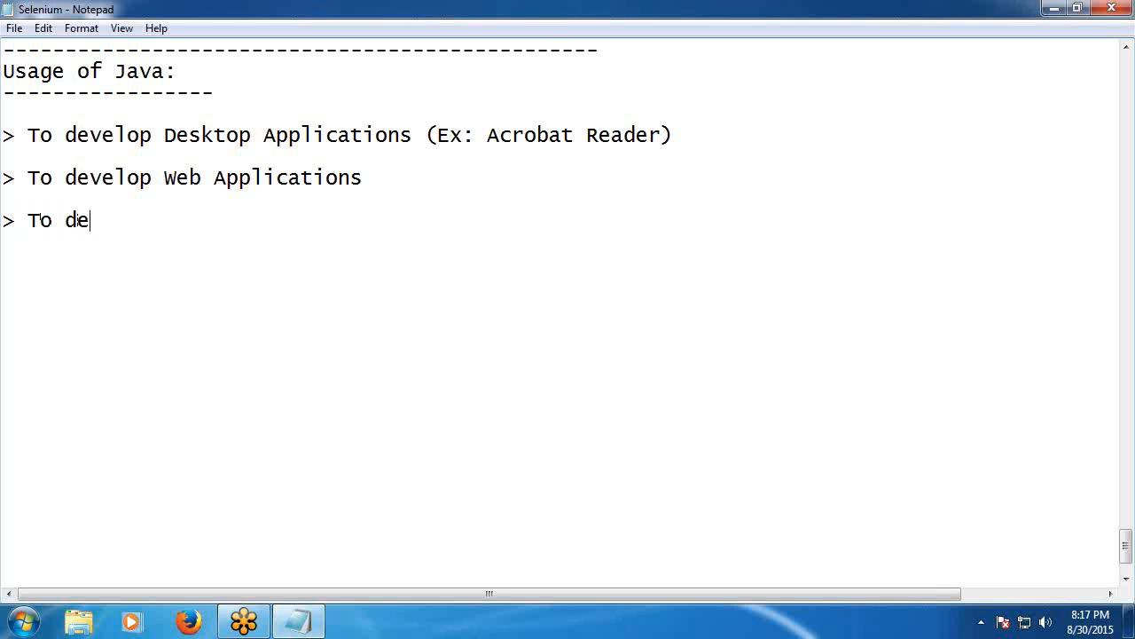
text(velop)
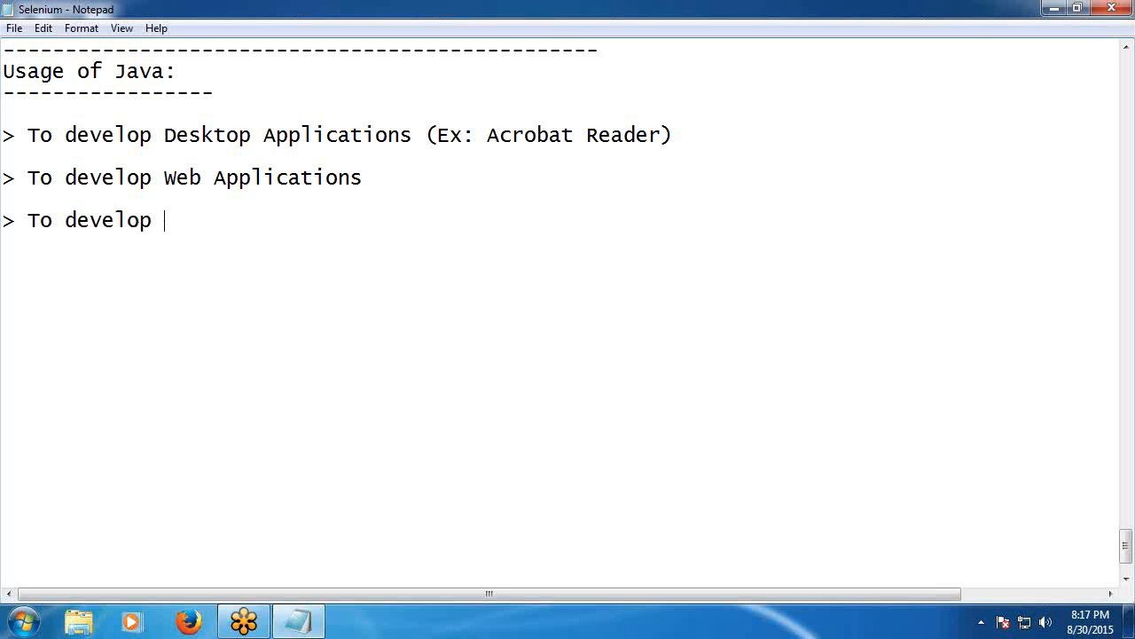
text(ent)
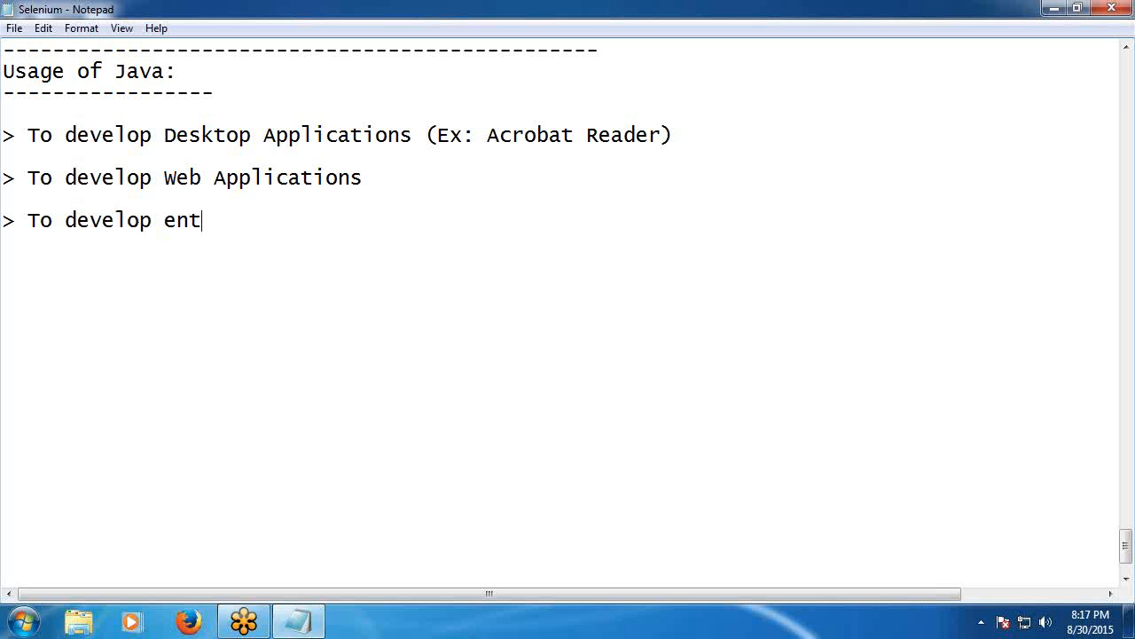
text(erpr)
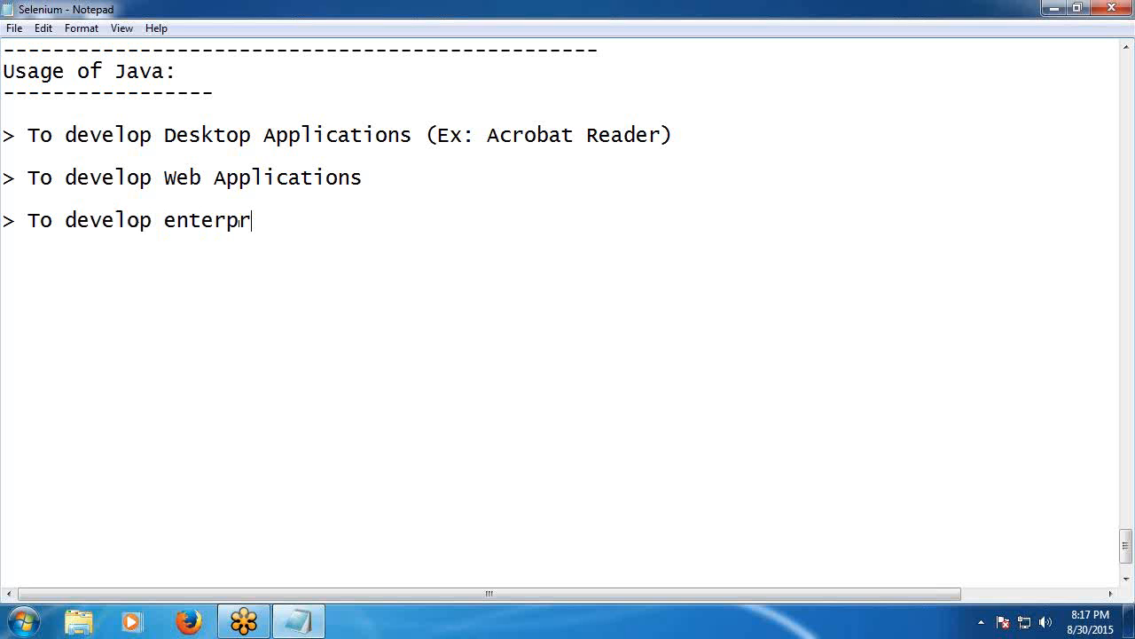
text(aise)
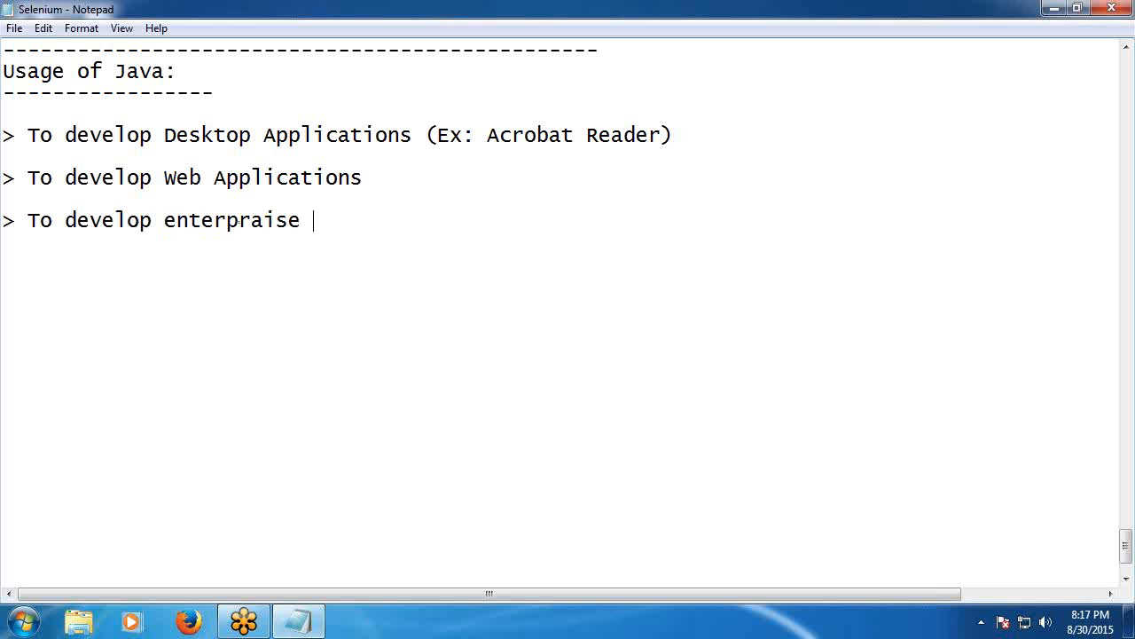
text(Appli)
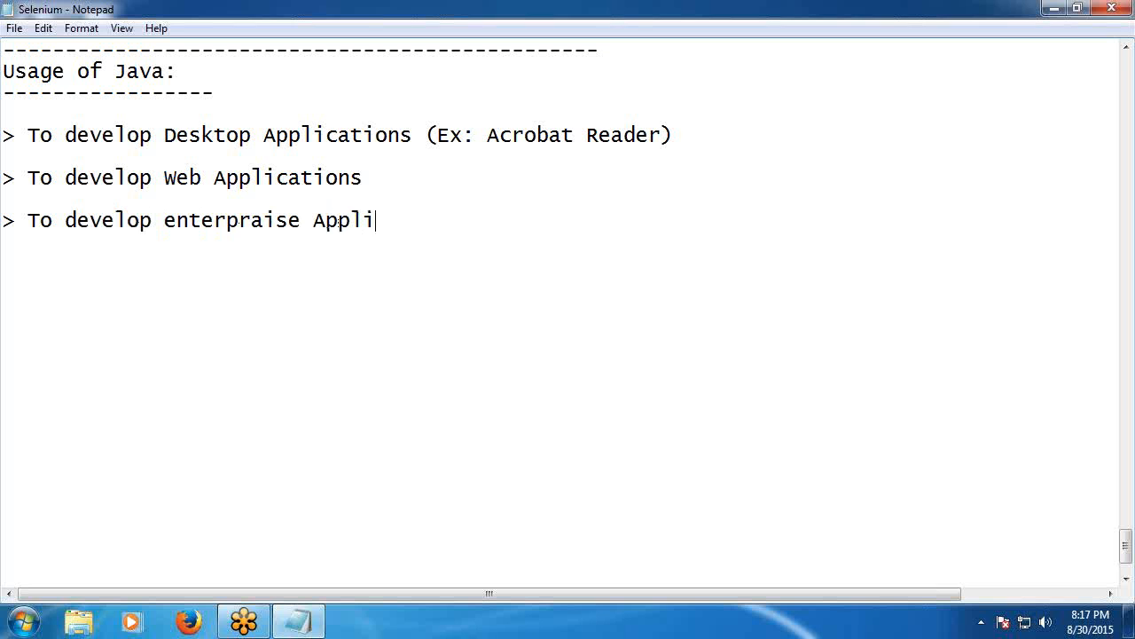
text(cation)
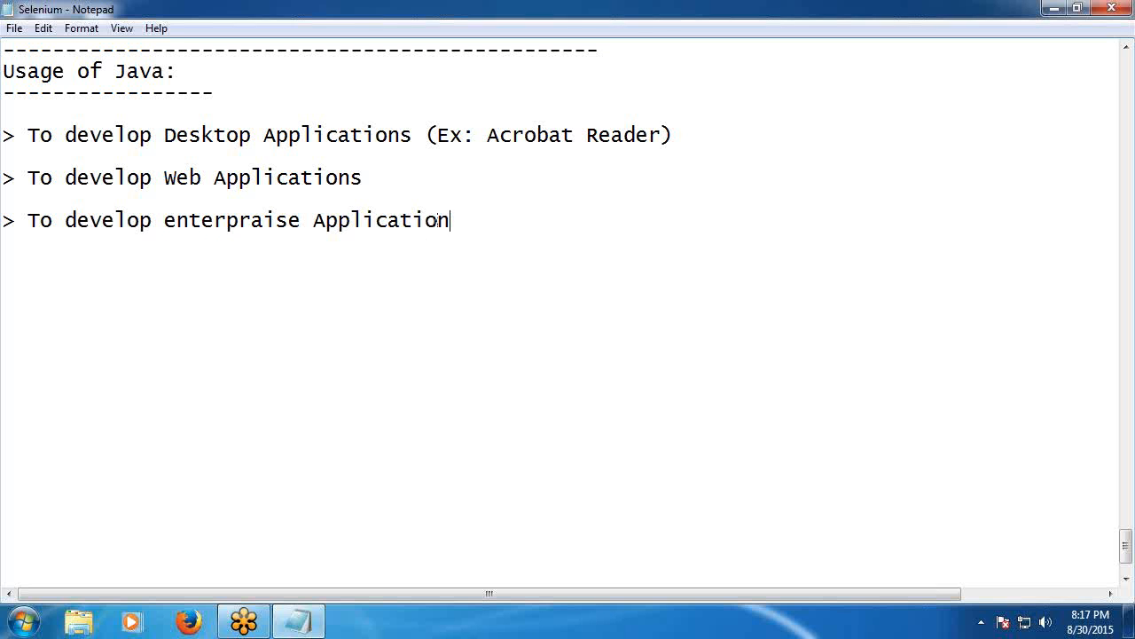
text(s (x)
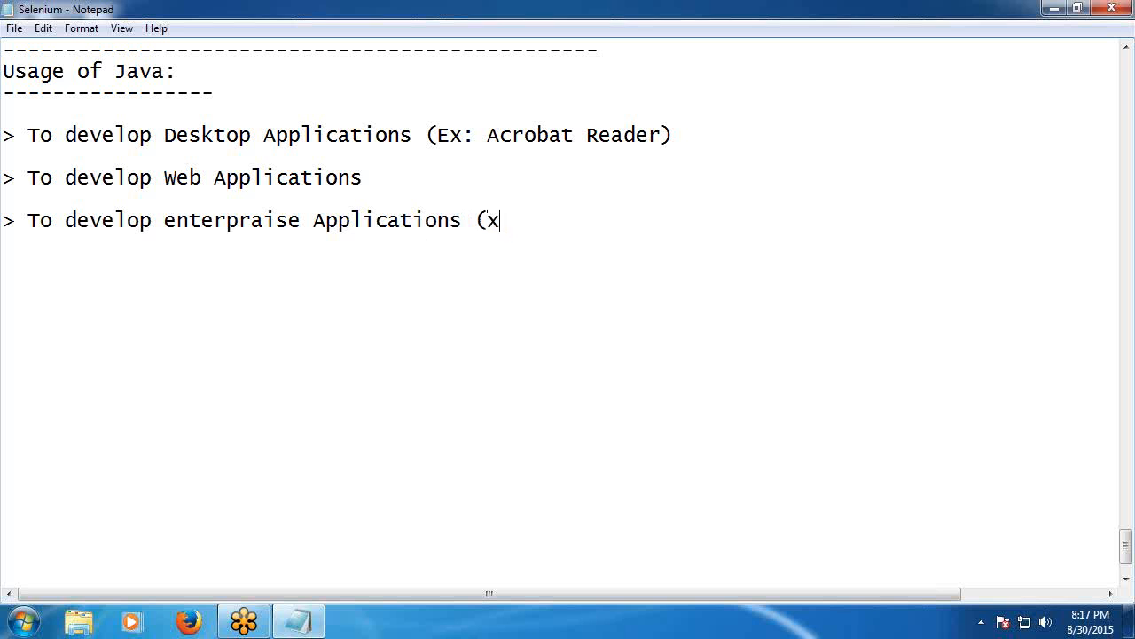
text(ex)
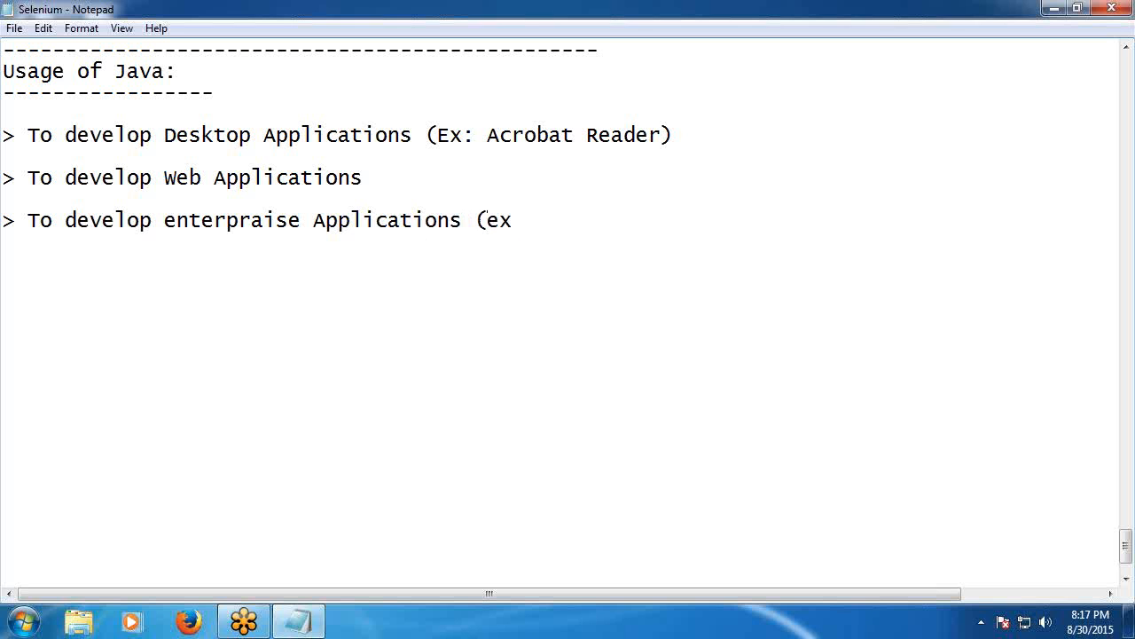
text(:)
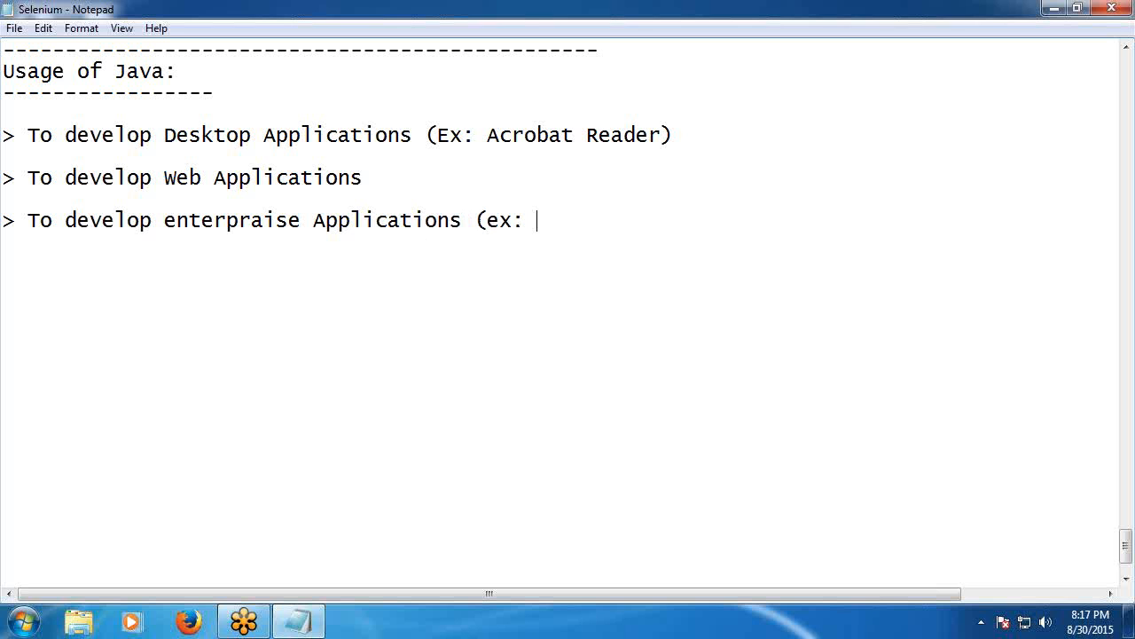
Add the examples 'Banking Application, Insurance Applications', correcting a typo in Banking.
text(Band)
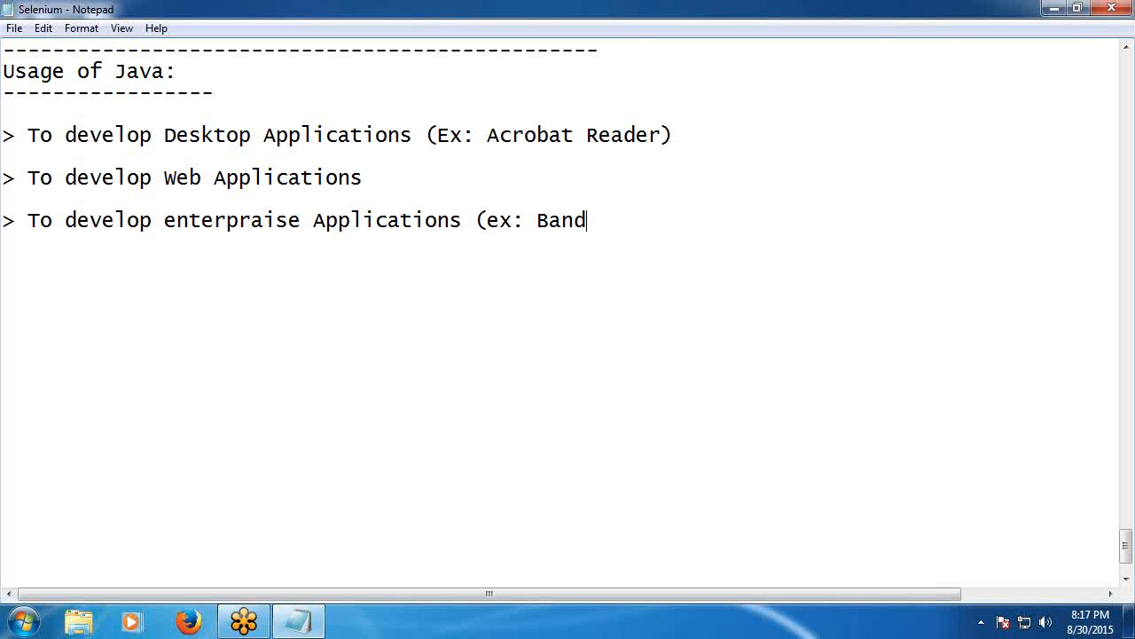
key(Backspace)
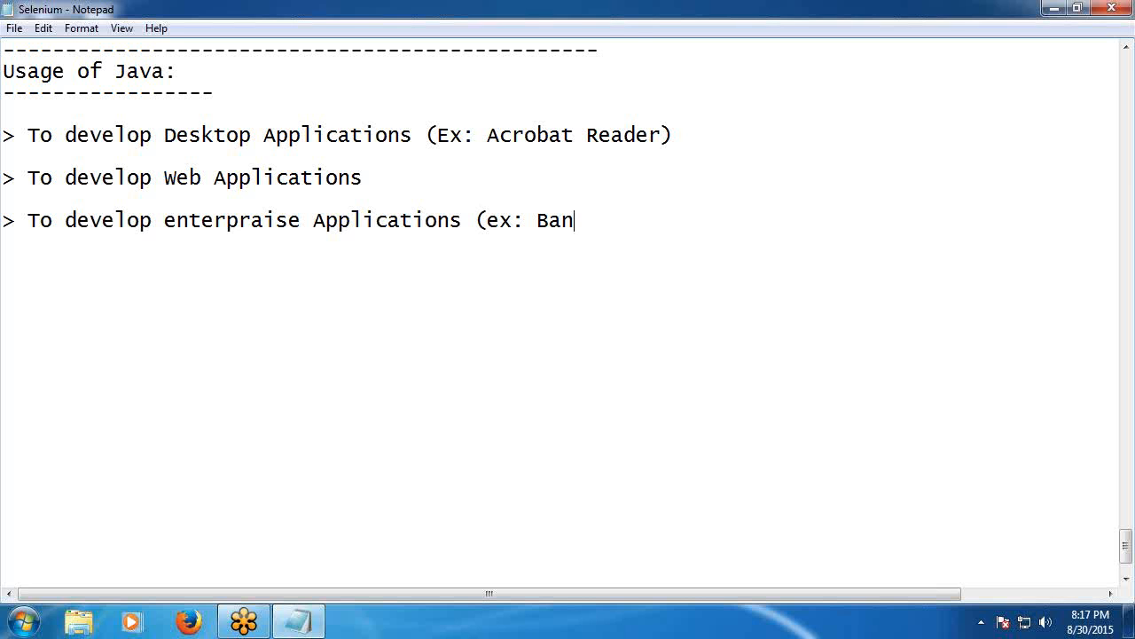
text(kin)
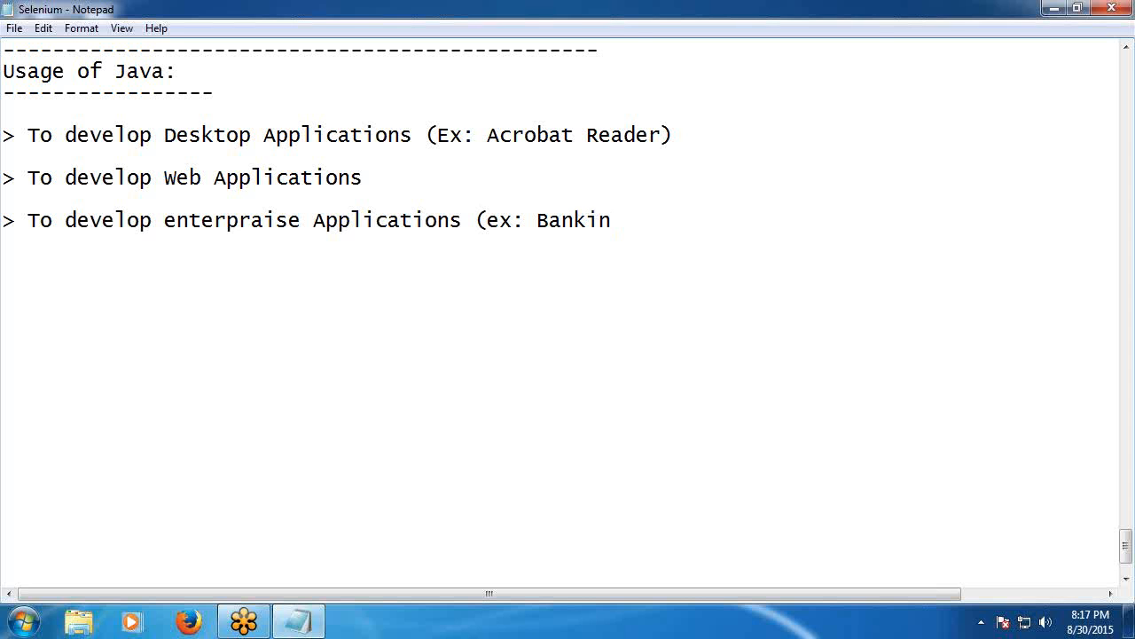
text(g)
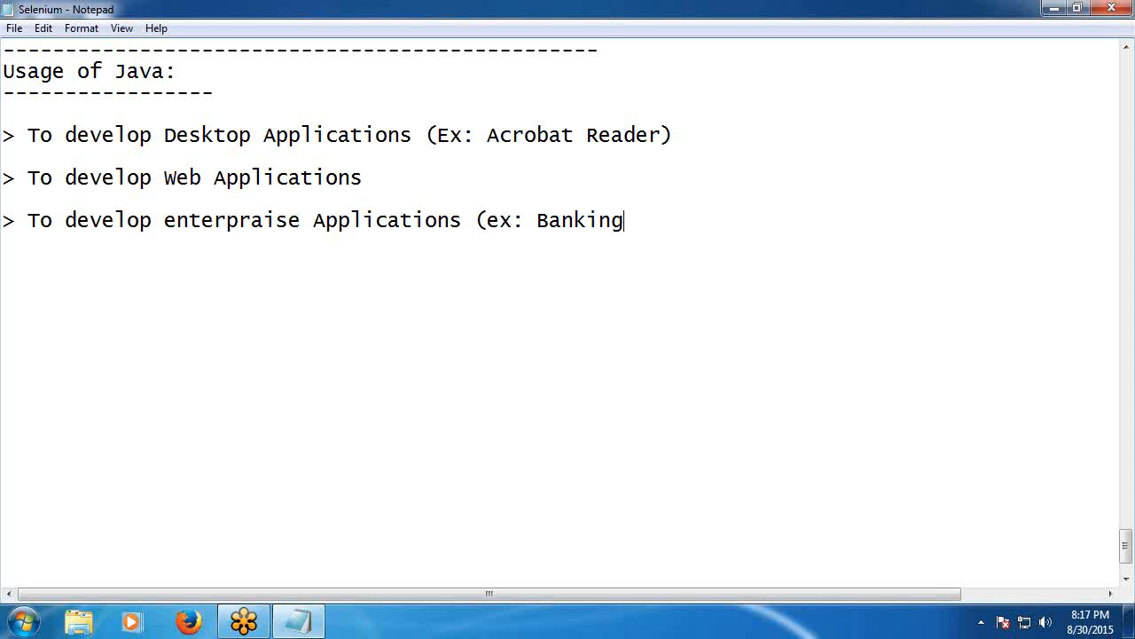
text(Appl)
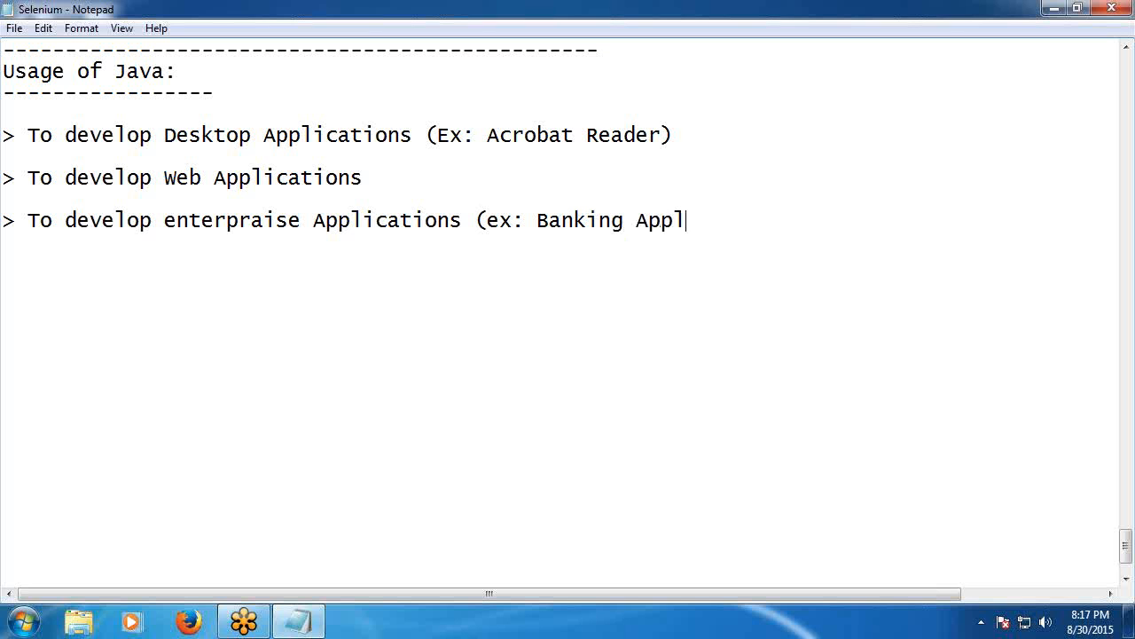
text(icati)
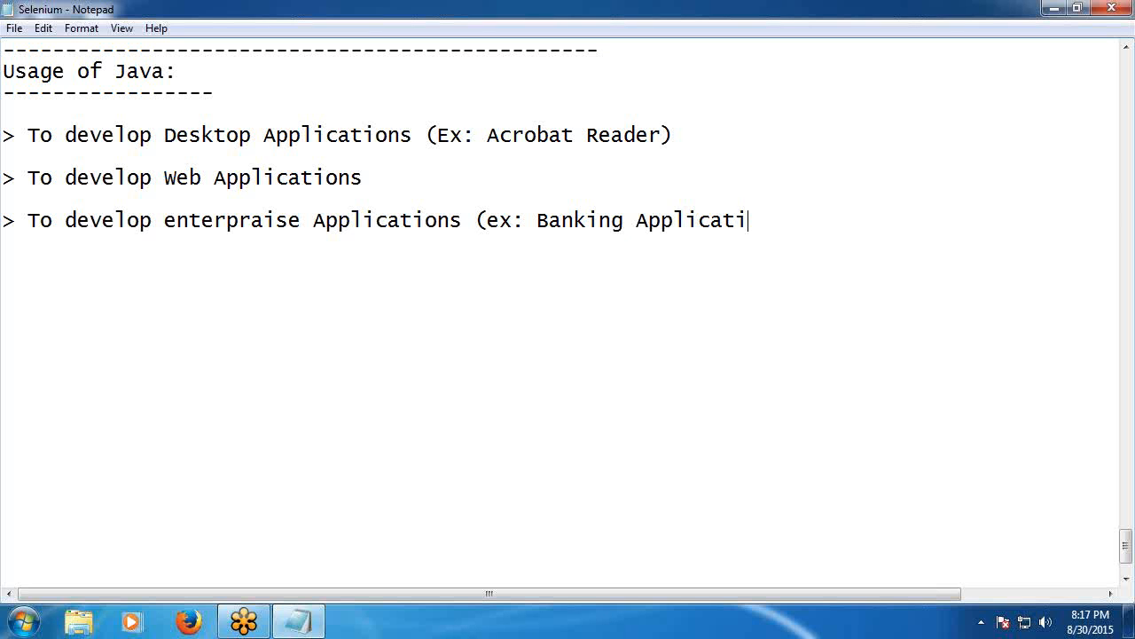
text(on, I)
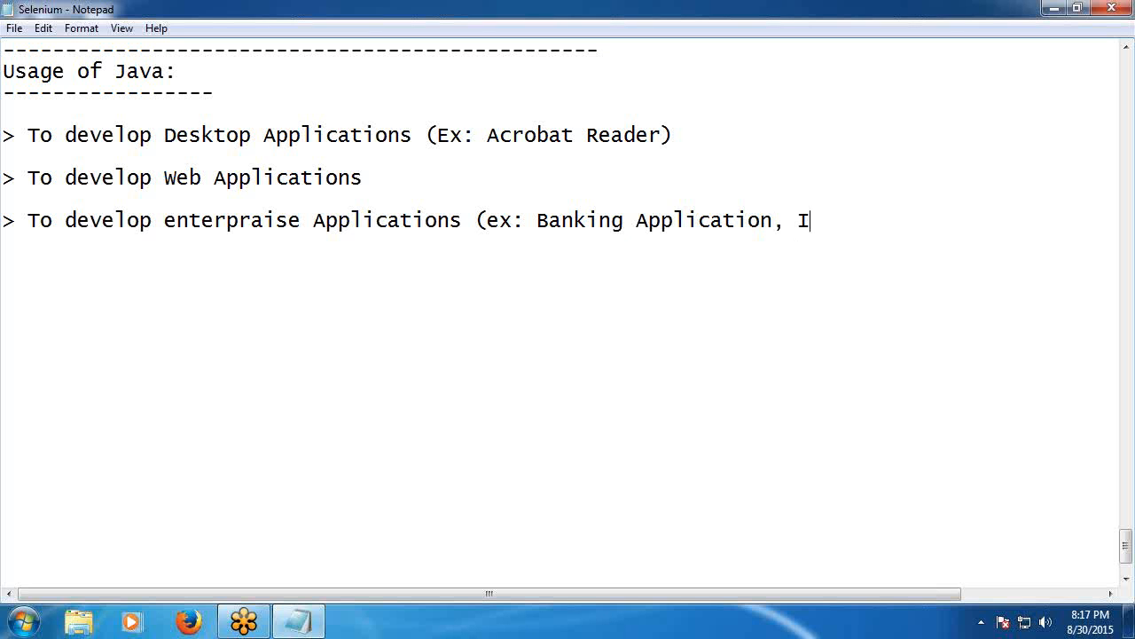
text(nsura)
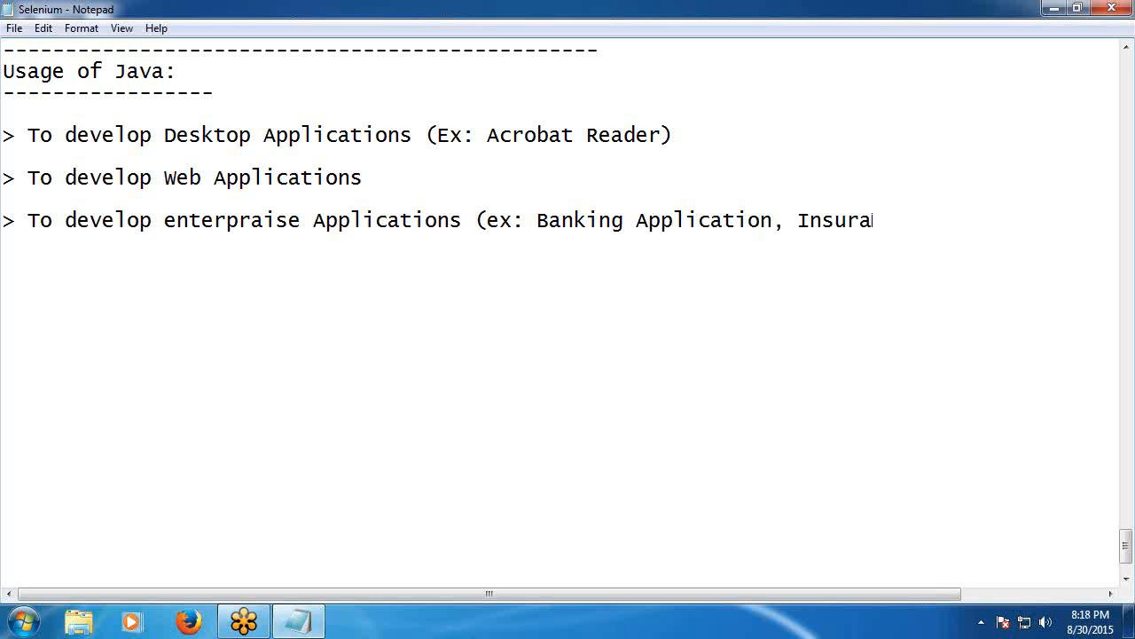
text(nce A)
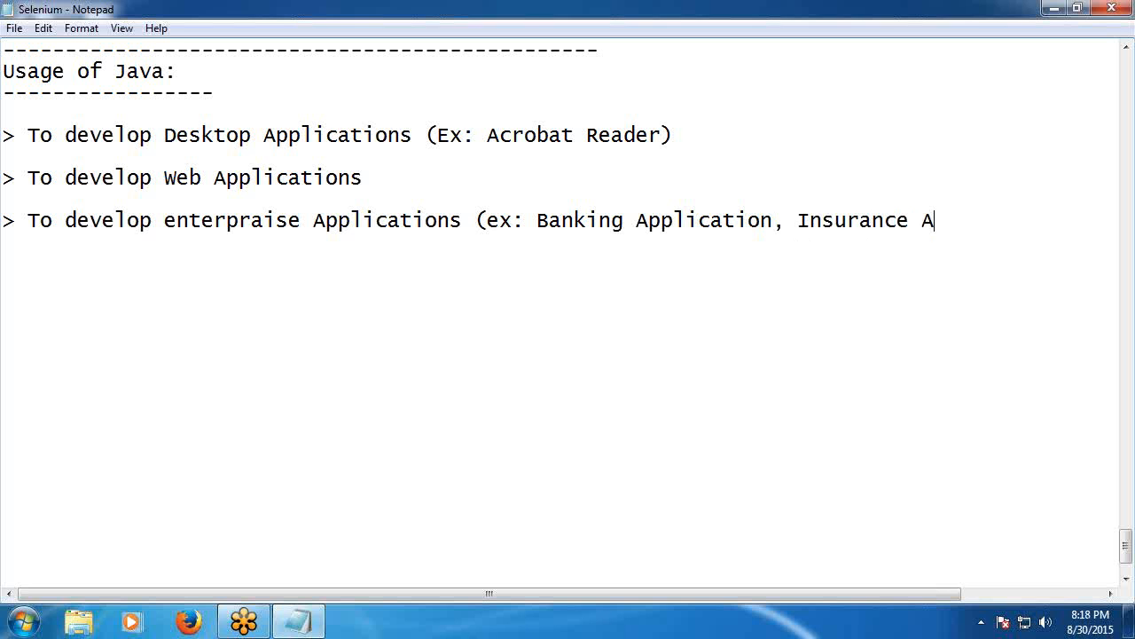
text(pplicat)
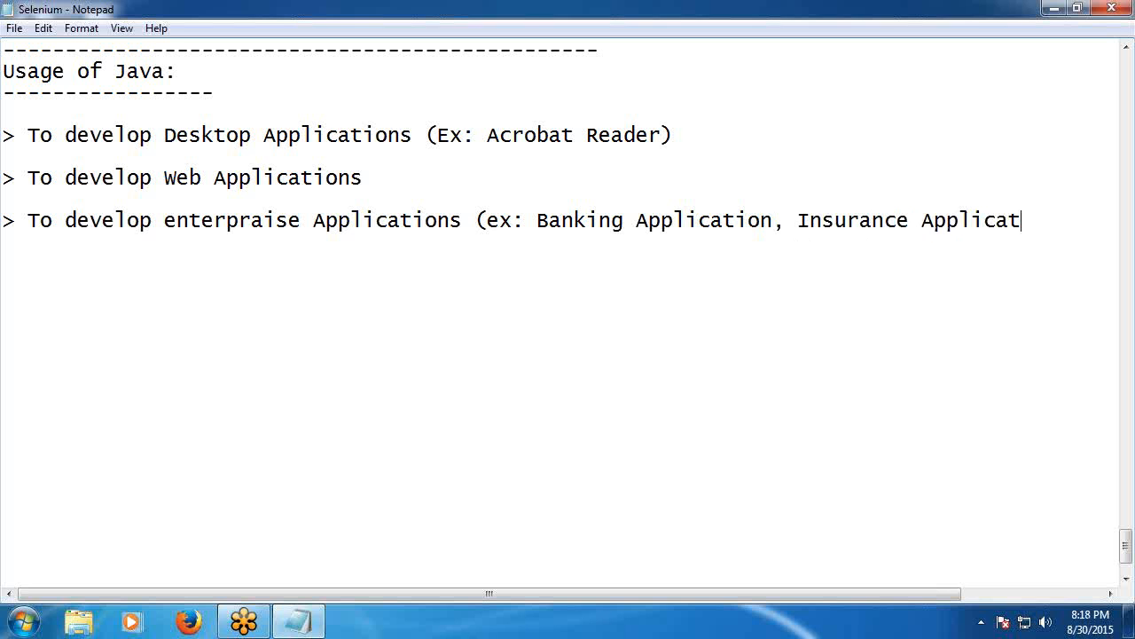
text(ions etc)
text(>)
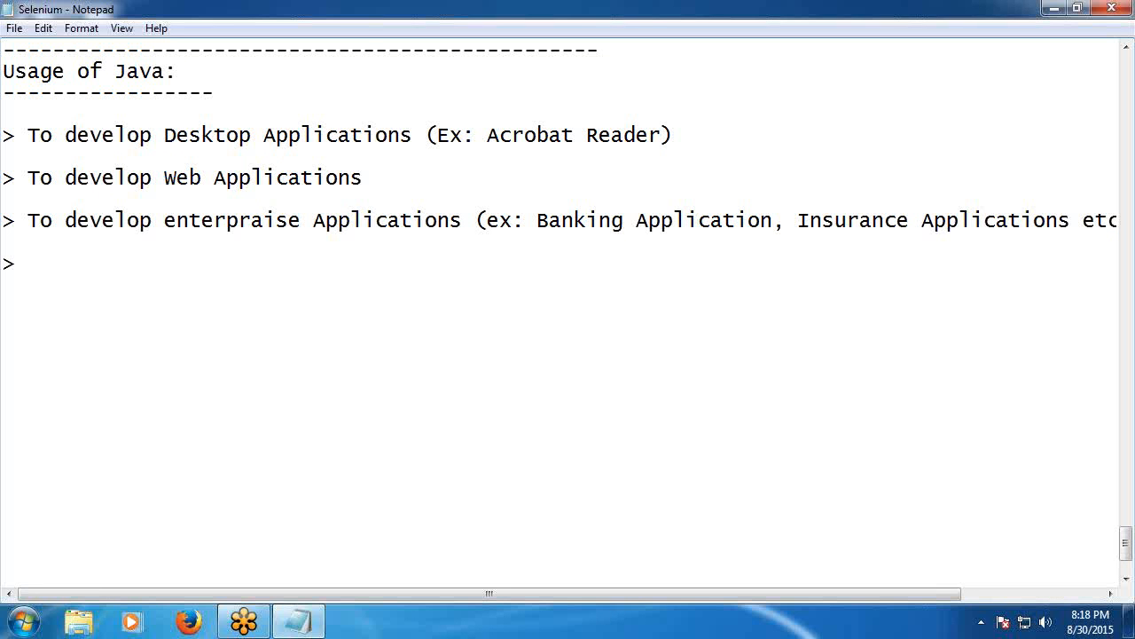
Finish the 'To develop Mobile Applications' bullet and start a new line.
text(To)
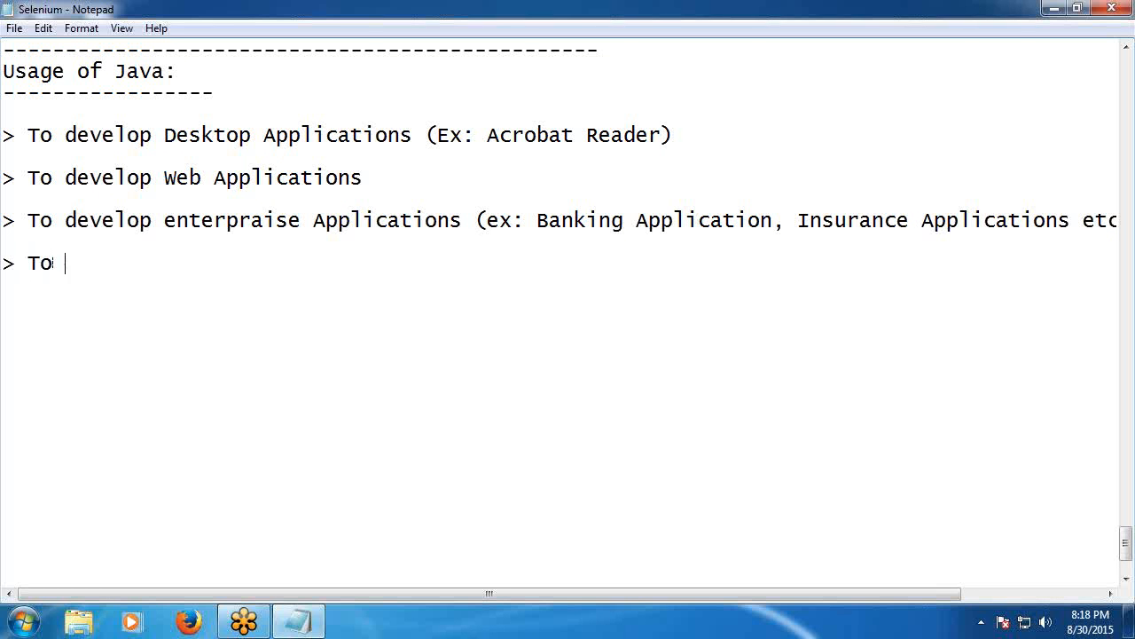
text(develop Mob)
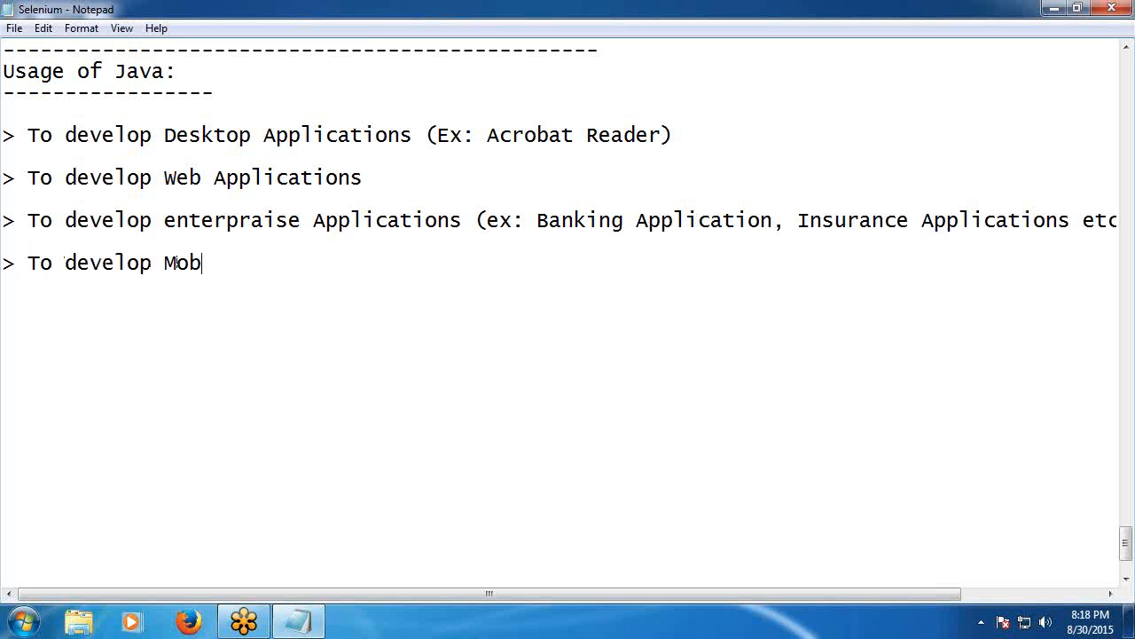
text(ile A)
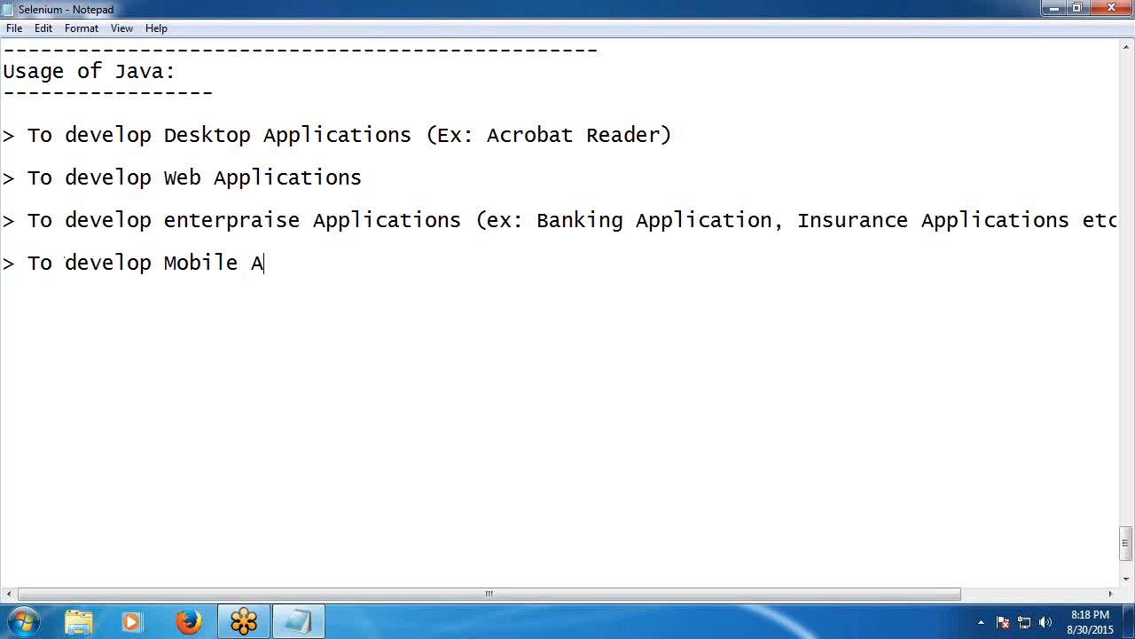
text(pplic)
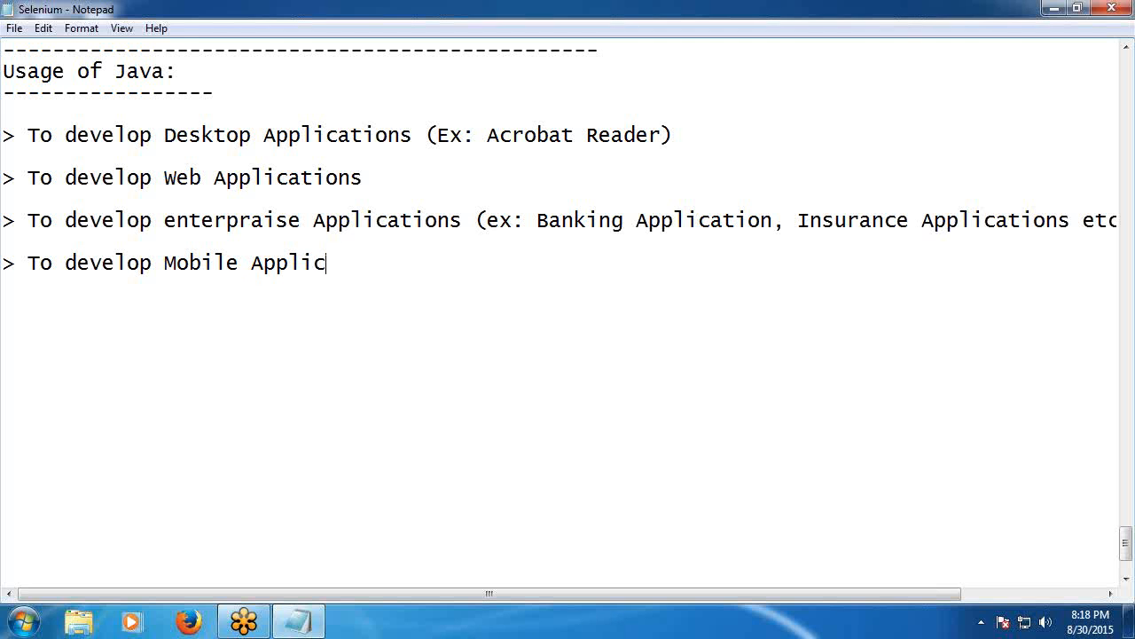
text(ations)
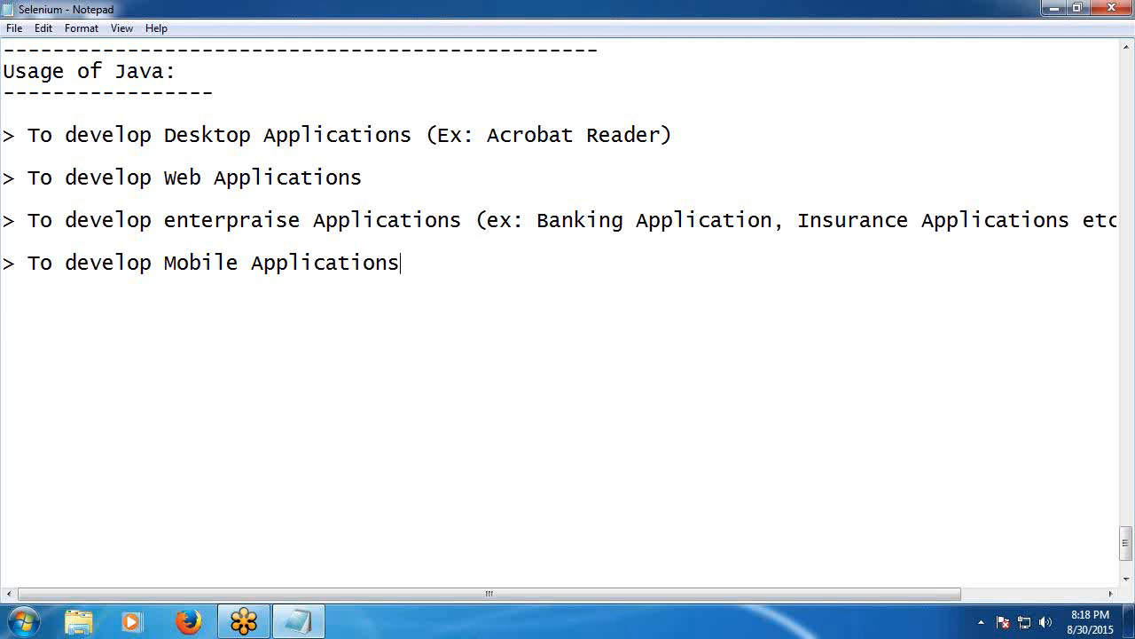
key(enter)
text(>)
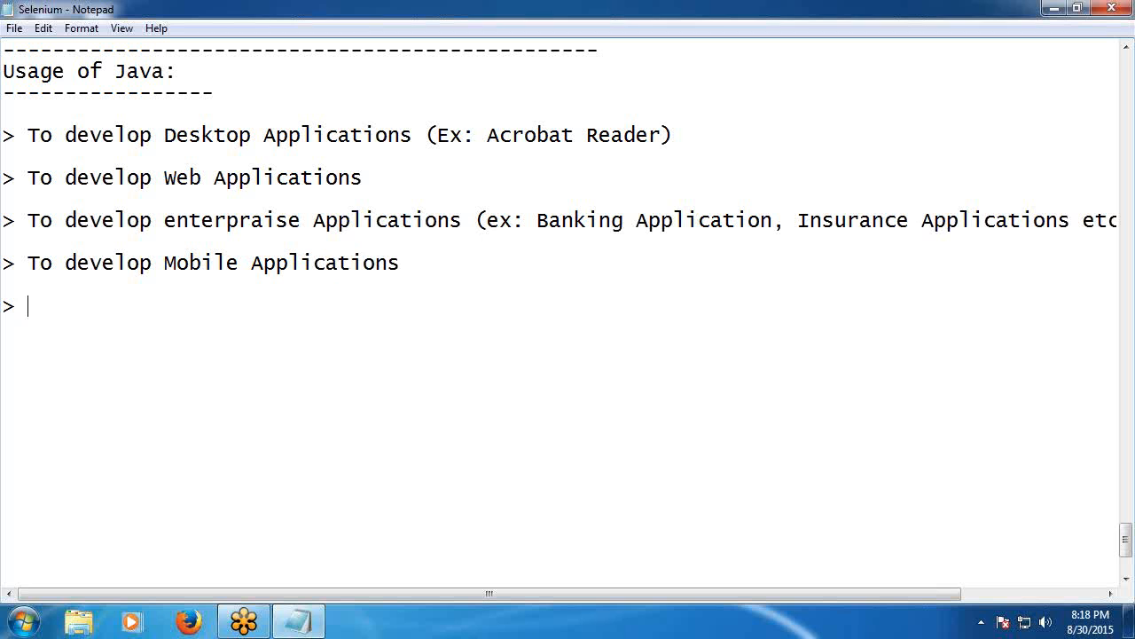
Type 'To develop Embedded Systems' as the next usage line.
text(T)
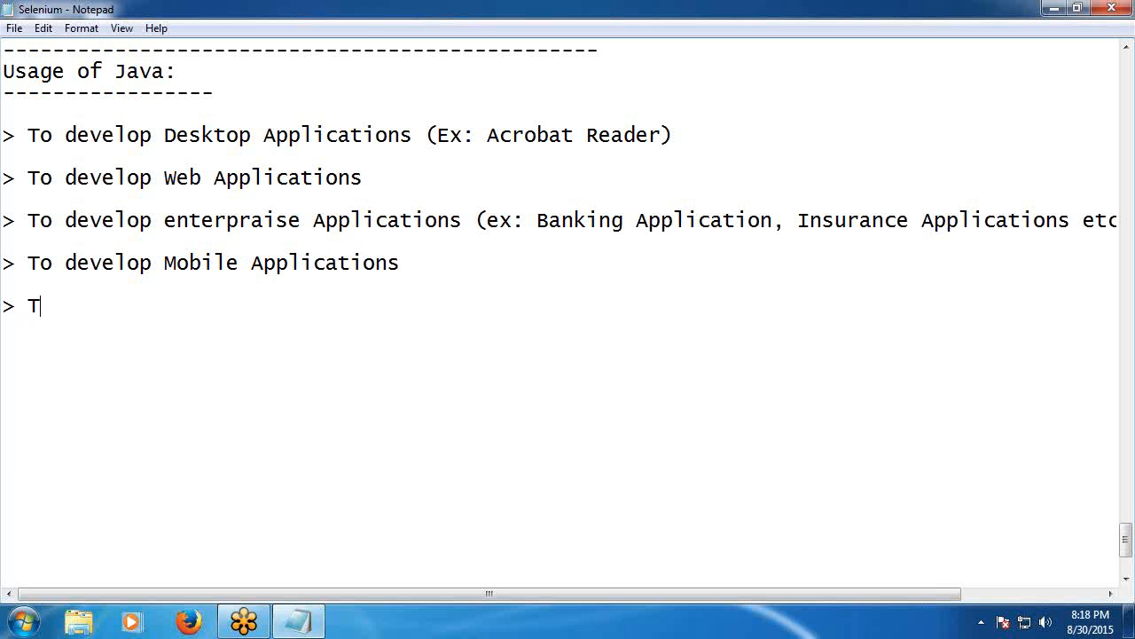
text(o dev)
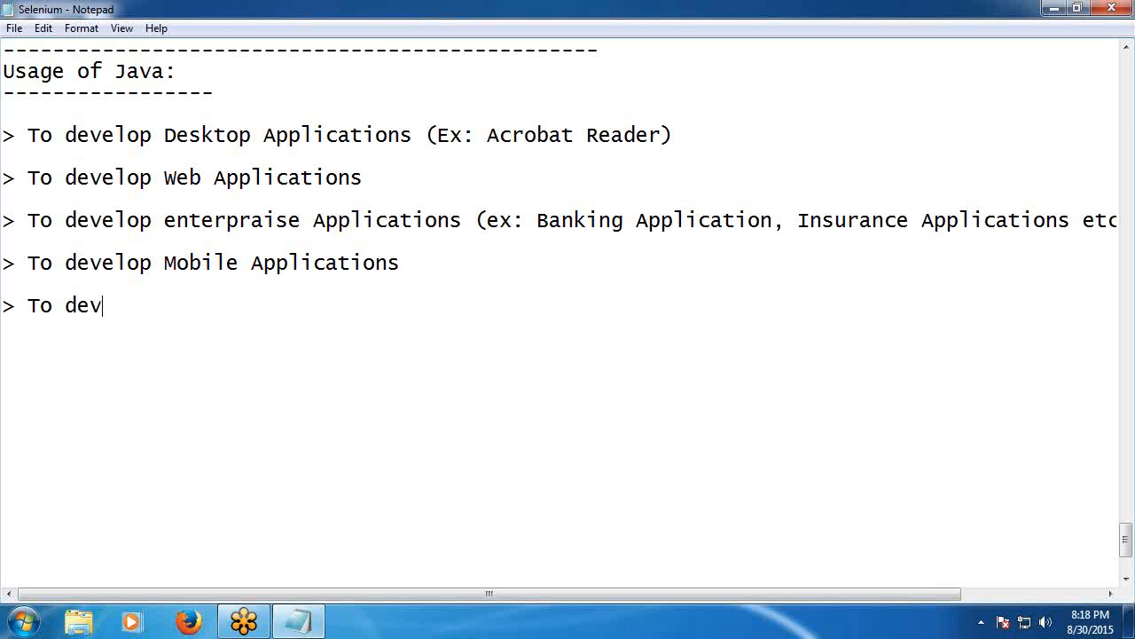
text(elop)
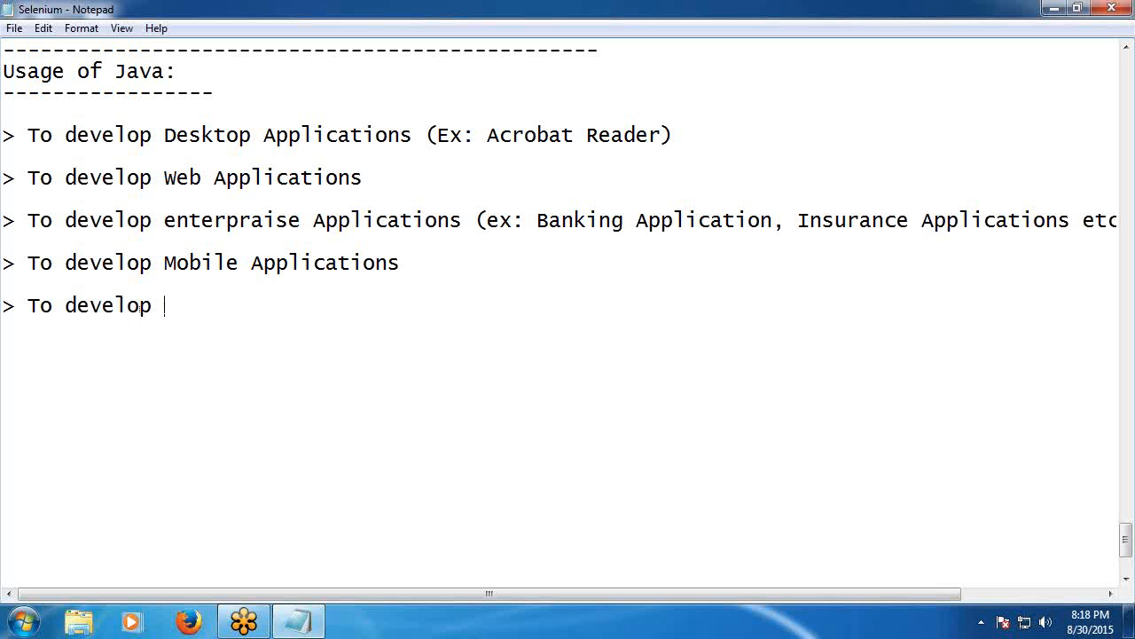
text(Em)
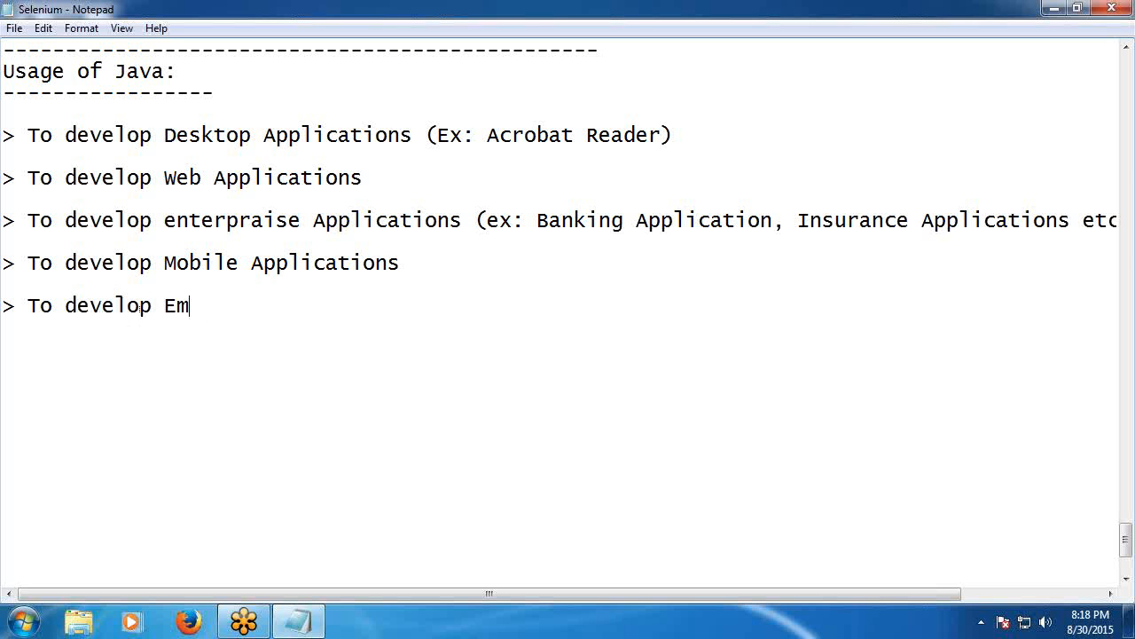
text(bedd)
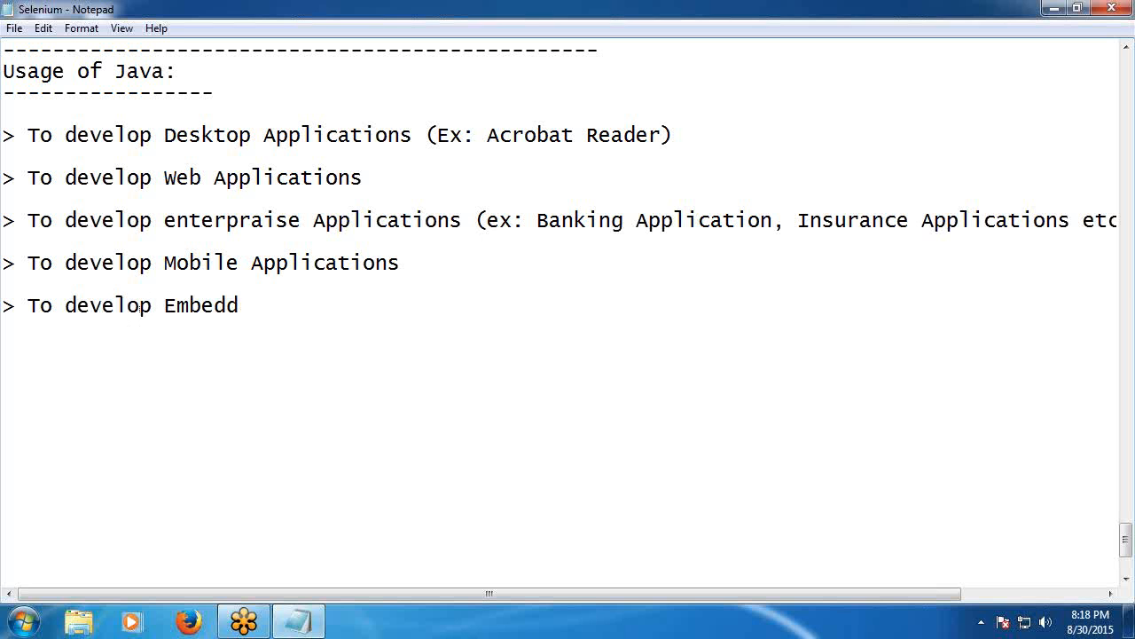
text(ed)
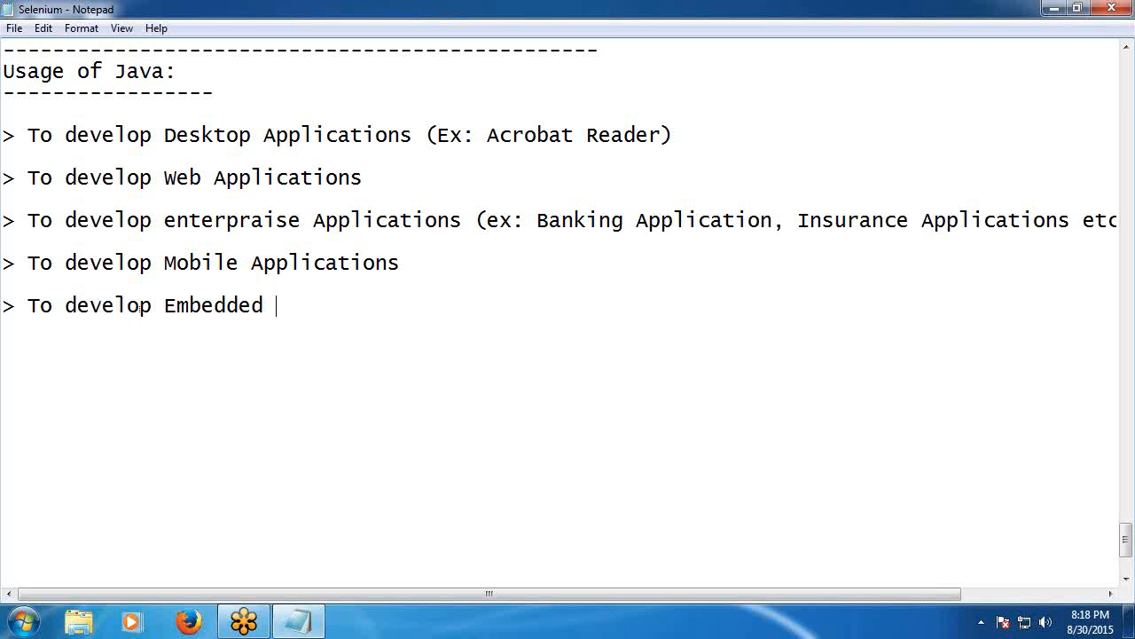
text(System)
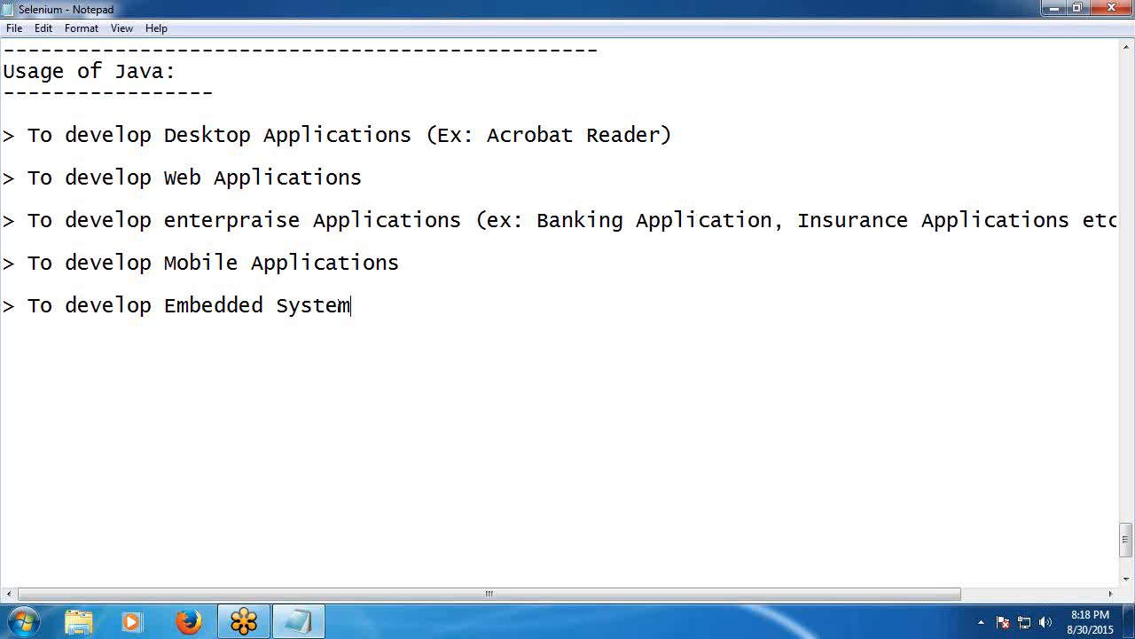
text(s)
text(>)
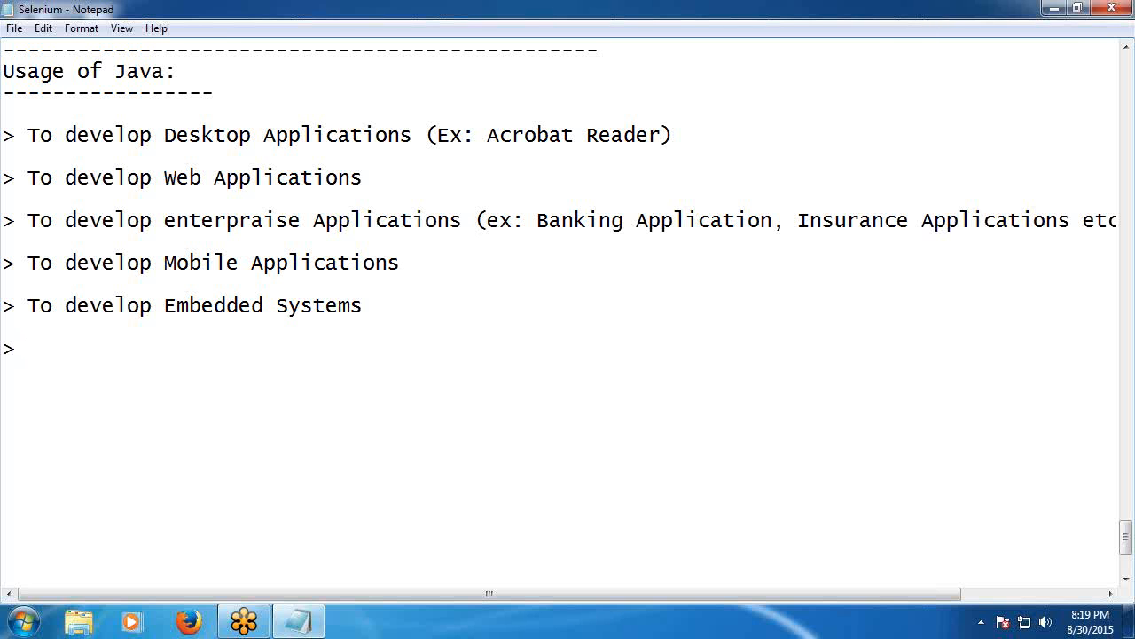
Type the usage line 'To develop Smart cards'.
text(T)
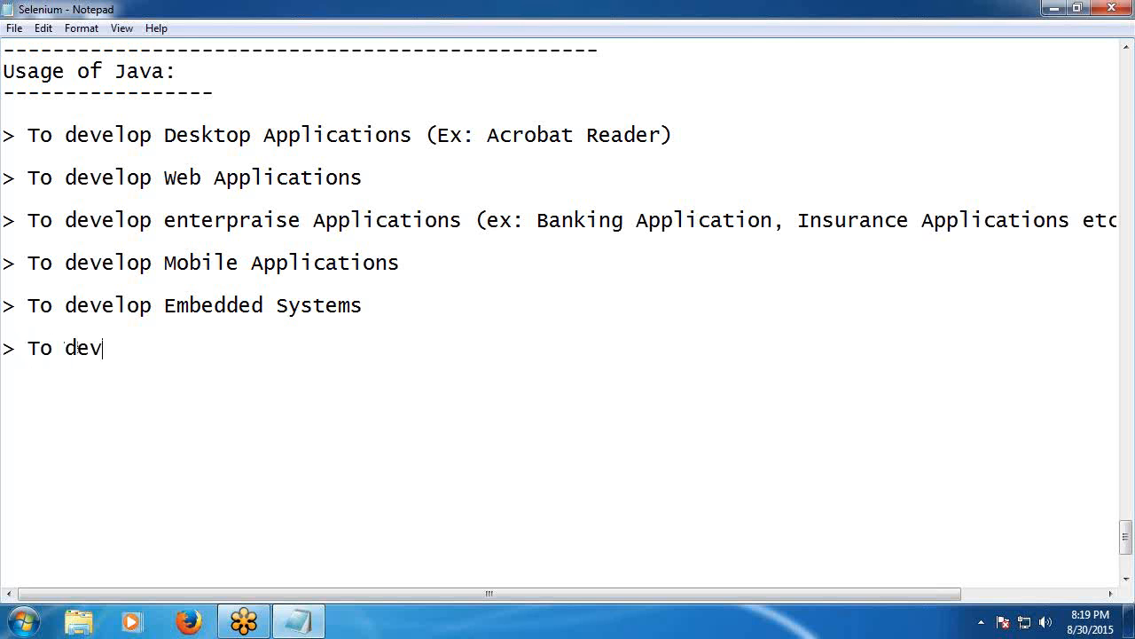
text(elop)
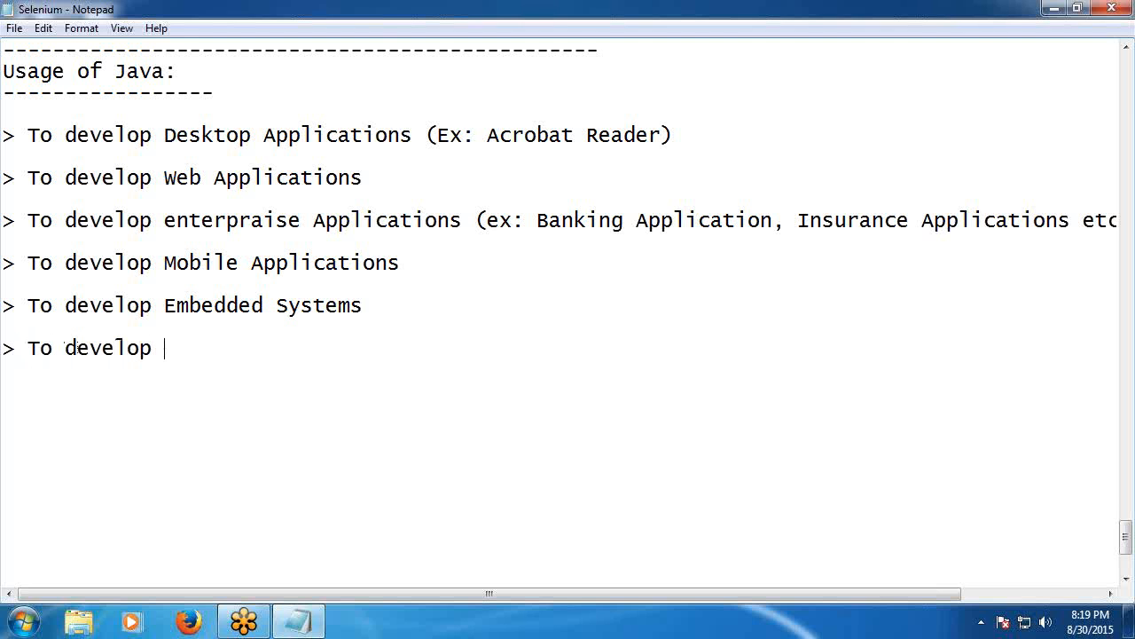
text(Smart ca)
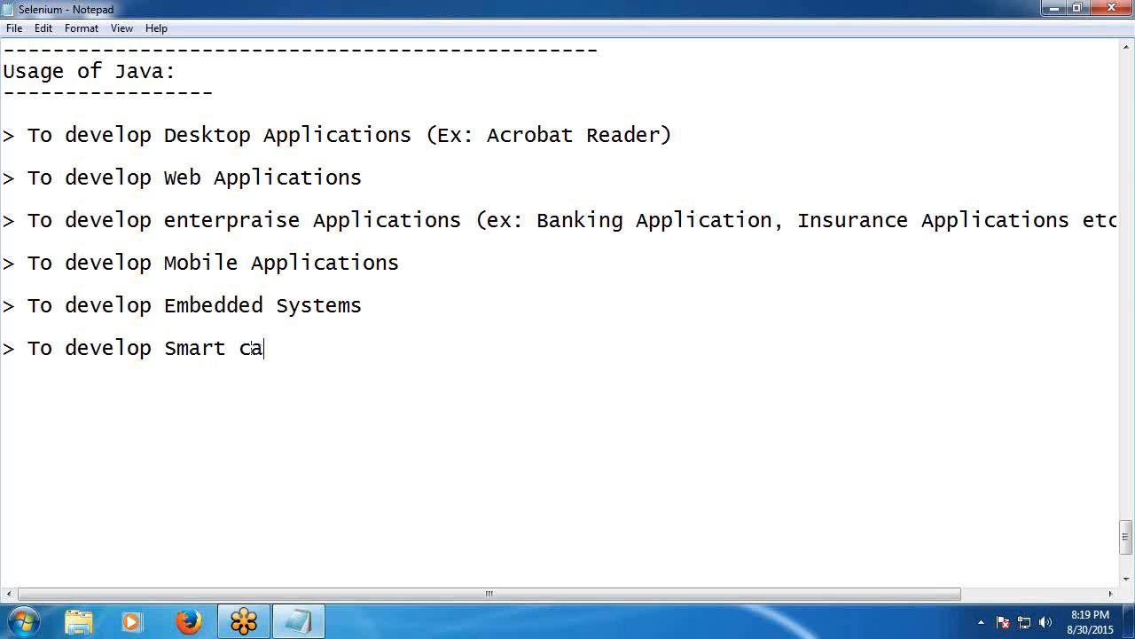
text(rds)
text(>)
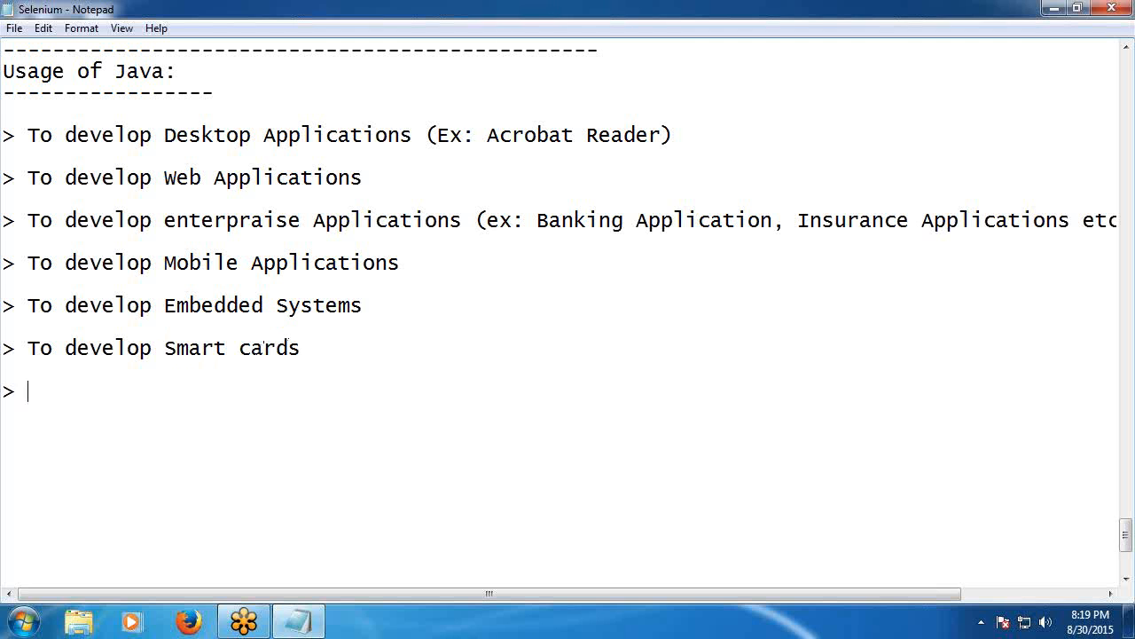
Type the final bullet 'To develop Games software etc', fixing a typo in Games.
text(T)
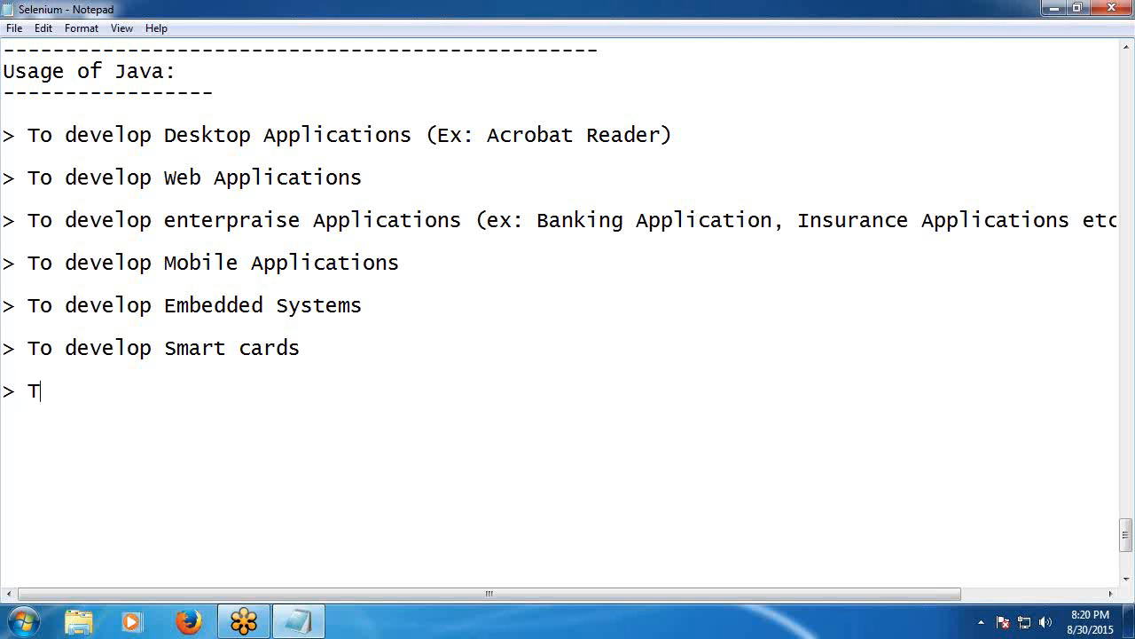
text(o de)
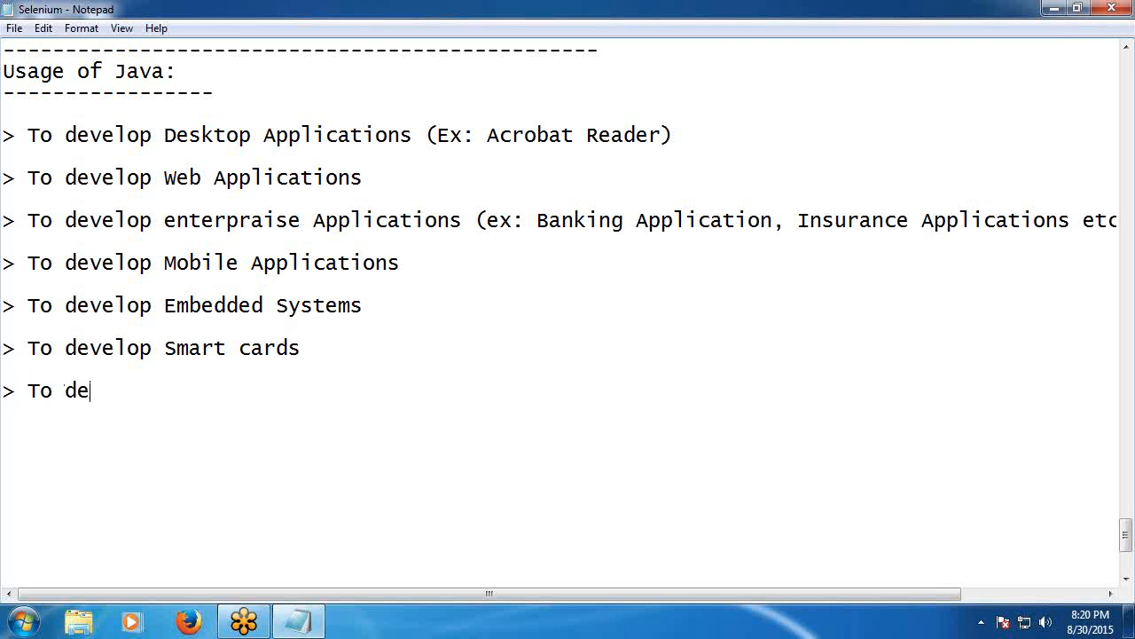
text(velop)
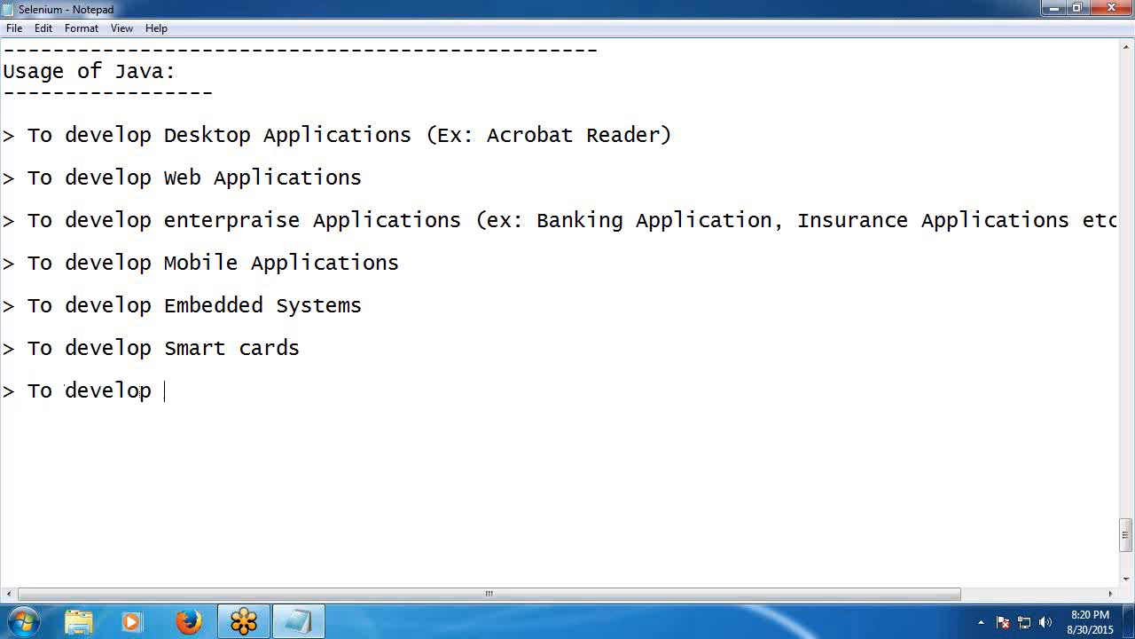
text(Gan)
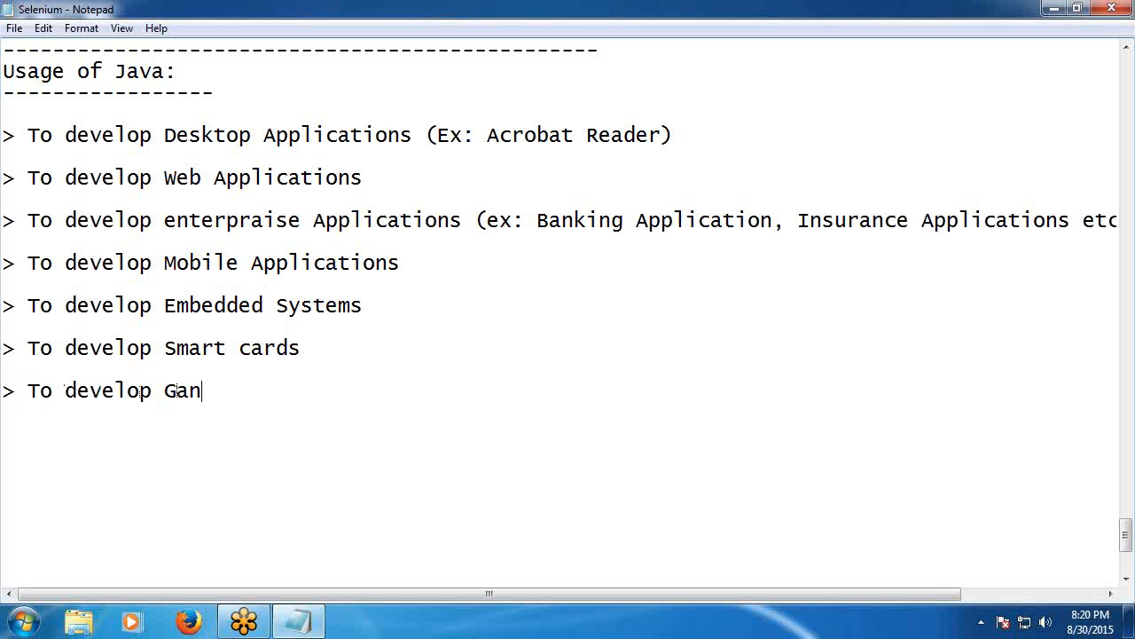
key(Backspace)
text(mes s)
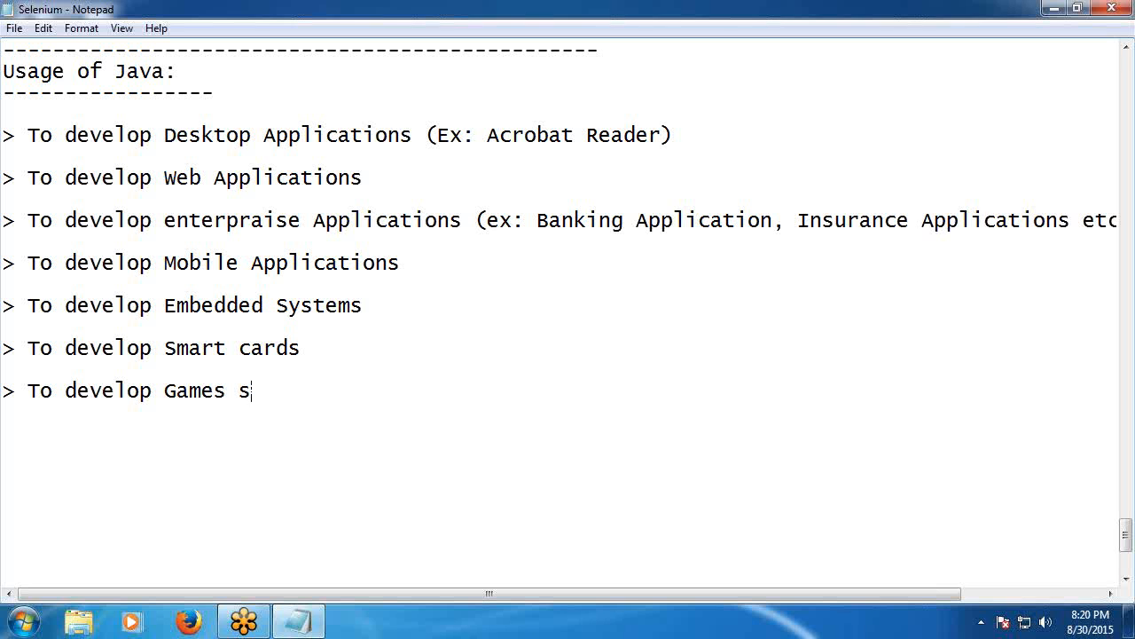
text(oftwar)
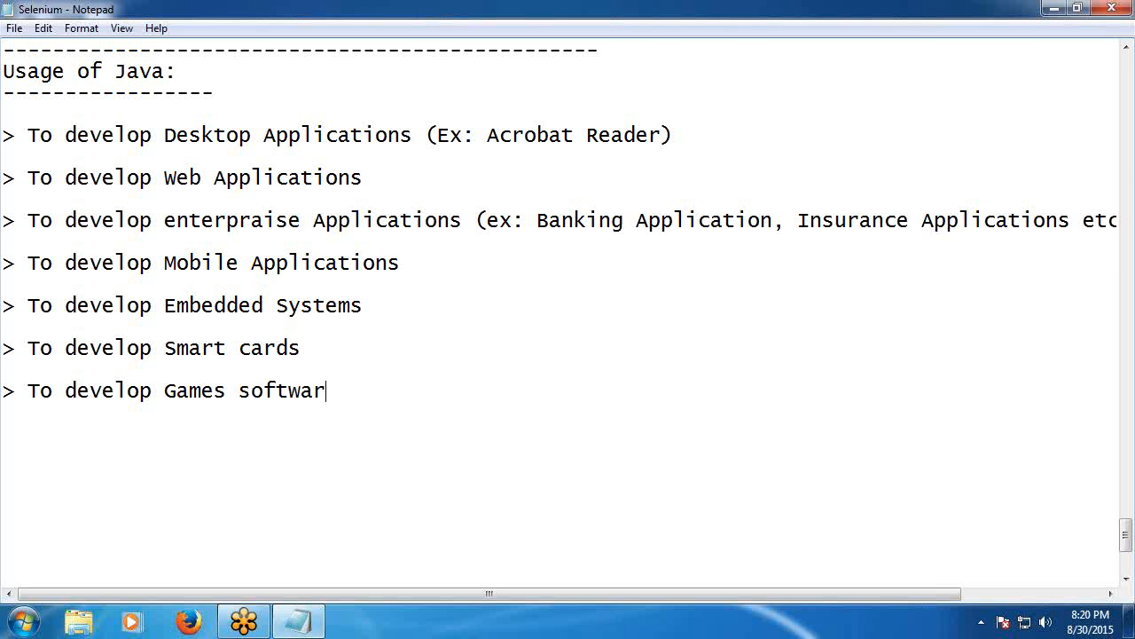
text(e etc...)
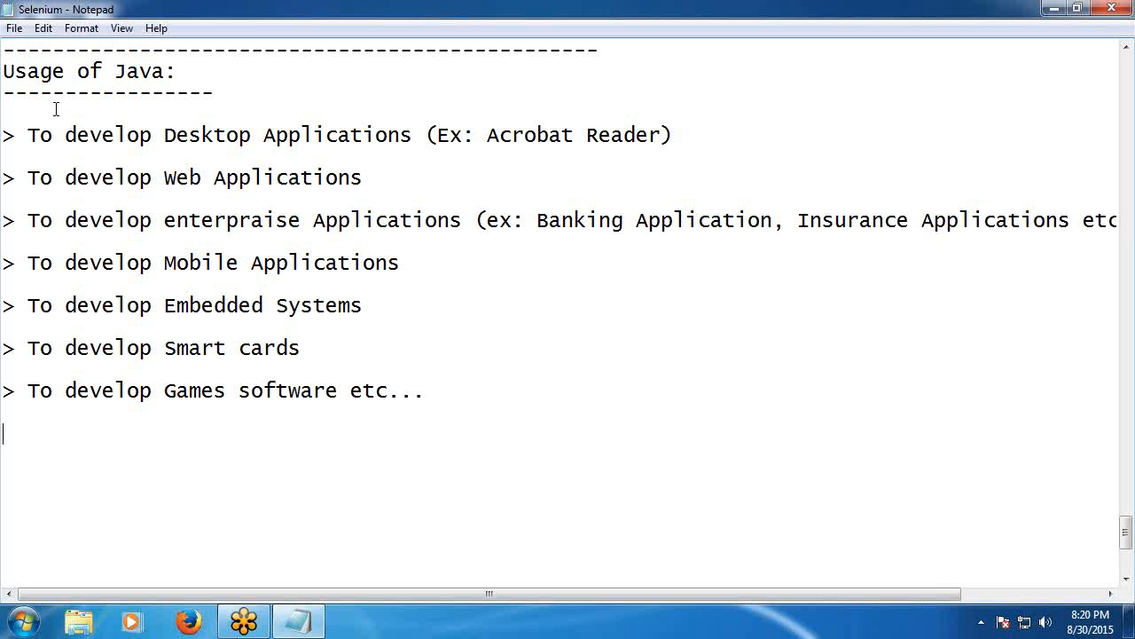
Type '* Test Automation (To enhance Test ca' on a new line below the list.
text(*)
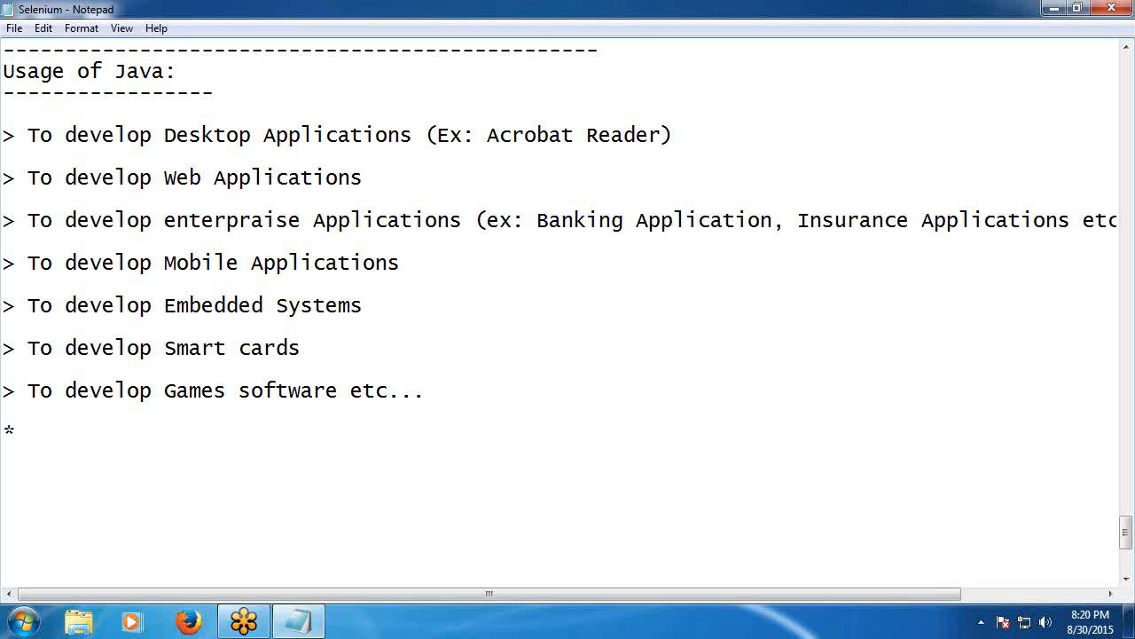
text(Test)
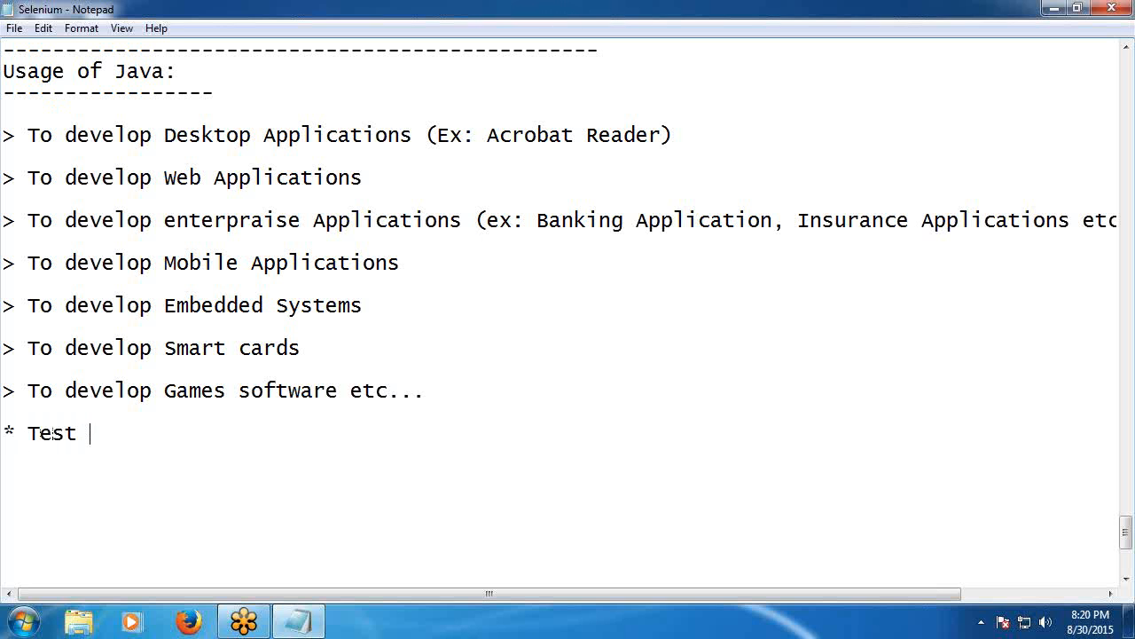
text(Autom)
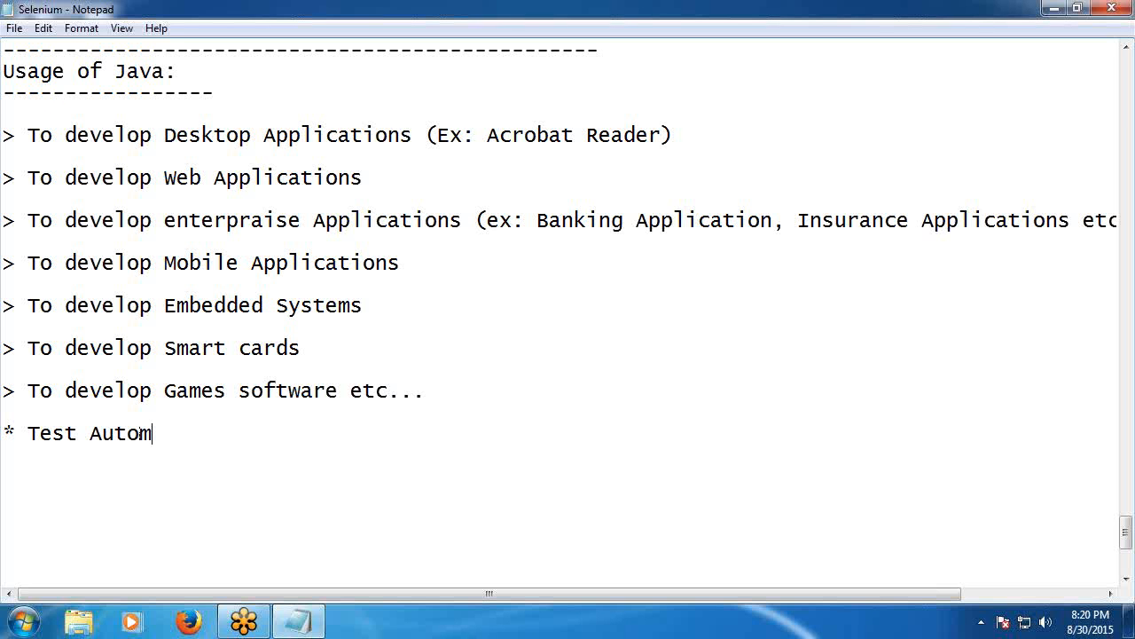
text(ation ()
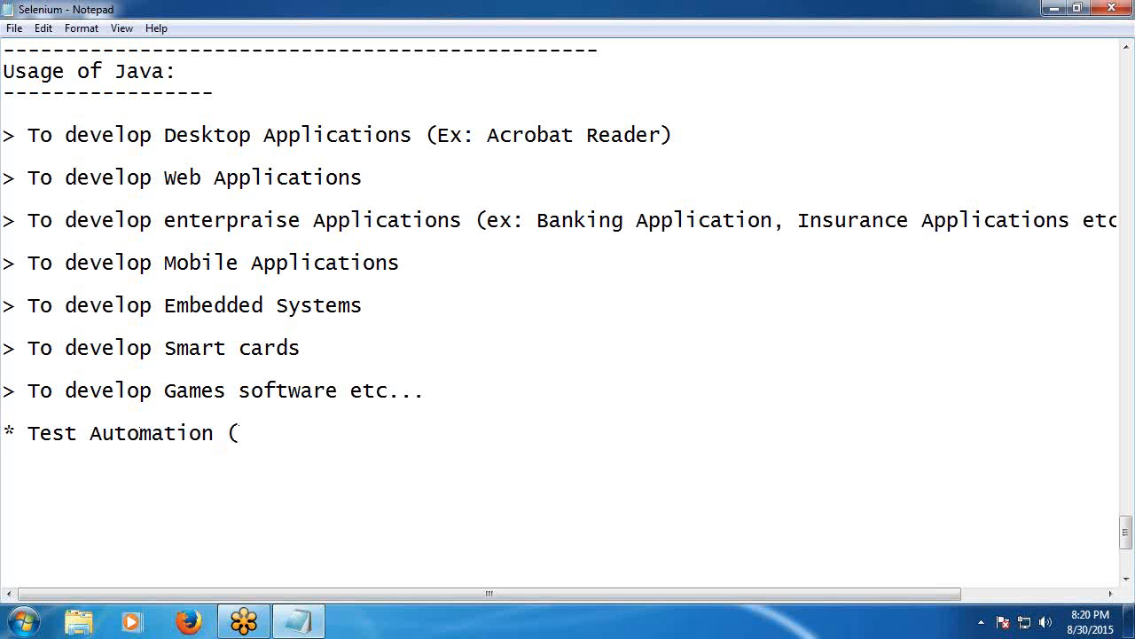
text(To enh)
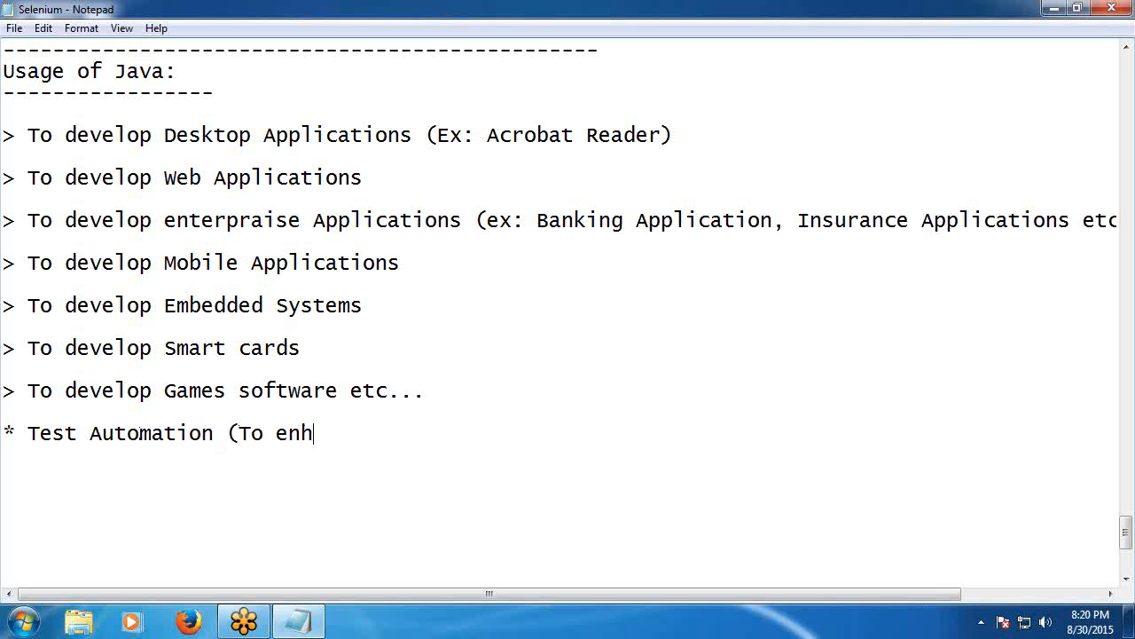
text(ance)
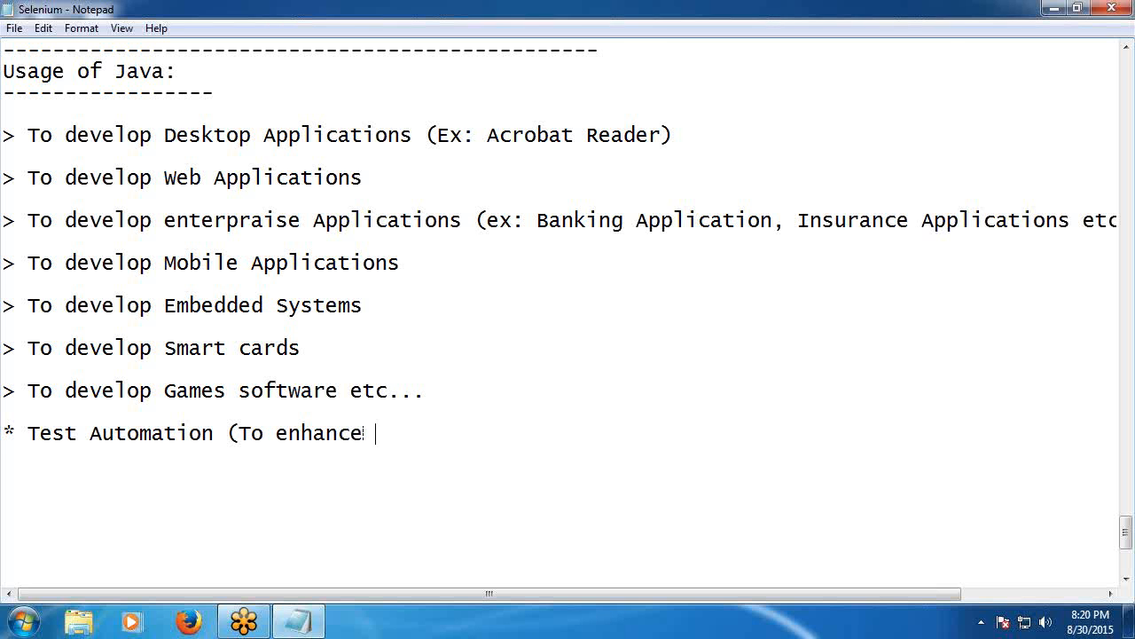
text(Test ca)
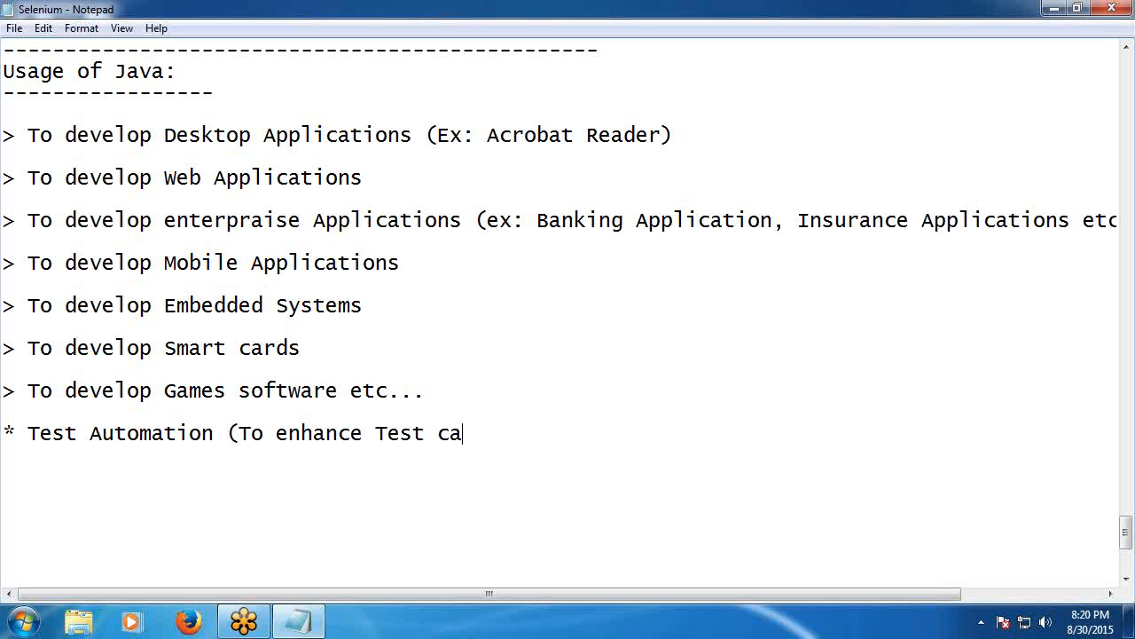